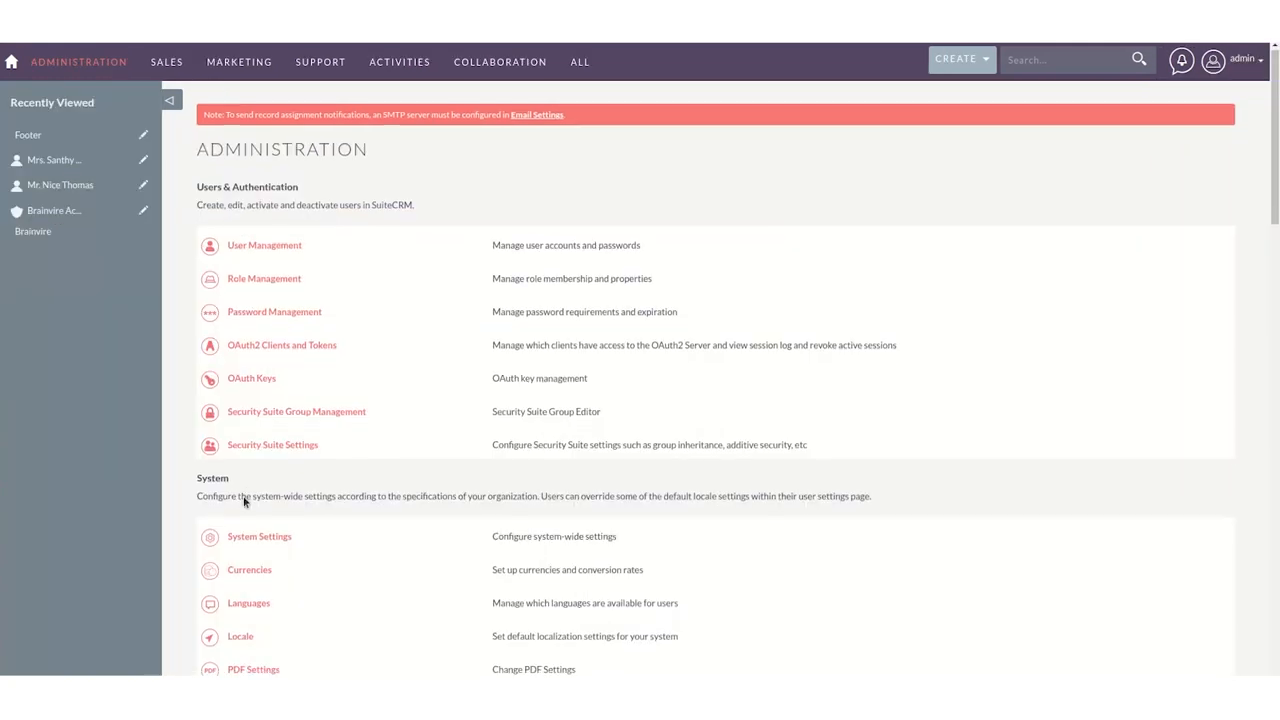
Upload the SMS_monthly (1).zip package in Module Loader as BV SMS Extension.
scroll("down", 3)
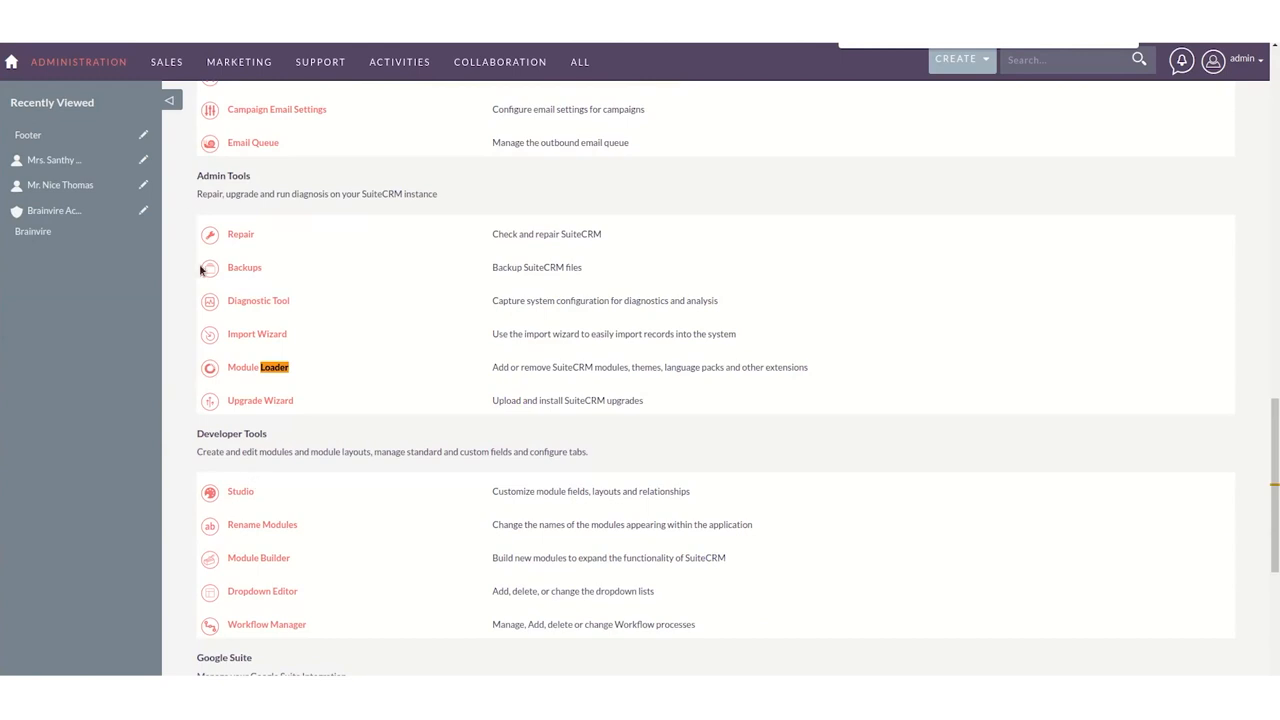
left_click(256, 368)
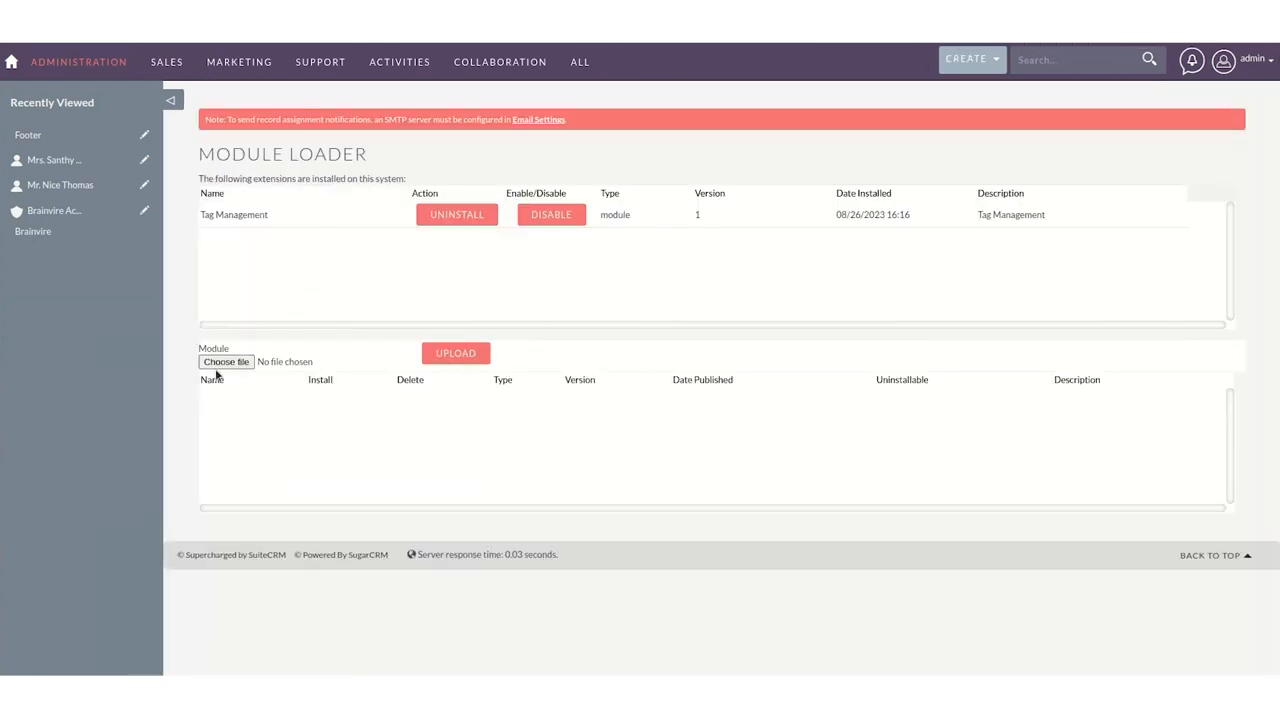
left_click(224, 362)
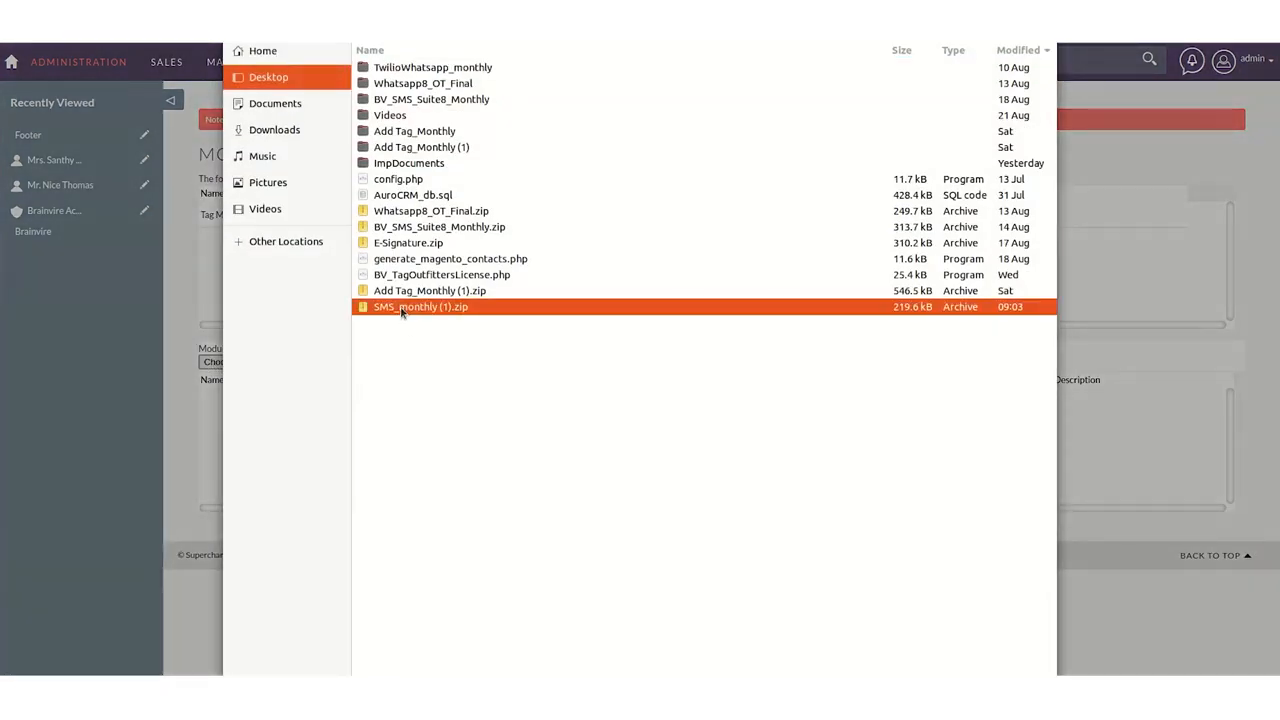
left_click(420, 306)
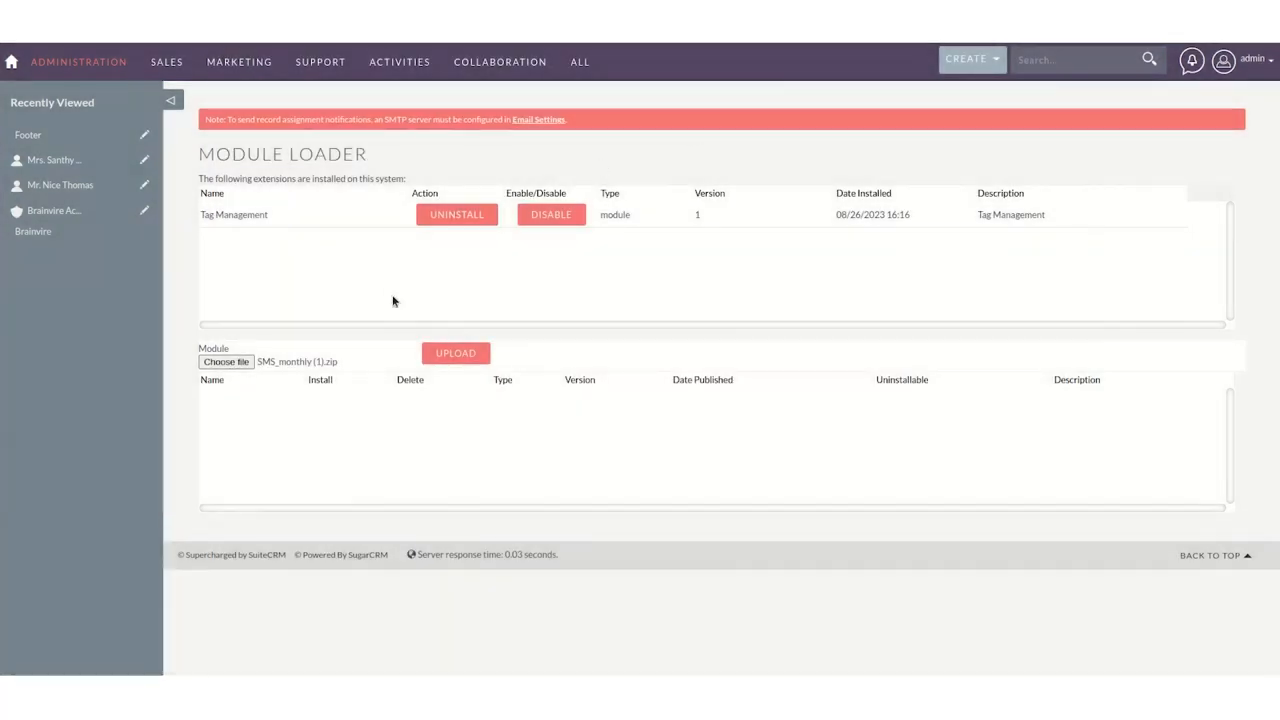
left_click(456, 352)
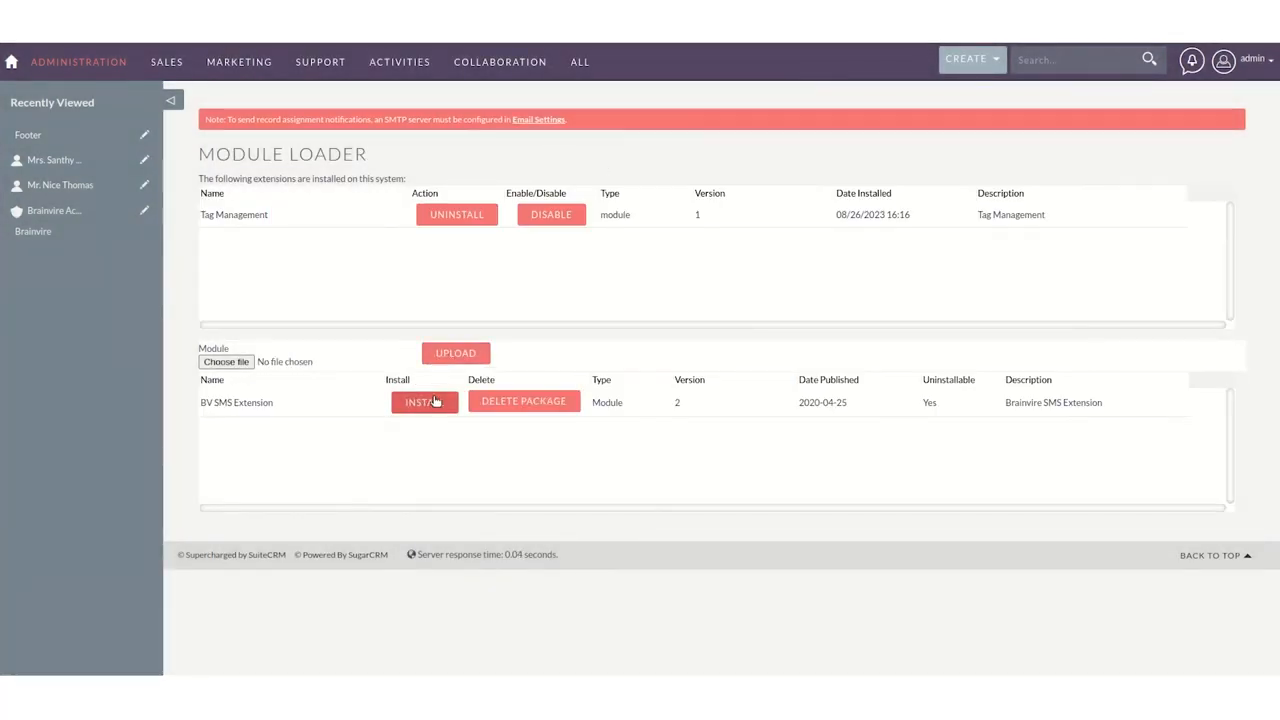
Start installing BV SMS Extension and accept its license agreement.
left_click(424, 400)
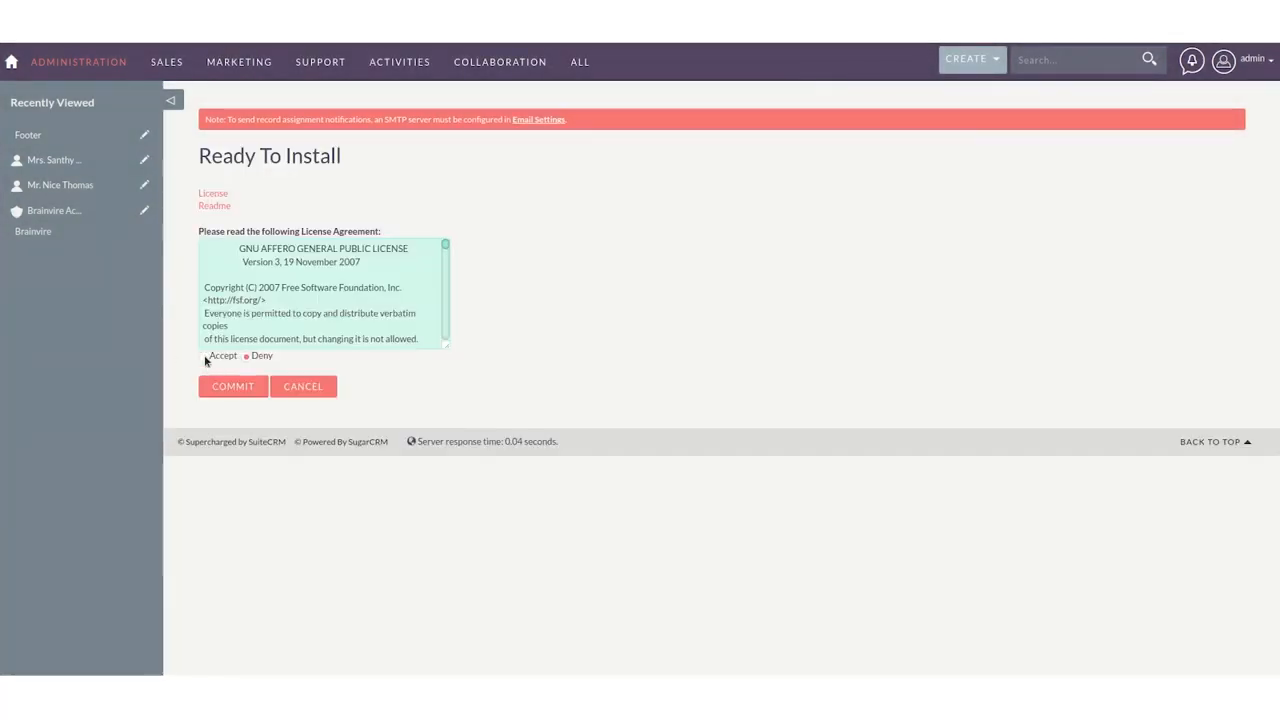
left_click(204, 356)
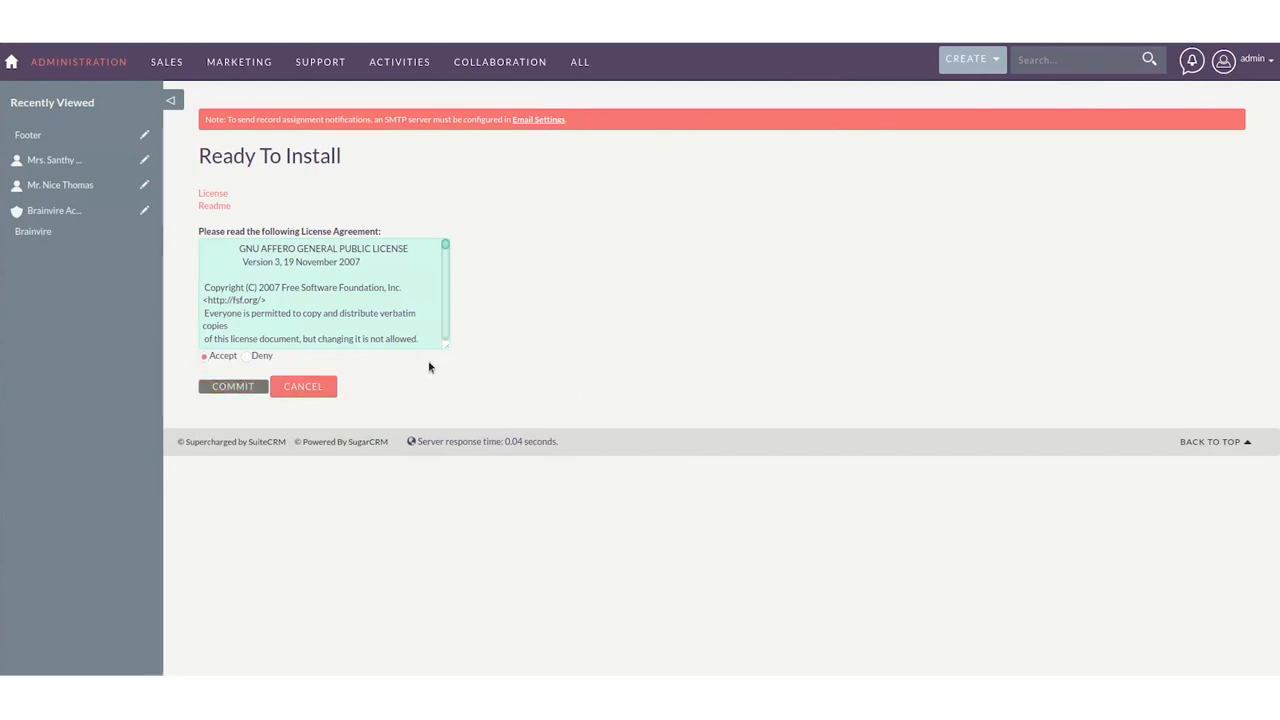
Commit the extension install and validate its license key successfully.
left_click(232, 386)
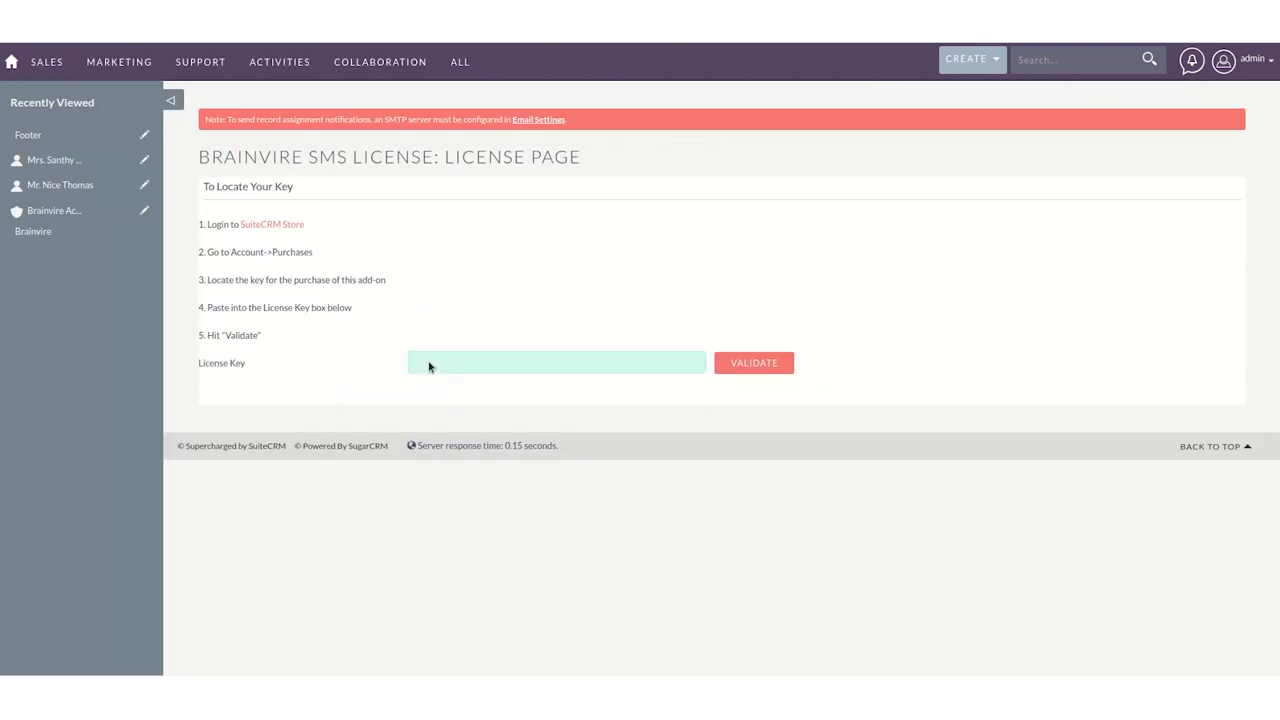
mouse_move(1172, 432)
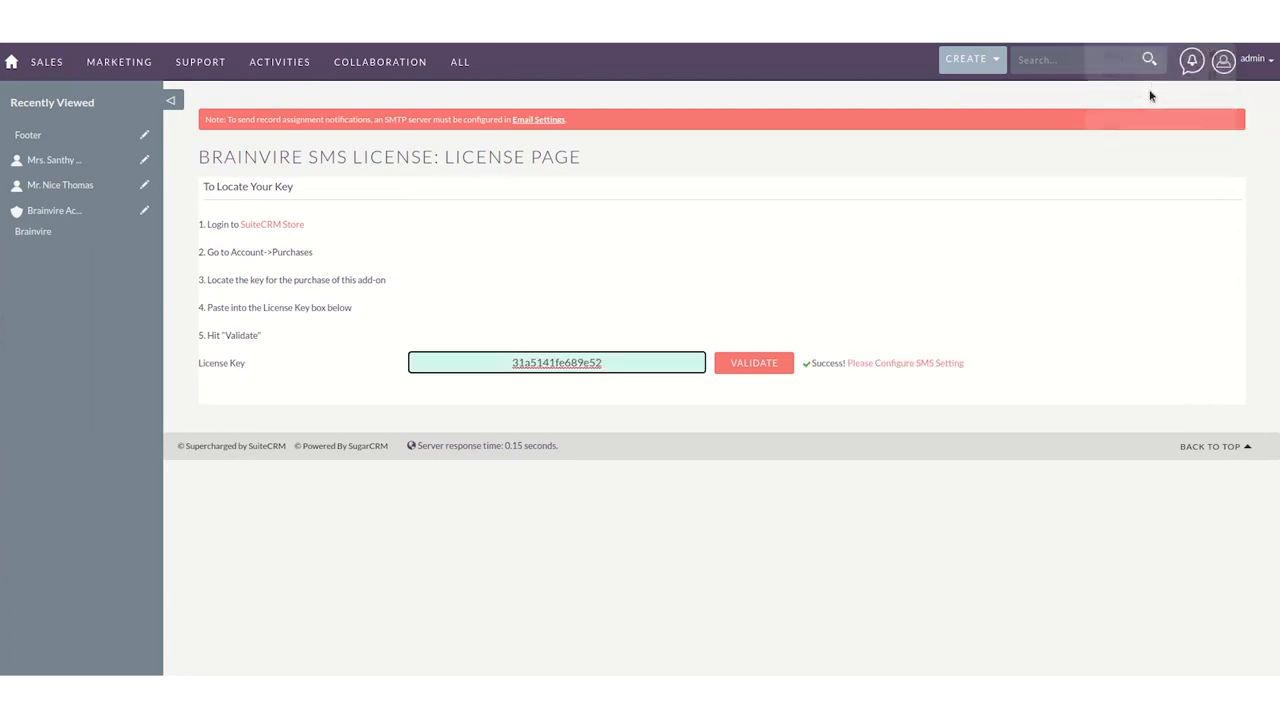
left_click(556, 362)
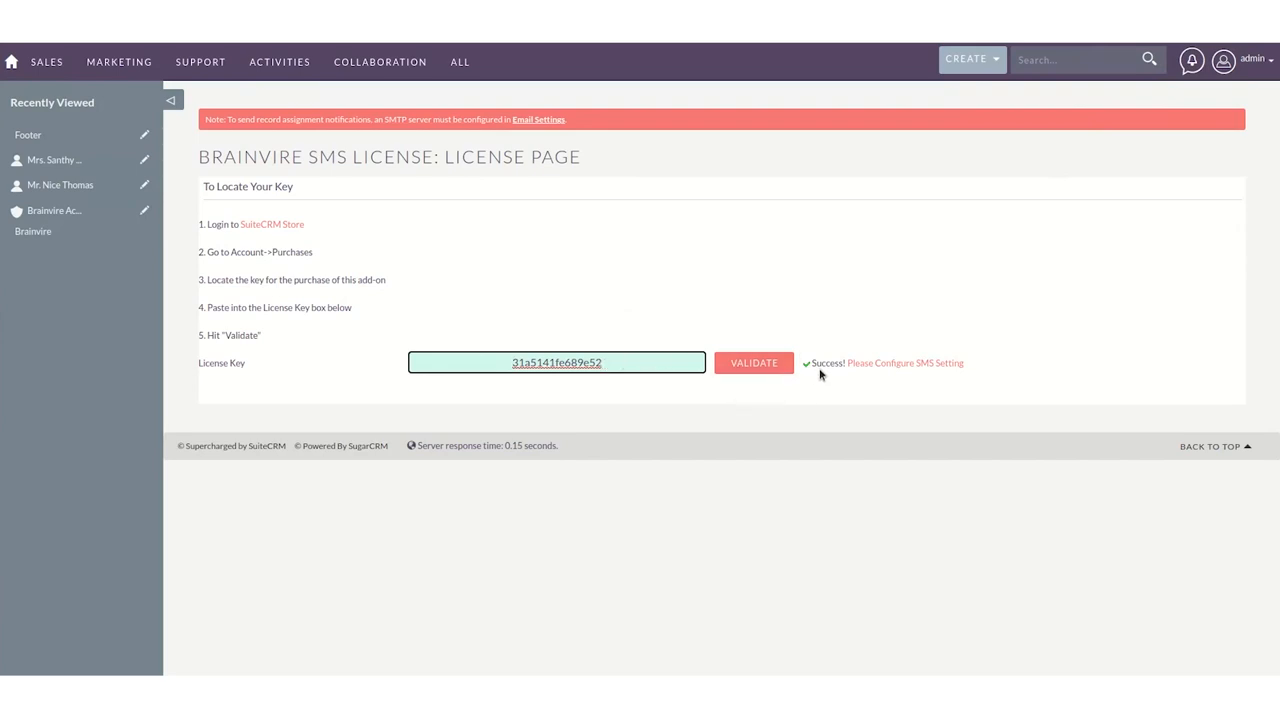
mouse_move(900, 370)
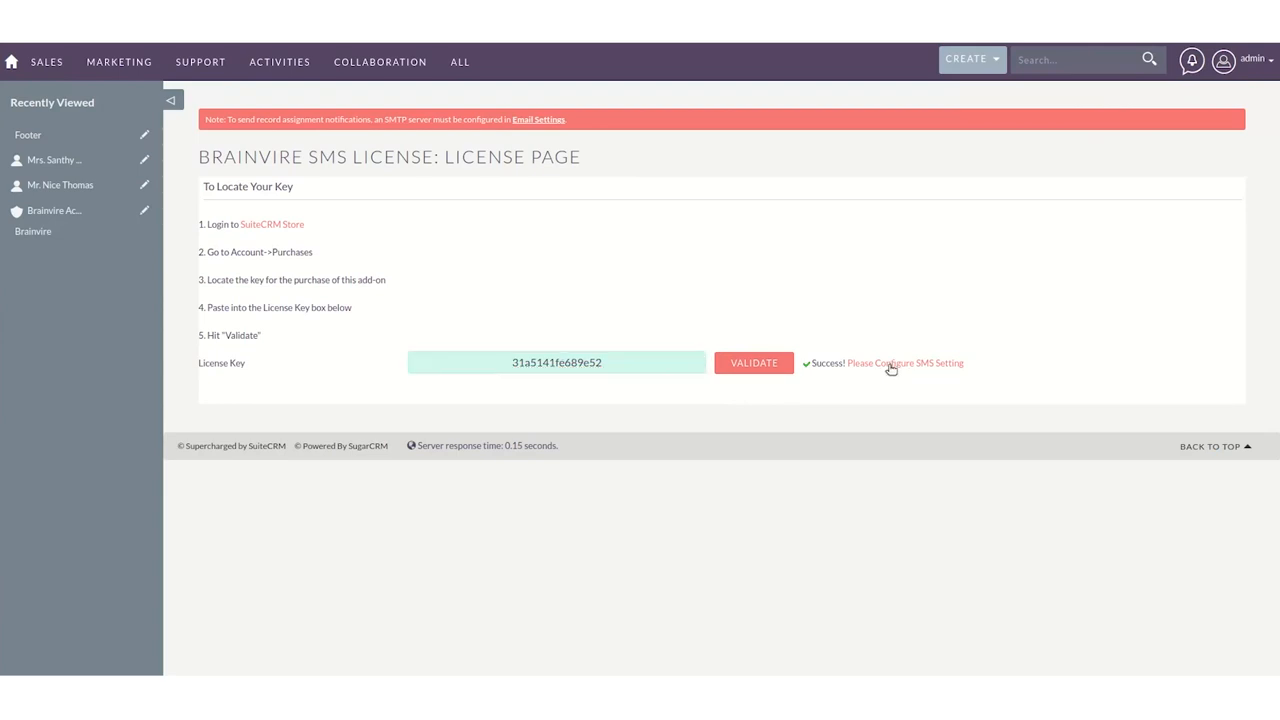
Enable SMS in SMS Settings and choose Twilio as the gateway.
left_click(912, 364)
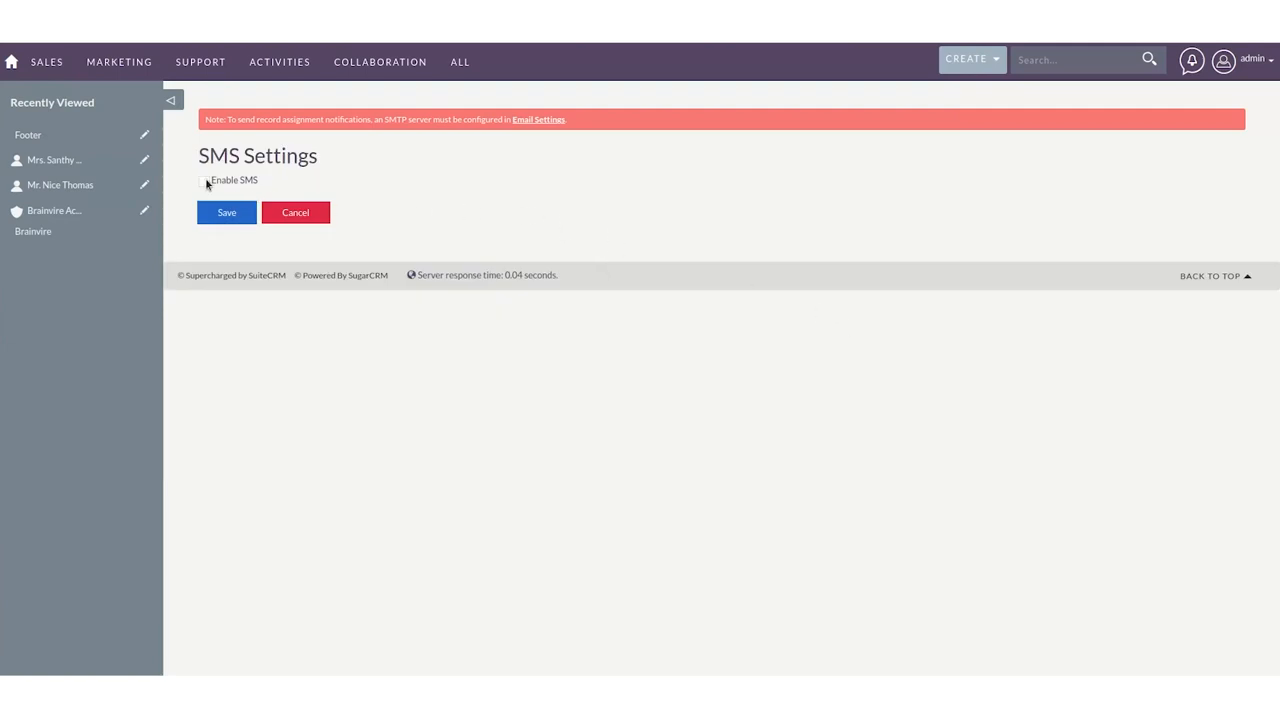
left_click(204, 180)
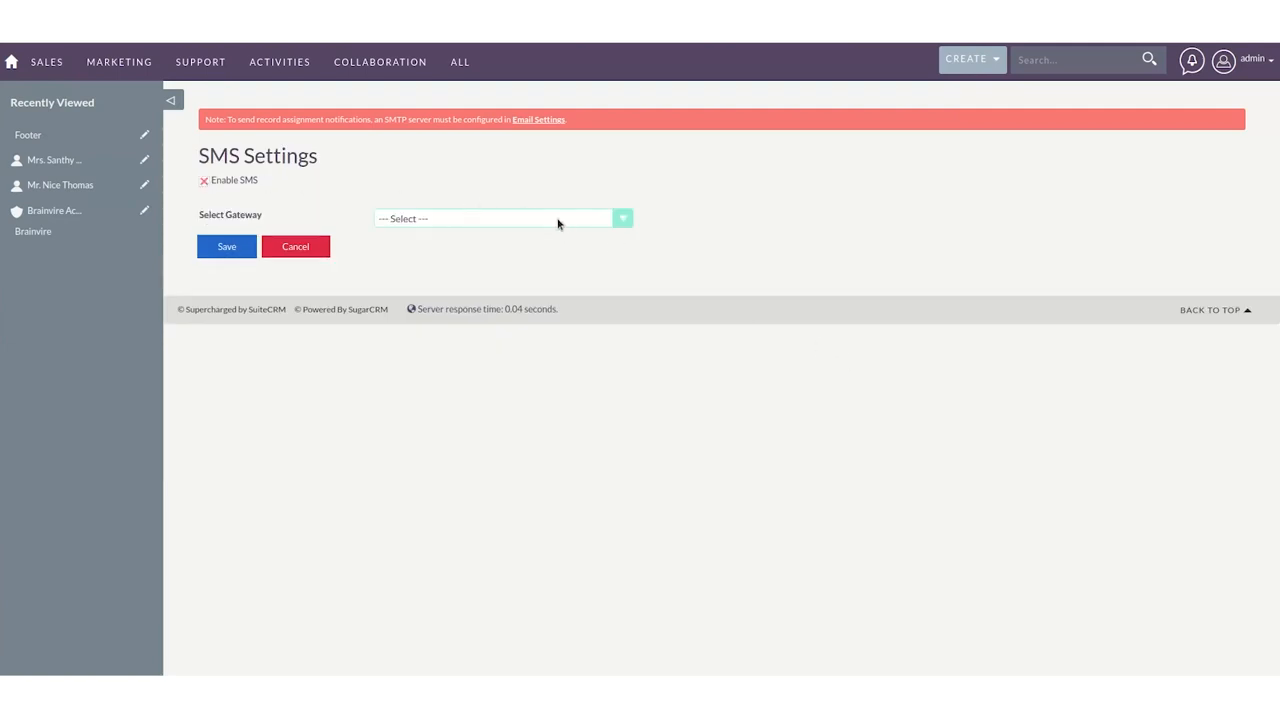
left_click(500, 218)
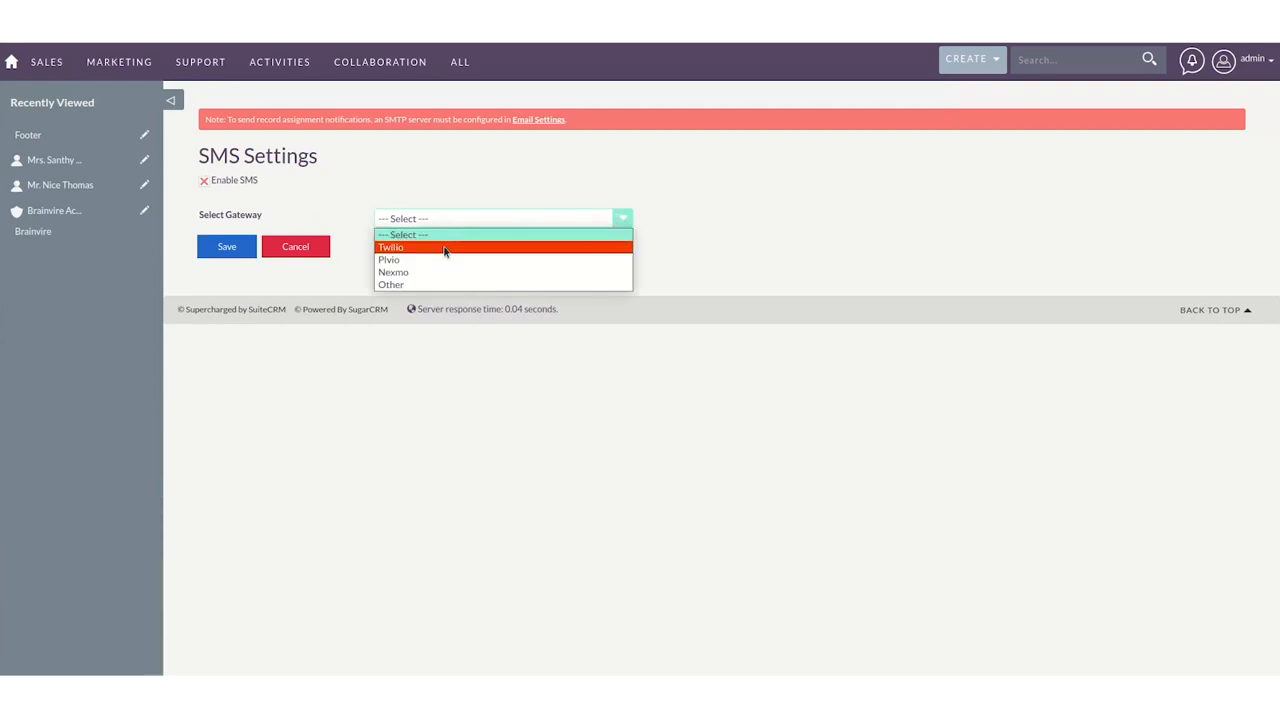
left_click(392, 248)
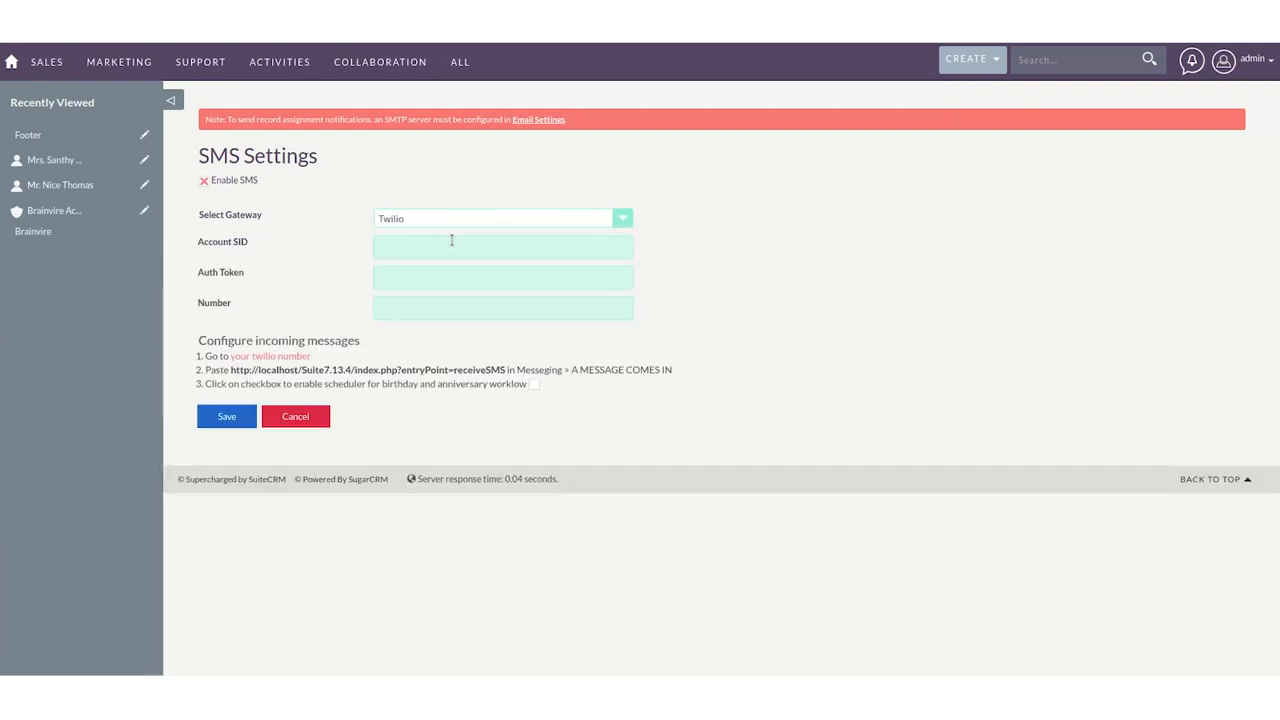
mouse_move(234, 276)
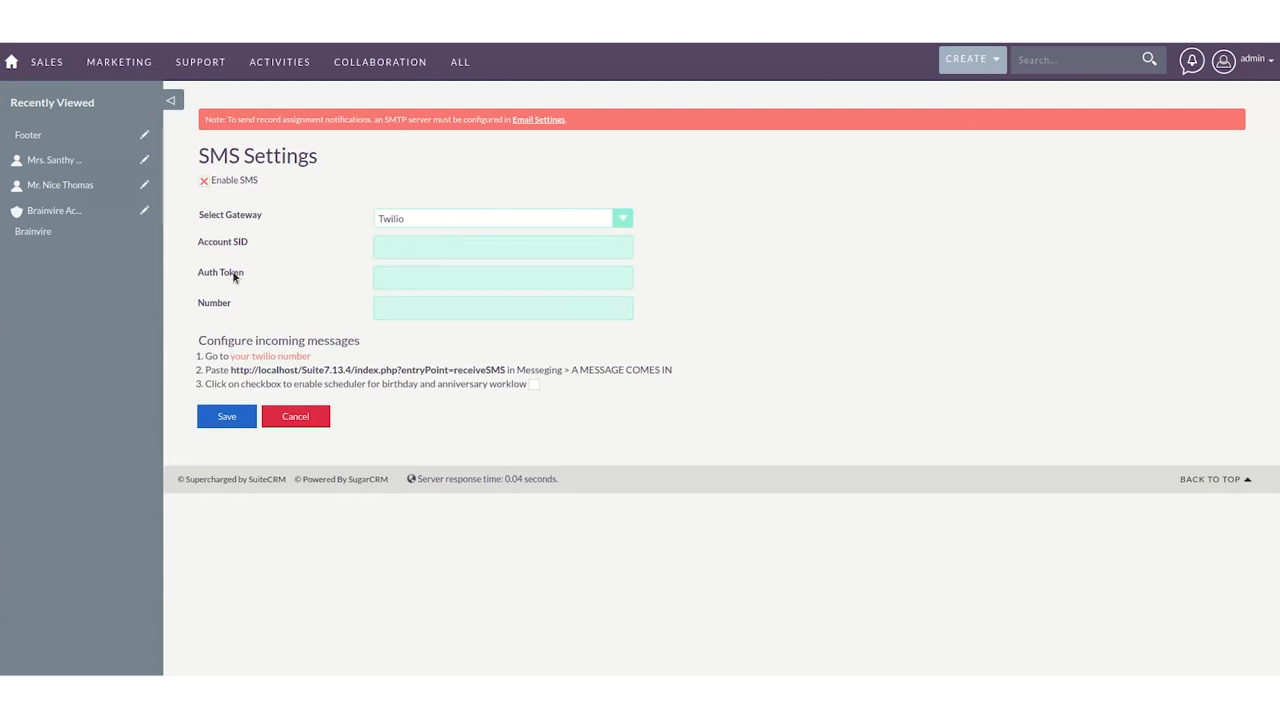
mouse_move(252, 272)
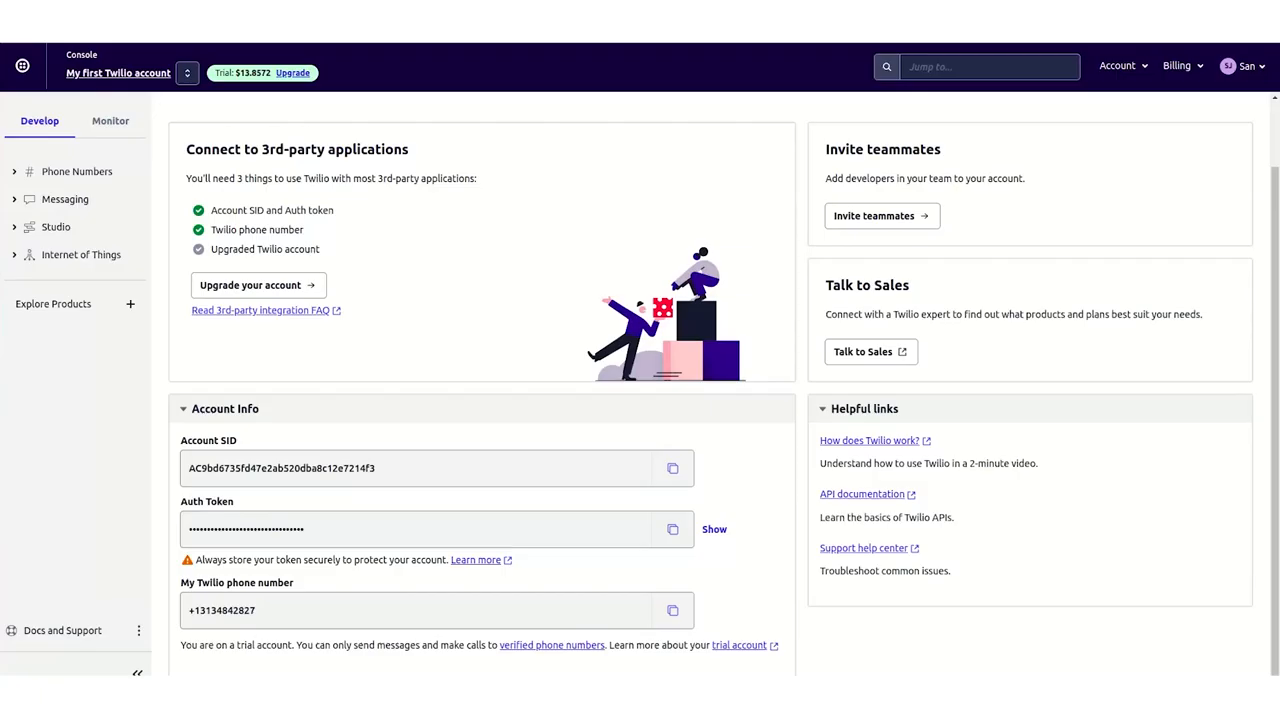
mouse_move(406, 548)
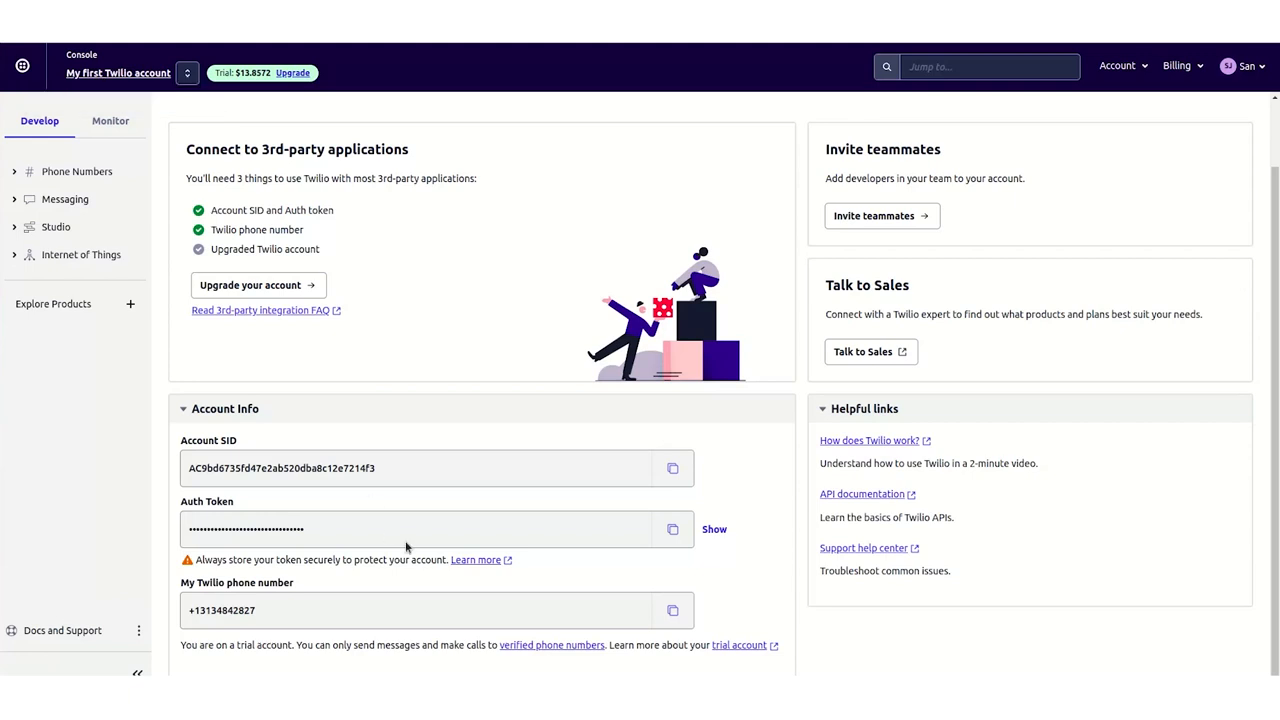
Copy the Account SID and Auth Token from the Twilio Console Account Info.
left_click(670, 468)
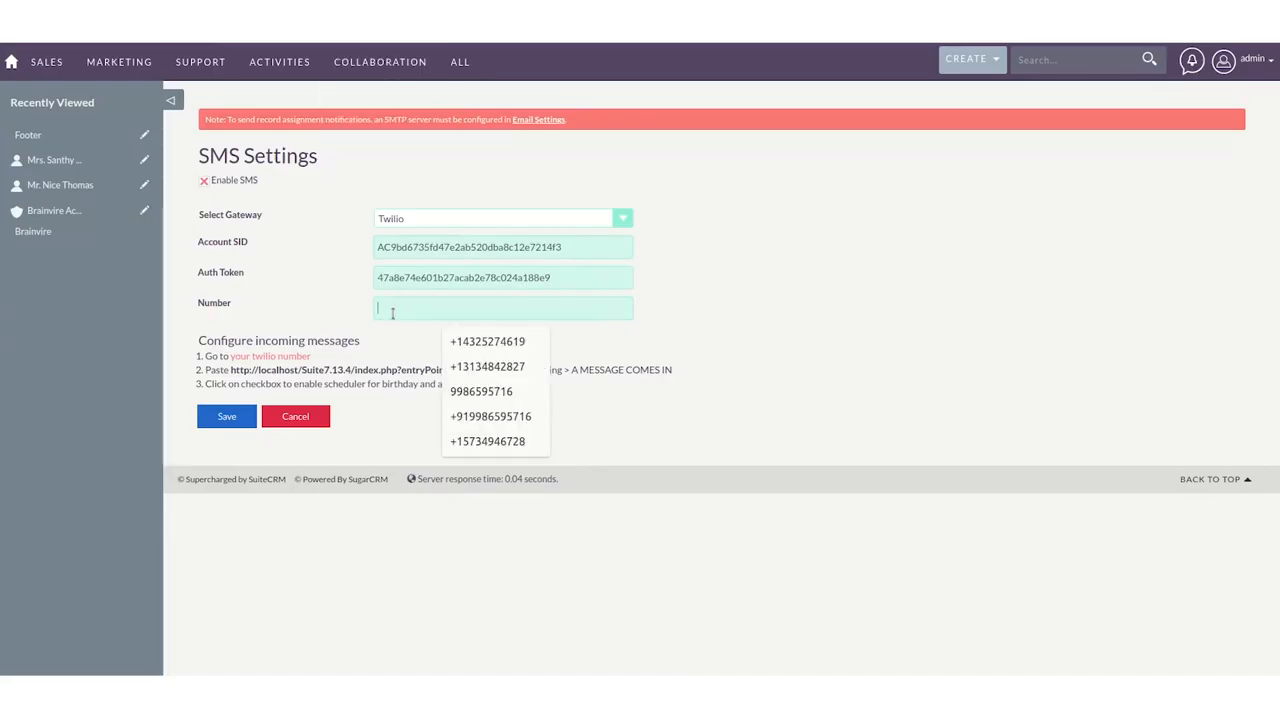
left_click(488, 366)
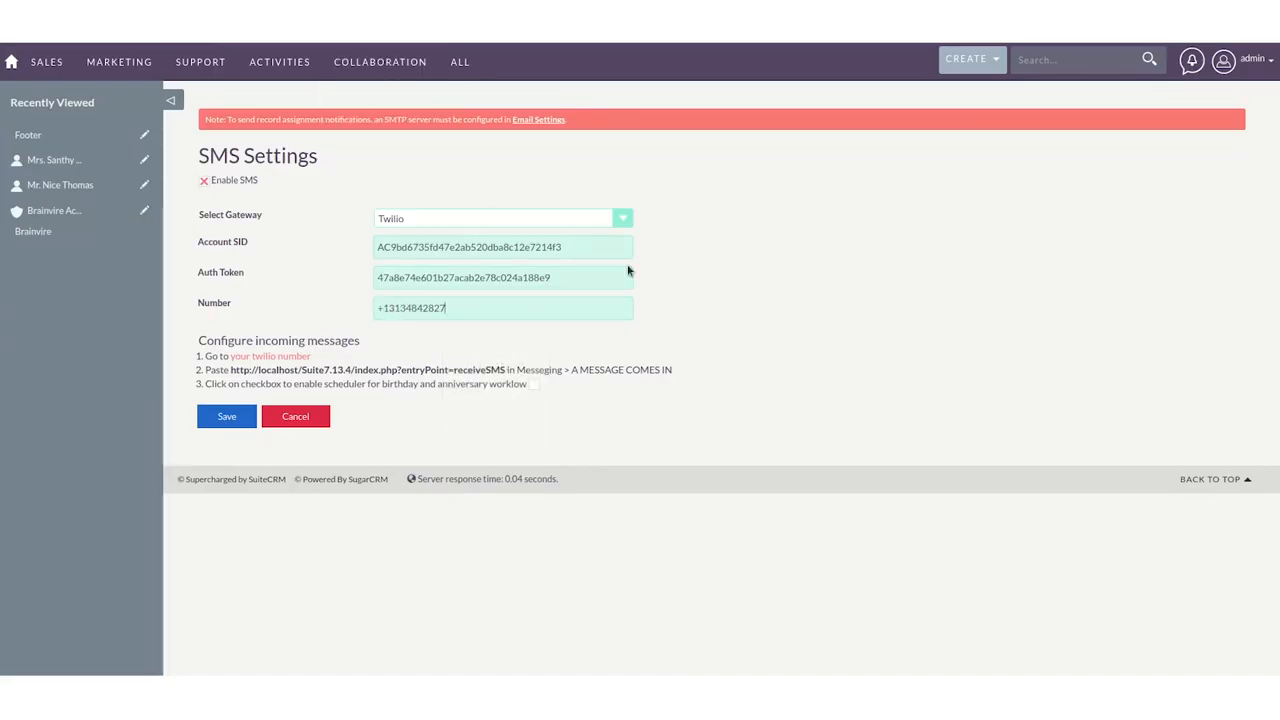
mouse_move(296, 408)
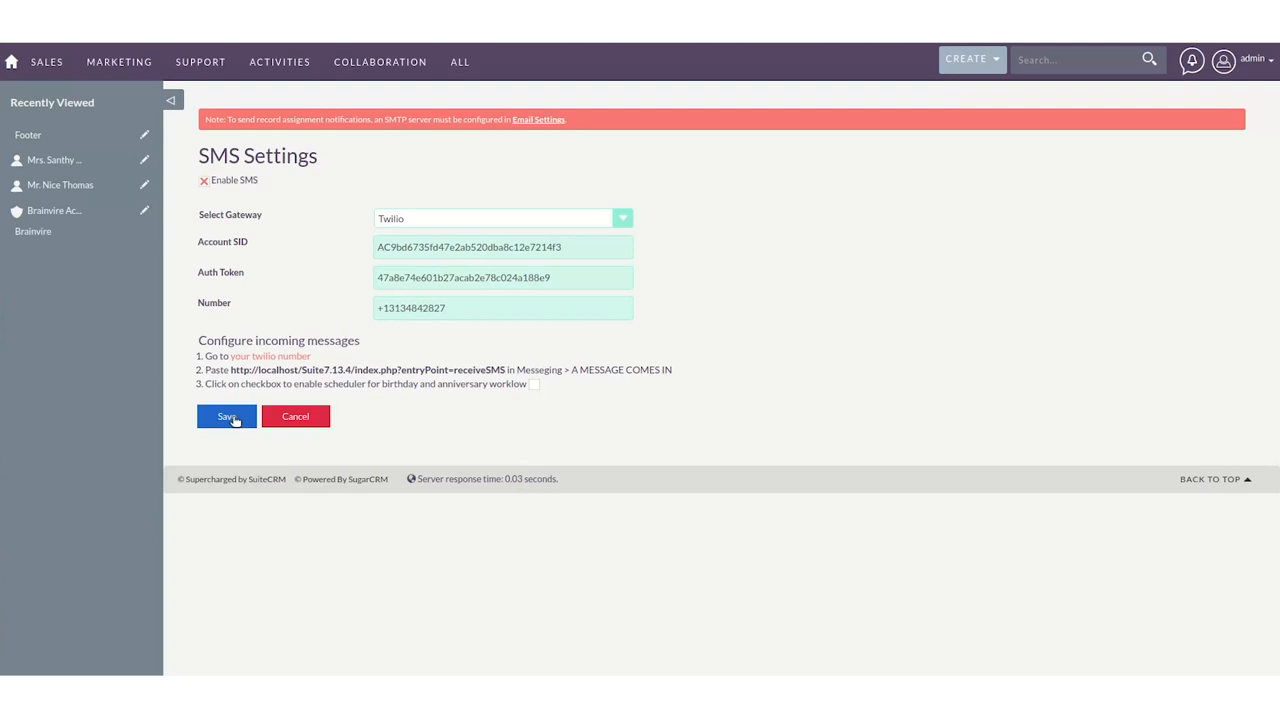
mouse_move(326, 384)
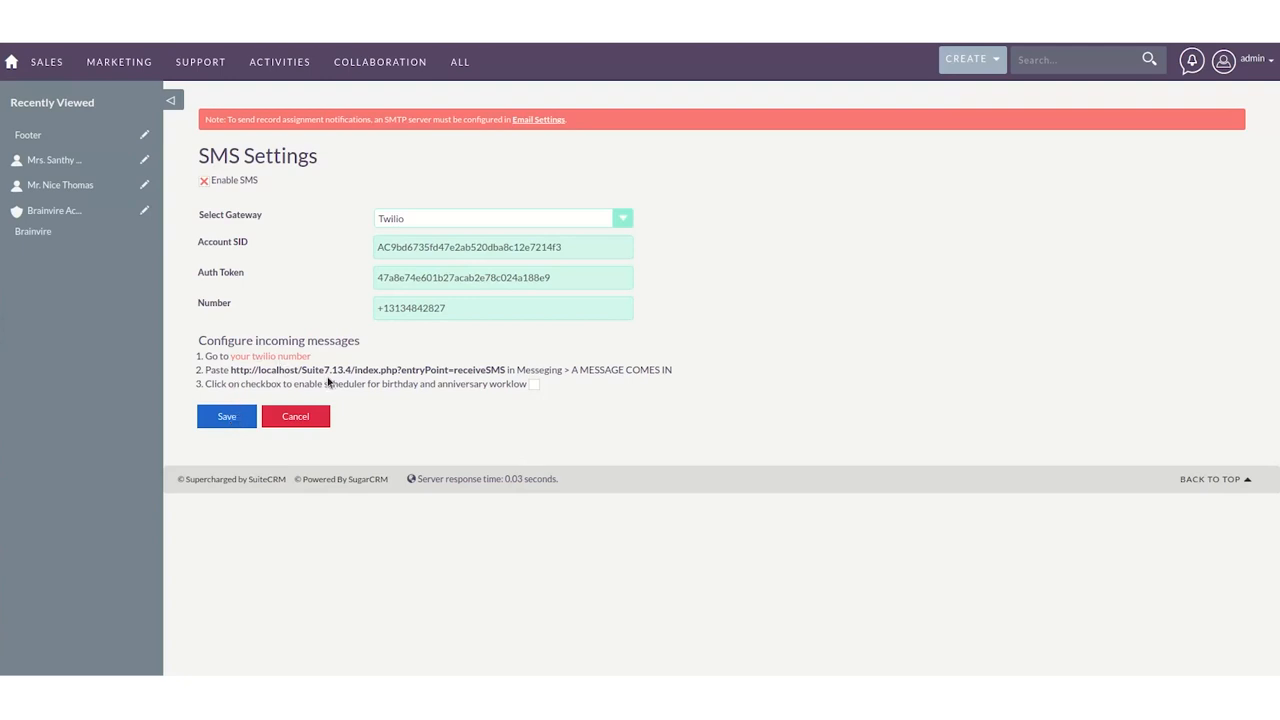
mouse_move(460, 396)
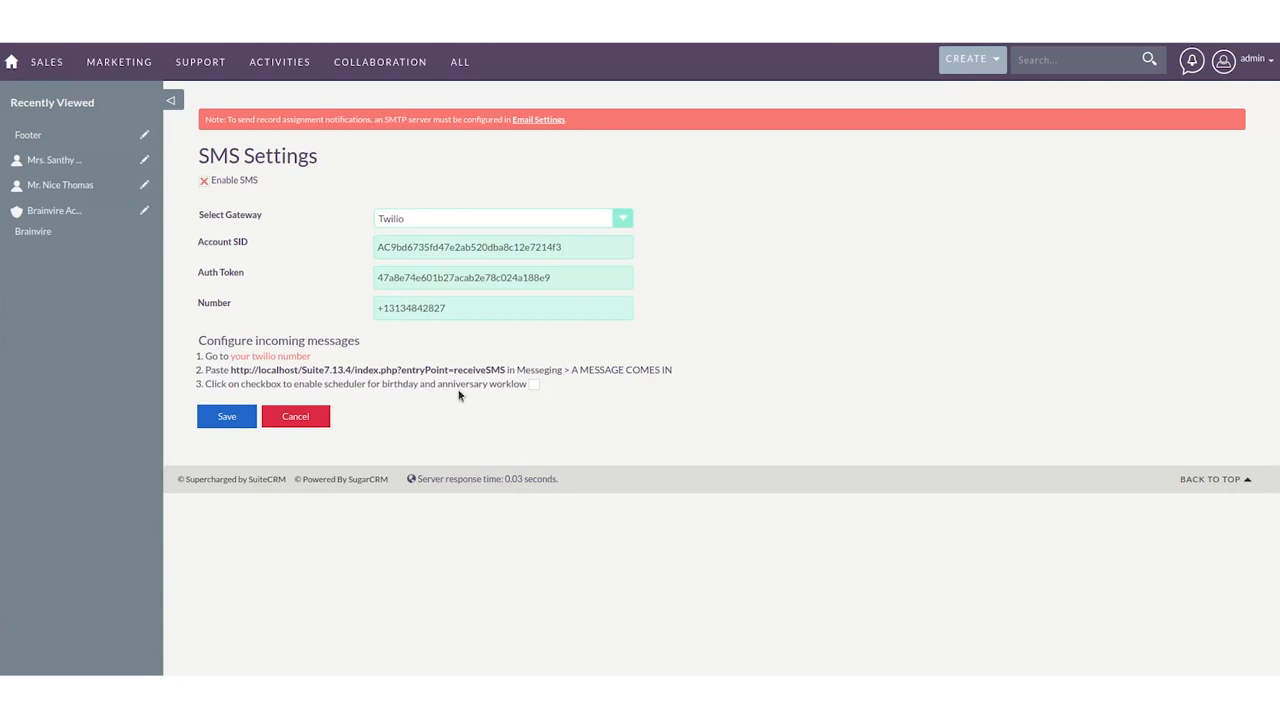
mouse_move(534, 394)
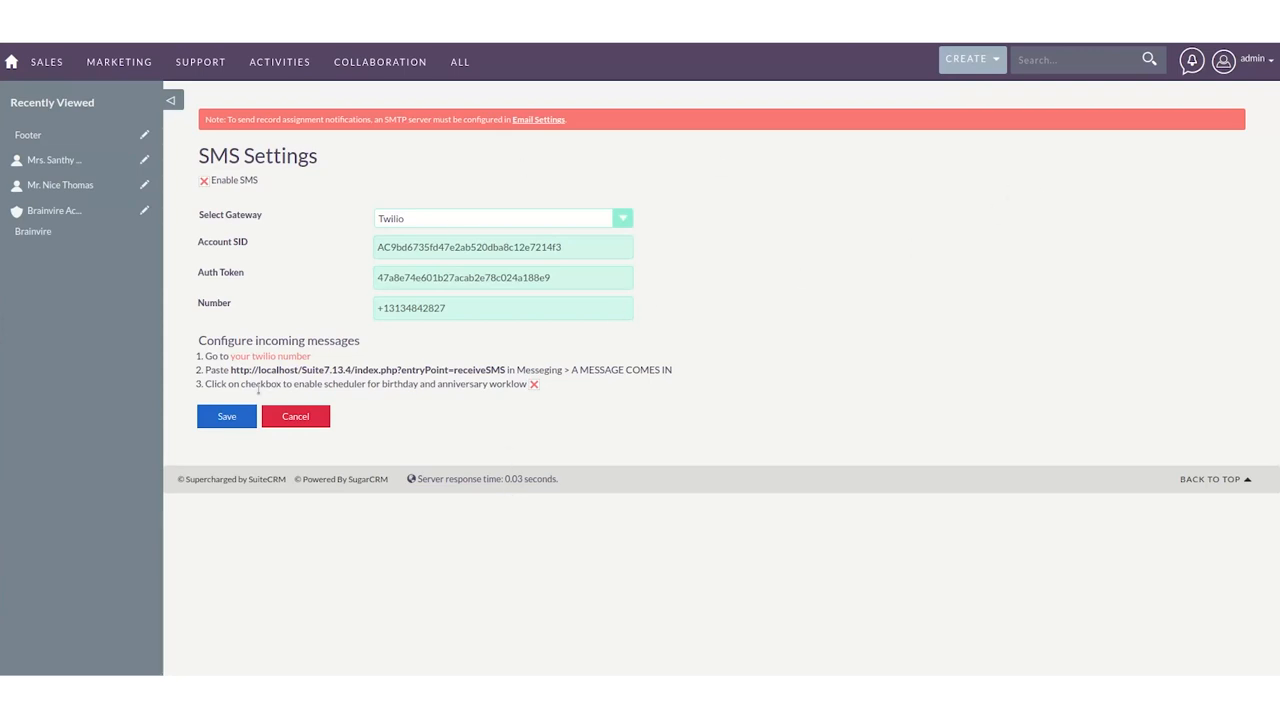
mouse_move(336, 332)
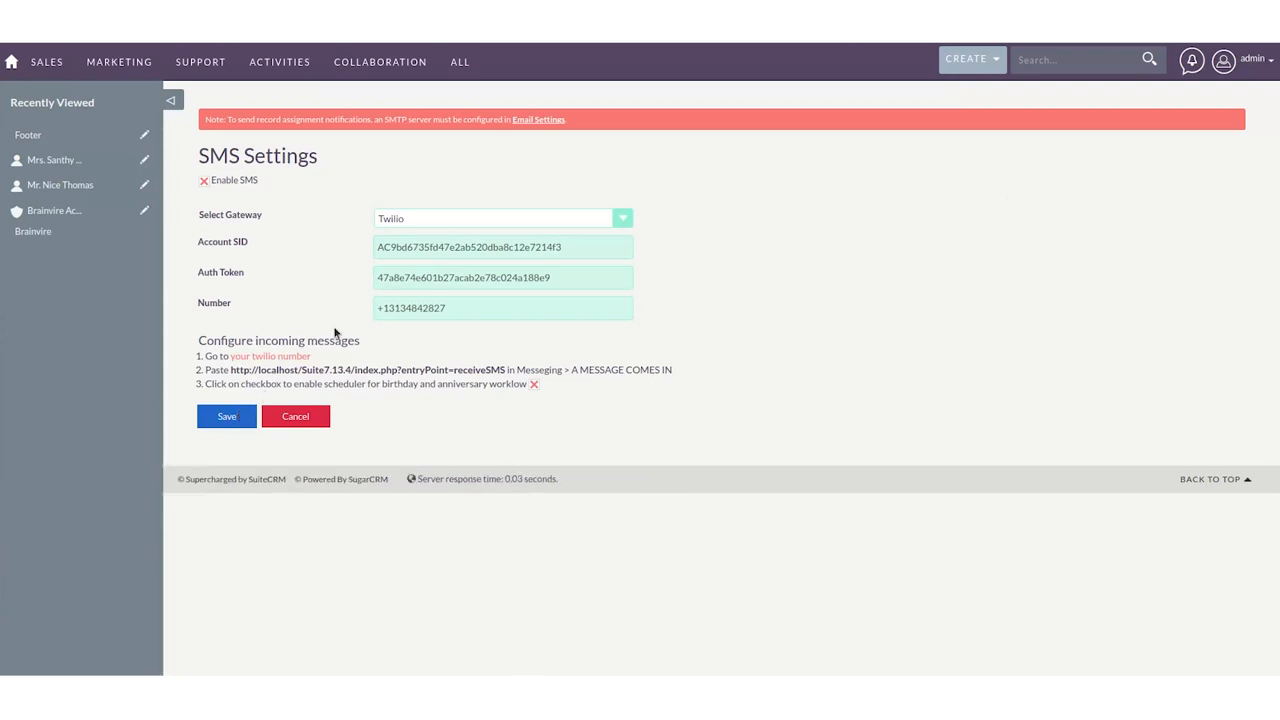
left_click(1252, 60)
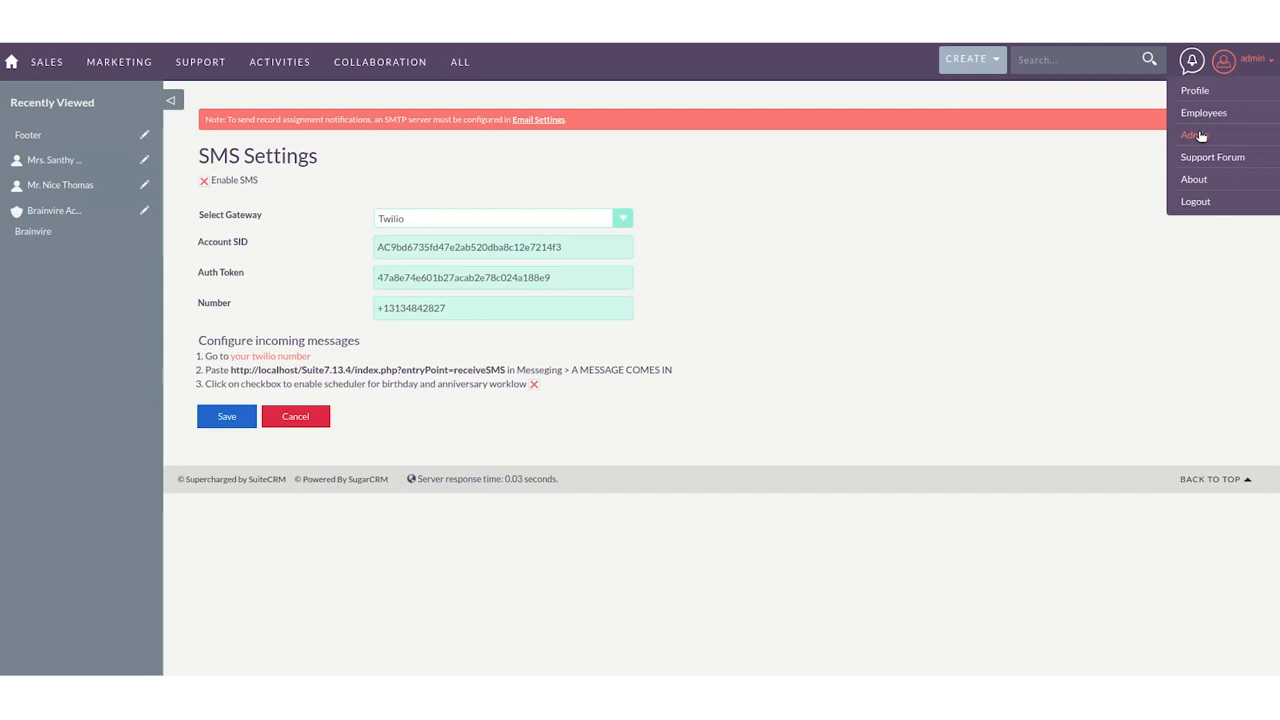
Run Quick Repair and Rebuild and execute the SQL to sync tables with vardefs.
left_click(1192, 134)
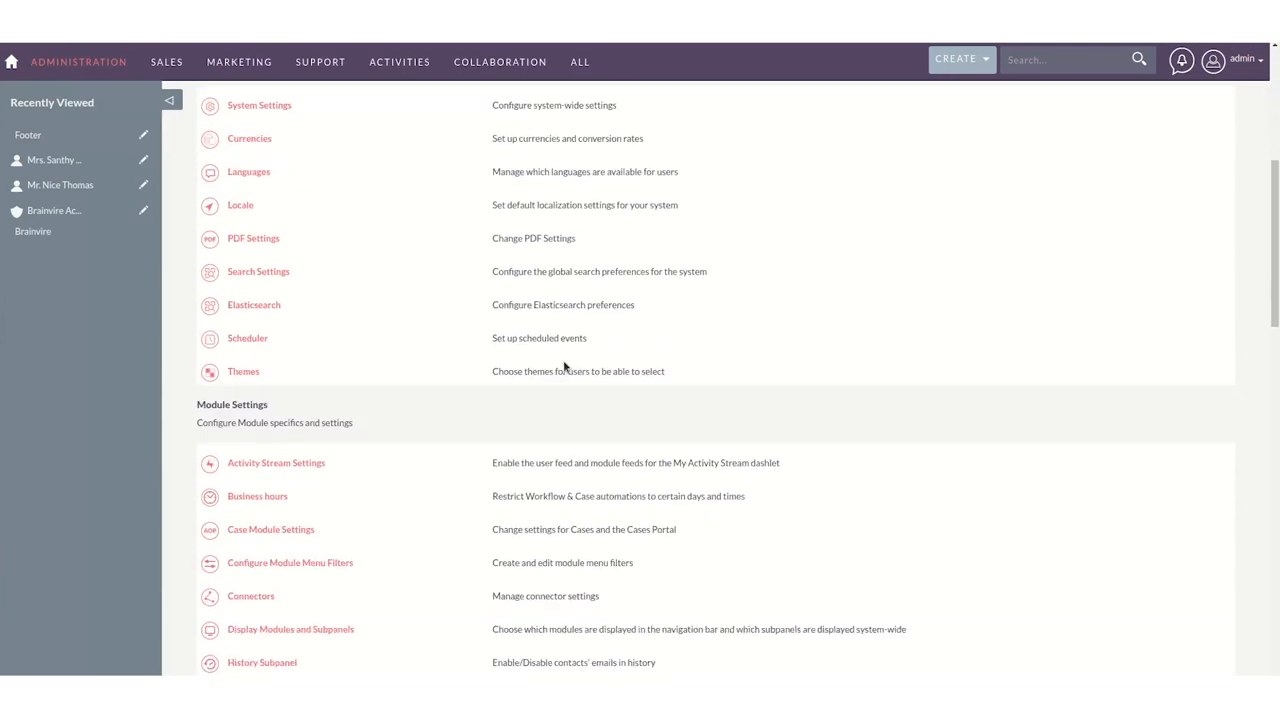
scroll("down", 3)
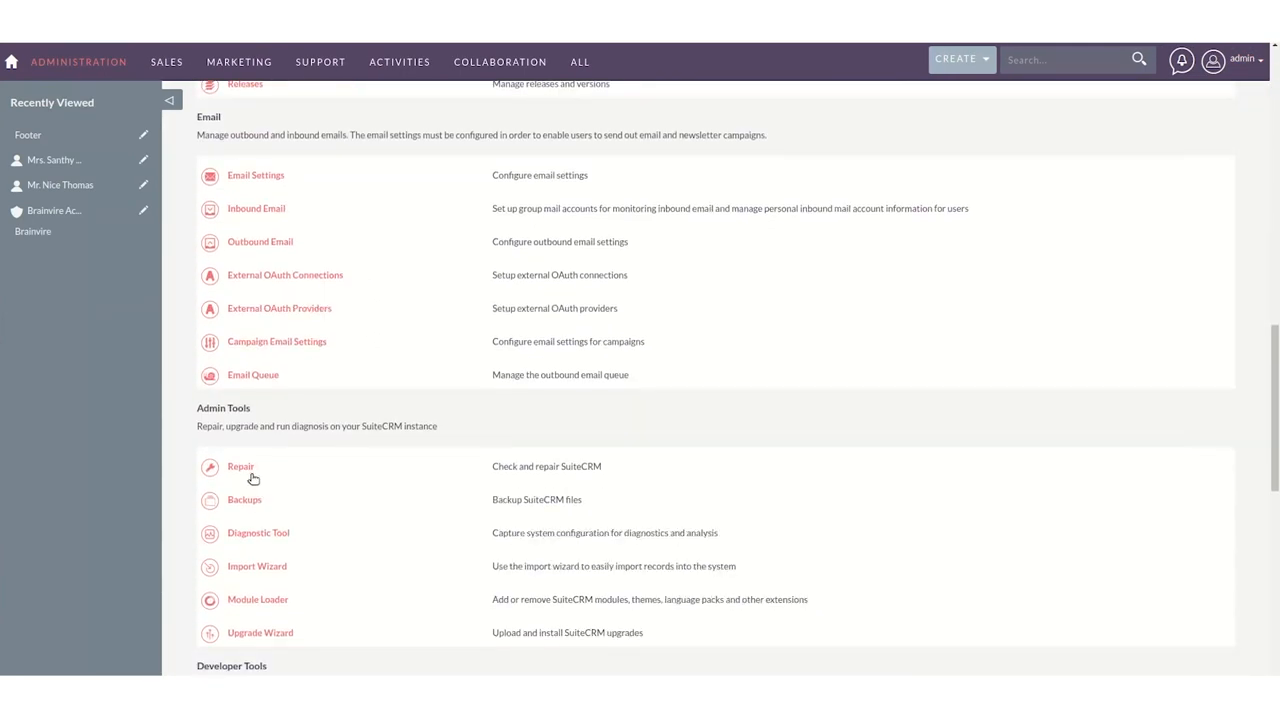
left_click(240, 468)
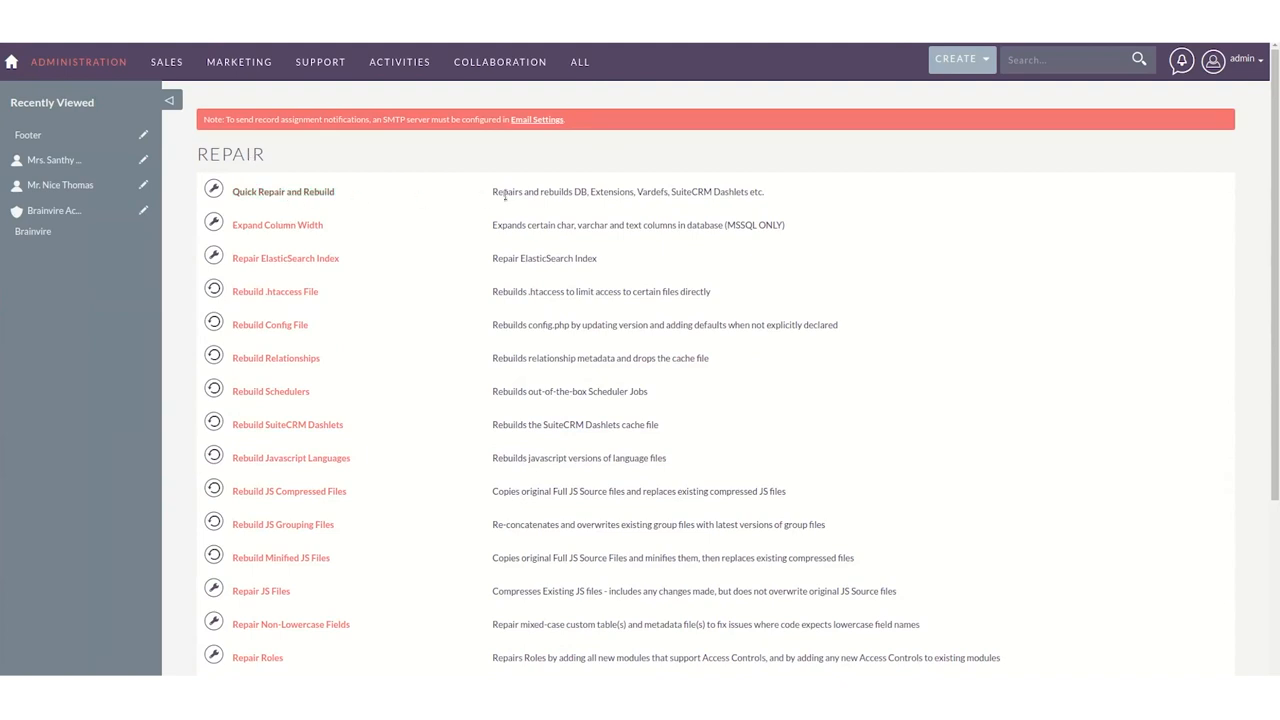
left_click(284, 192)
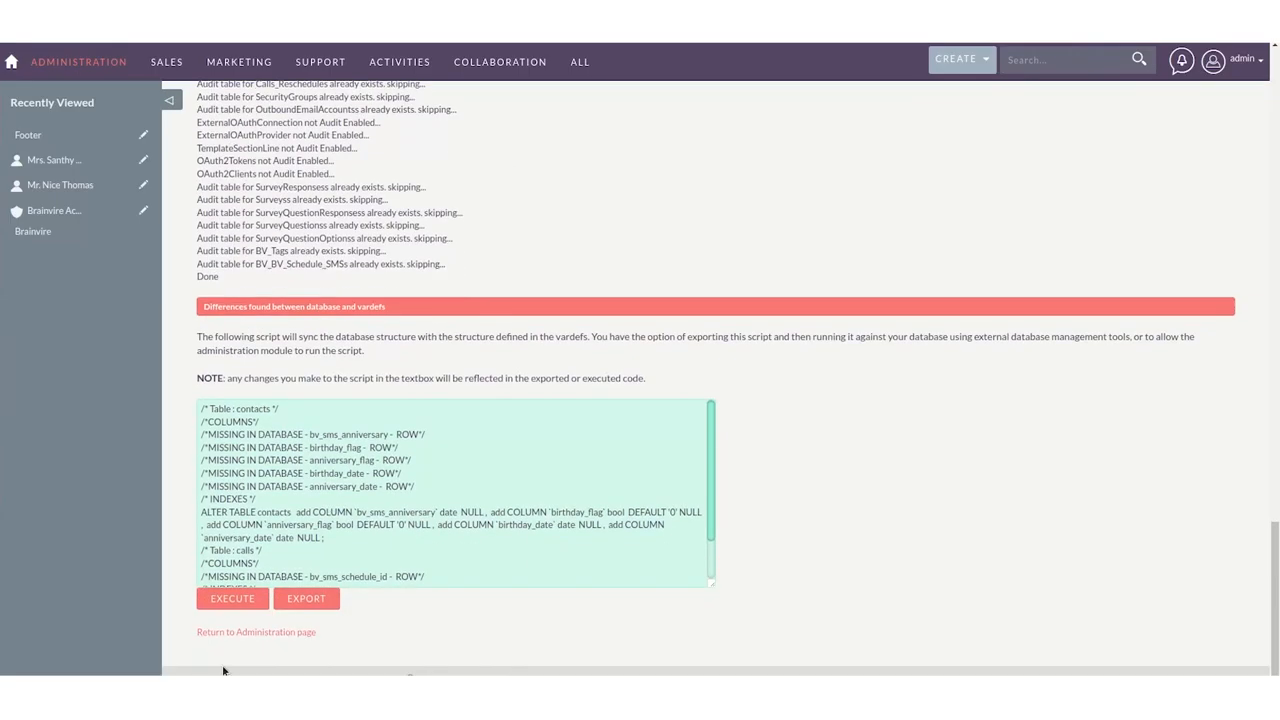
left_click(232, 600)
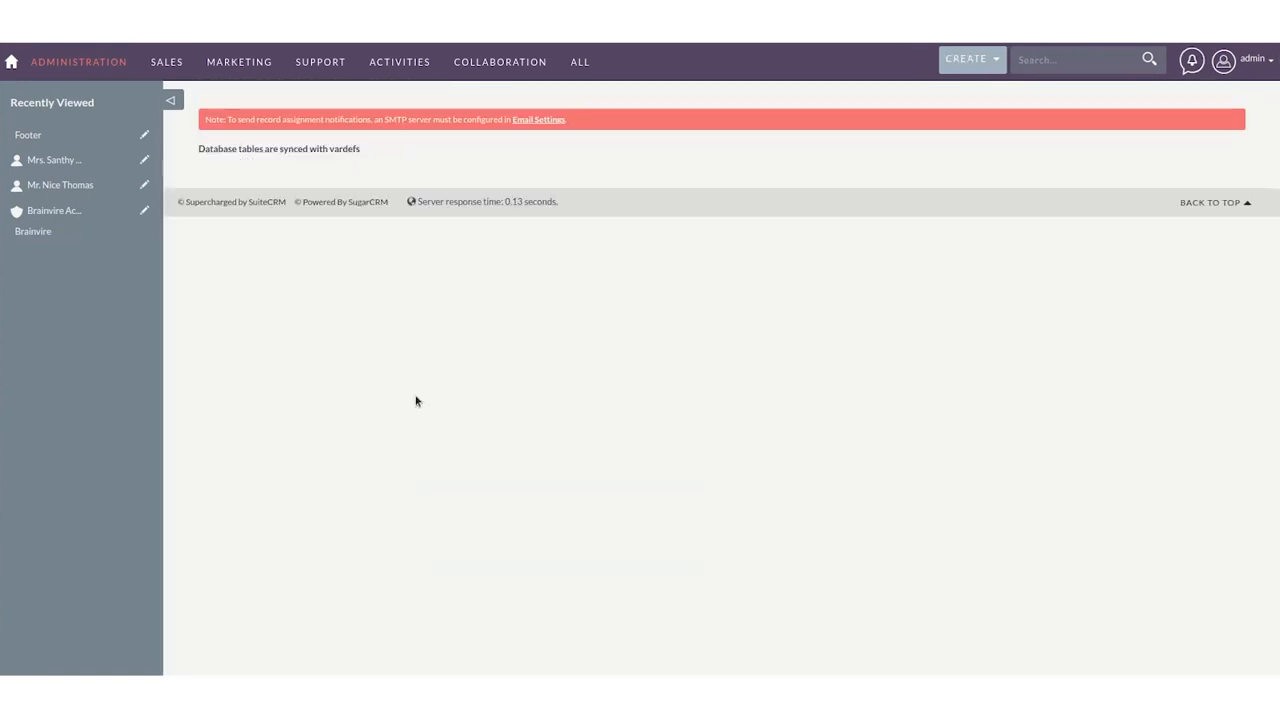
Open the first contact's record from the Sales > Contacts list.
left_click(166, 62)
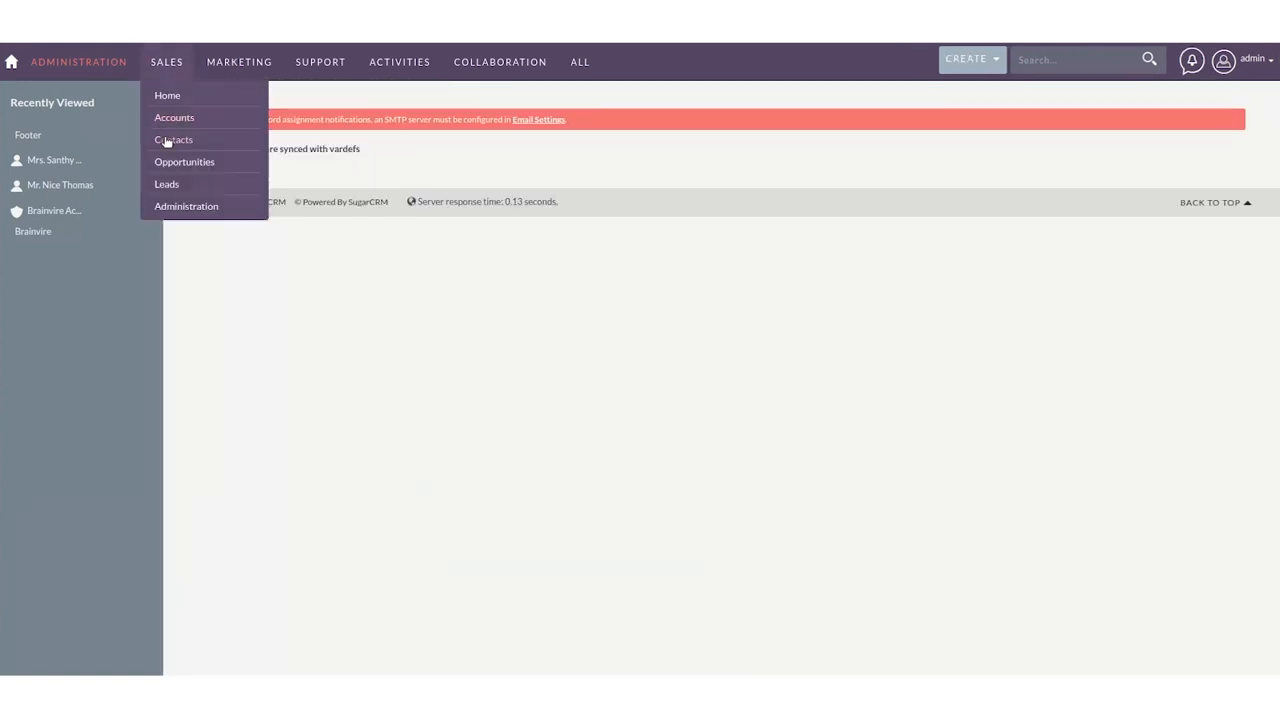
left_click(172, 140)
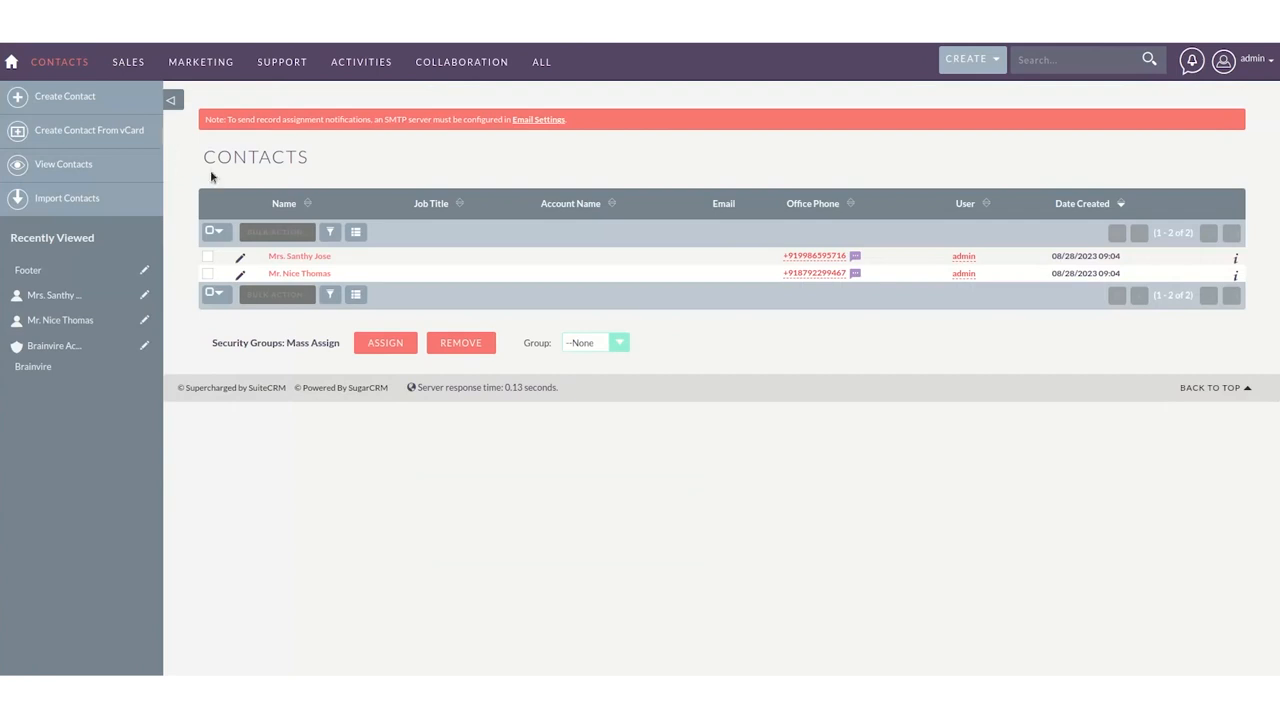
mouse_move(856, 258)
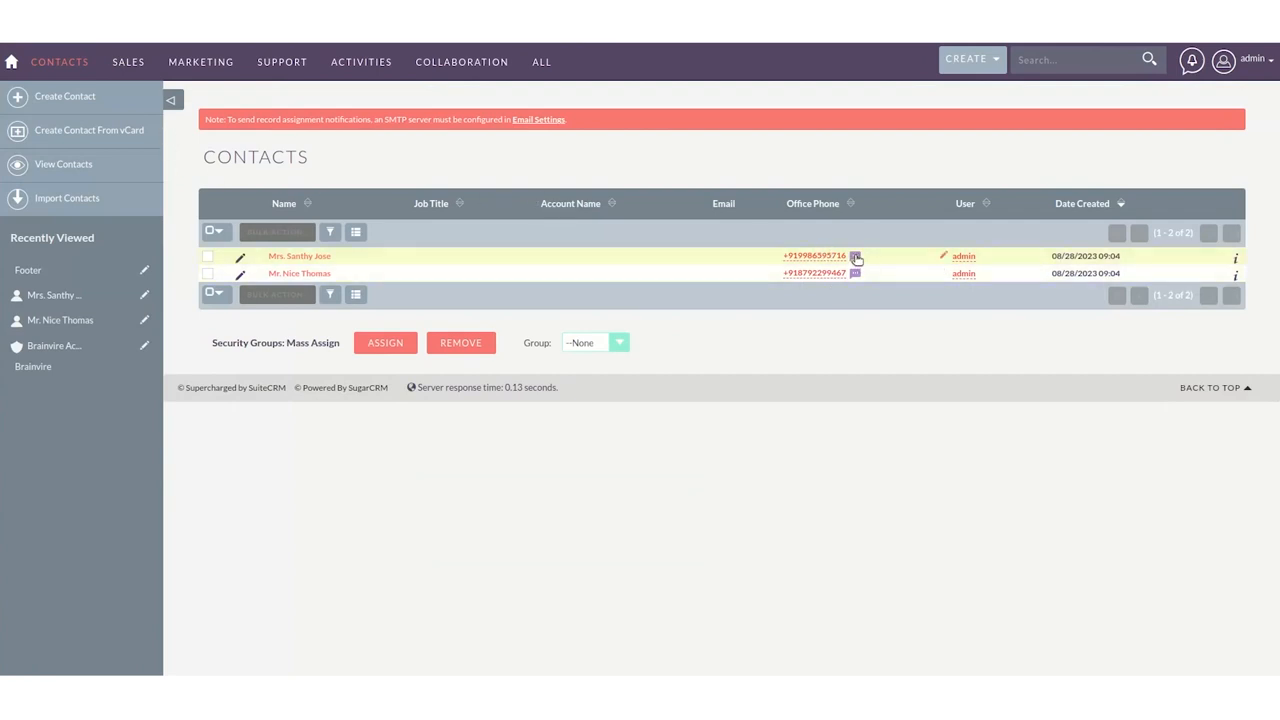
mouse_move(388, 268)
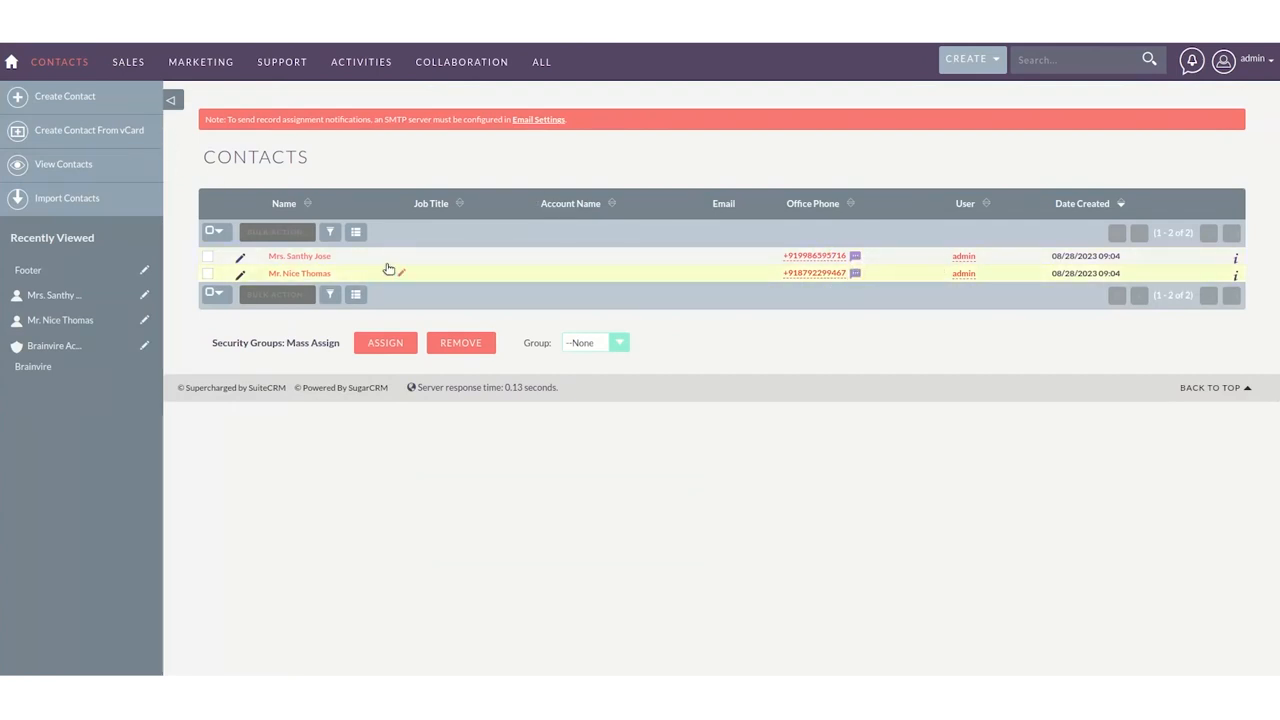
mouse_move(300, 256)
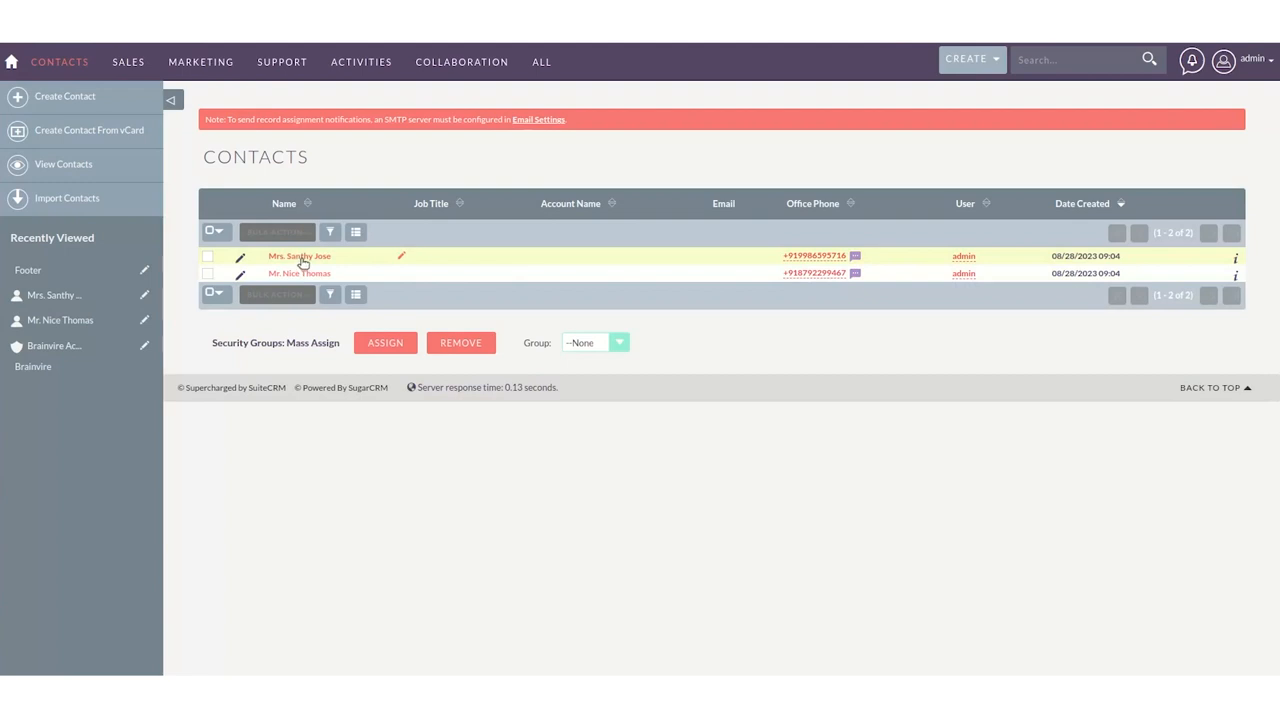
left_click(300, 256)
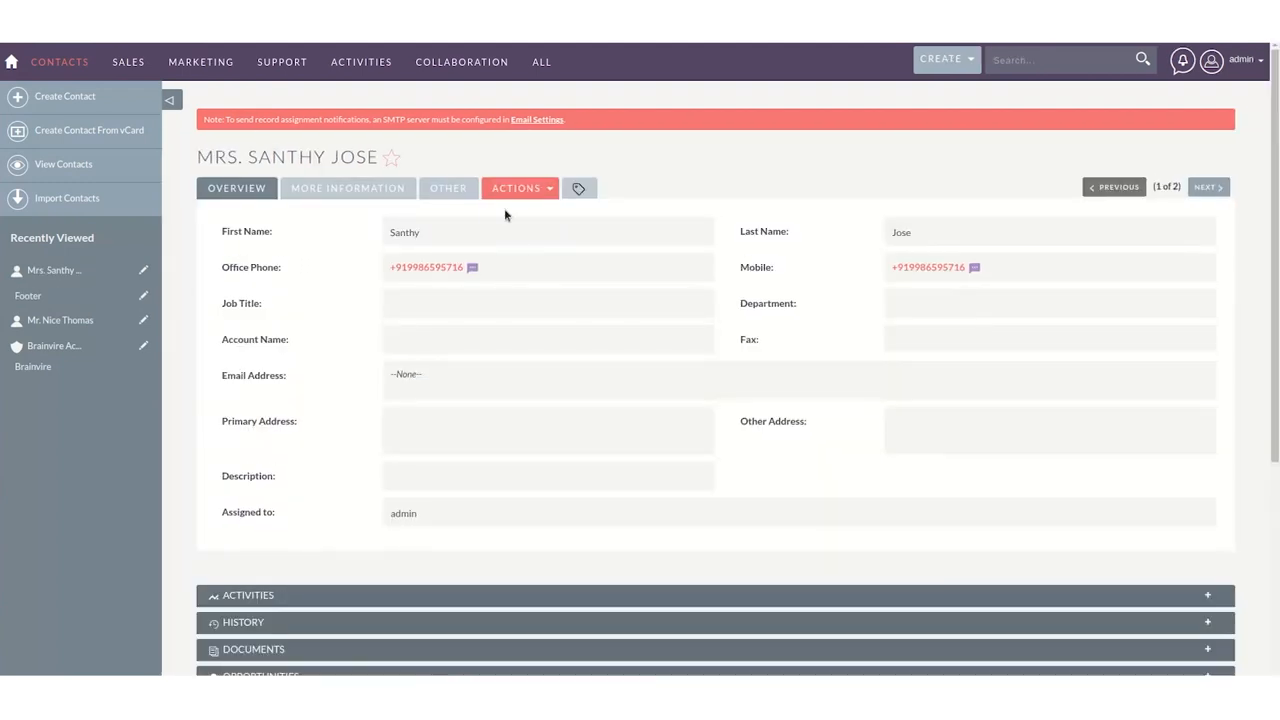
mouse_move(484, 272)
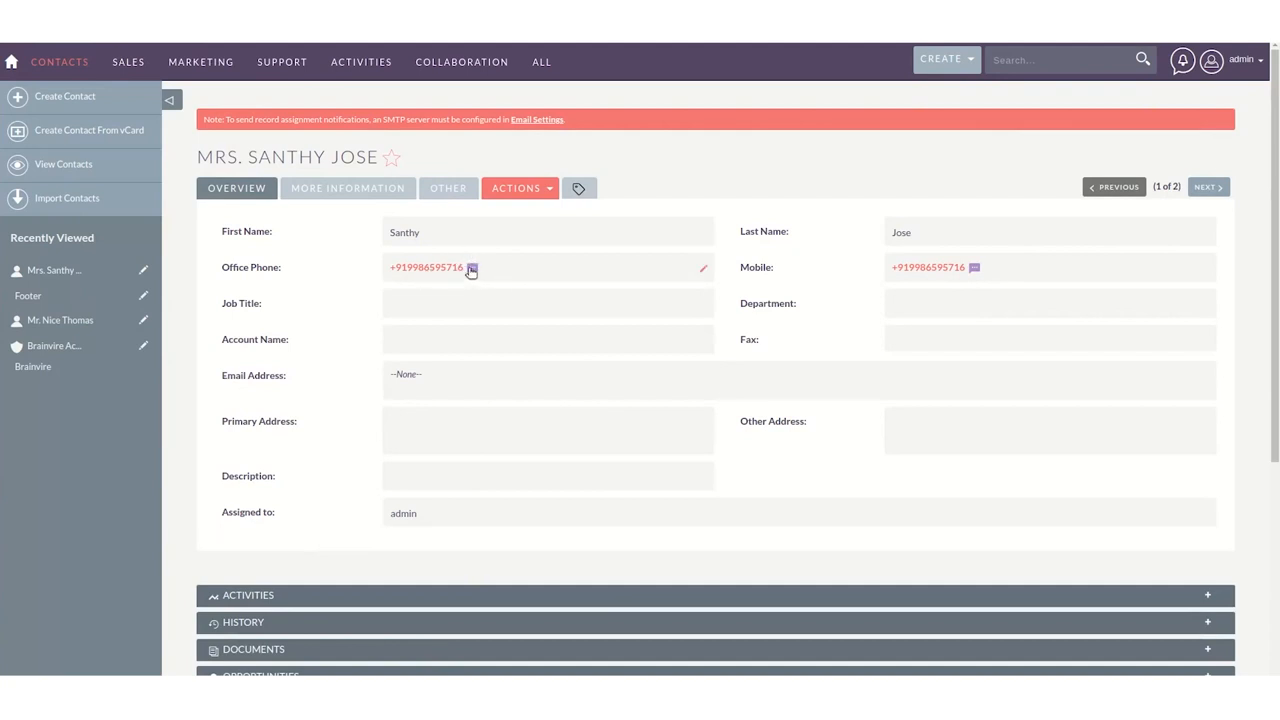
Try the SMS icon by the office phone, close the dialog, and expand the empty History panel.
left_click(472, 268)
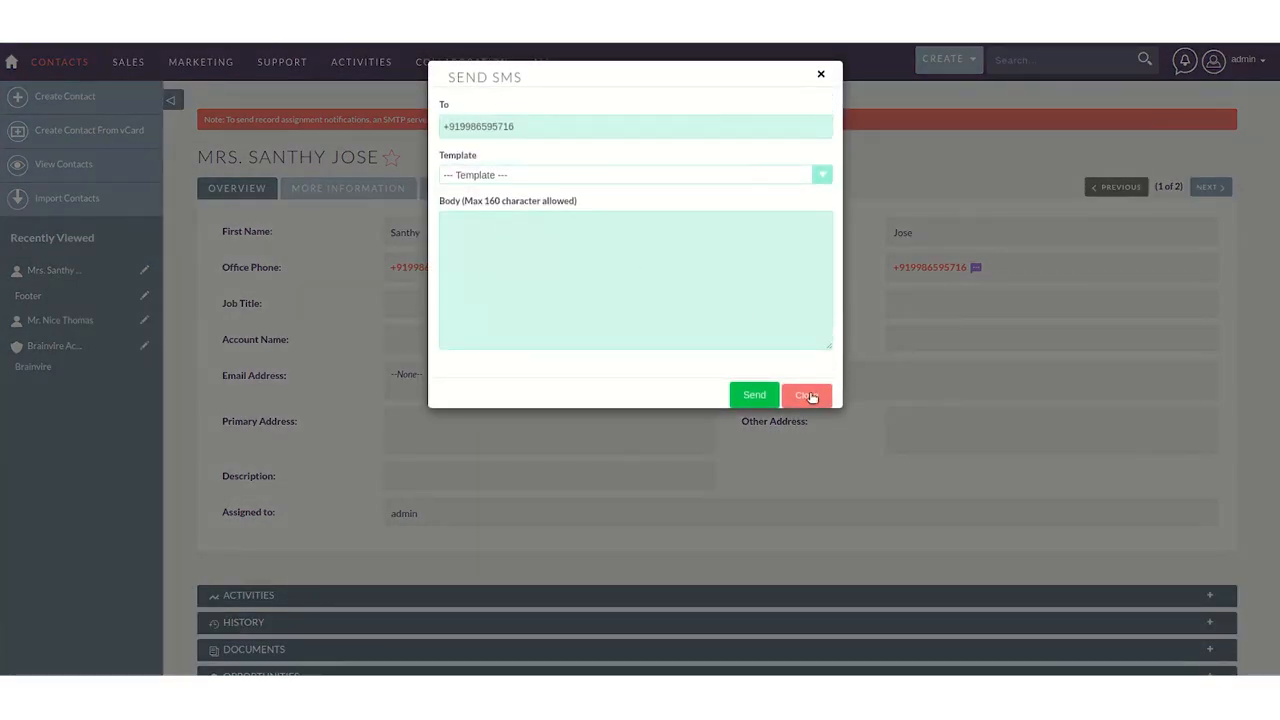
left_click(808, 396)
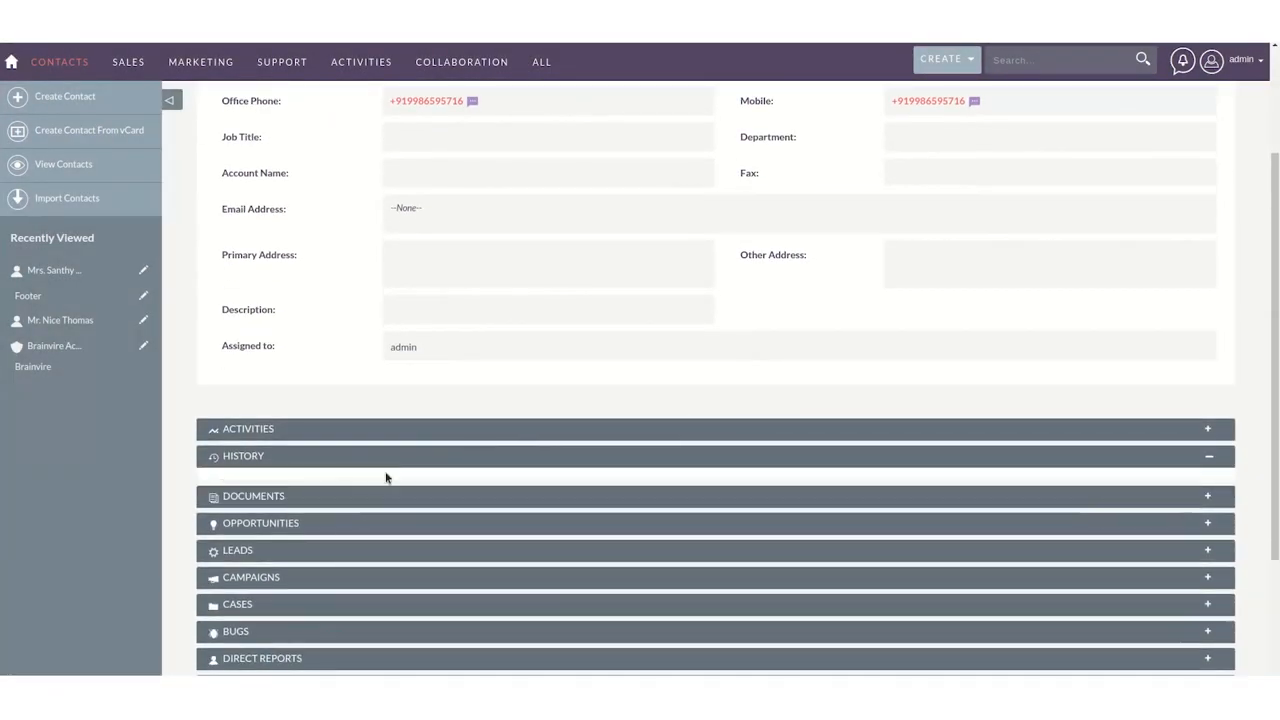
left_click(244, 456)
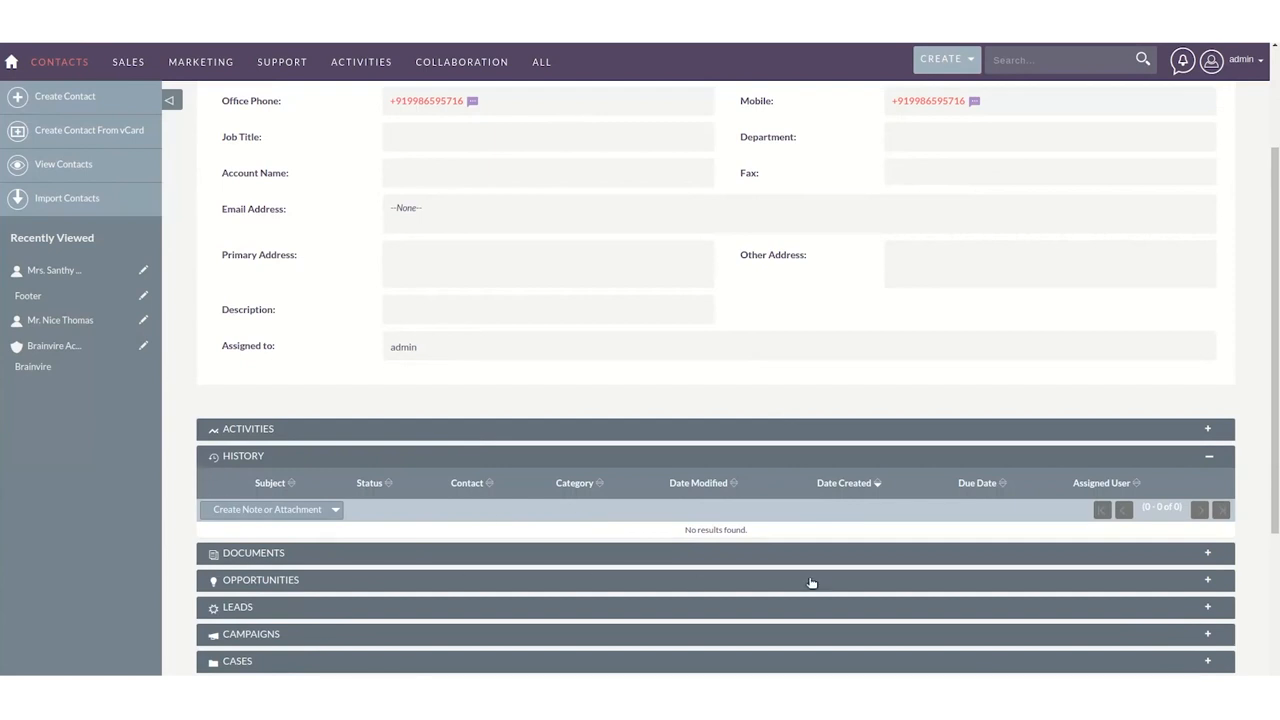
mouse_move(520, 420)
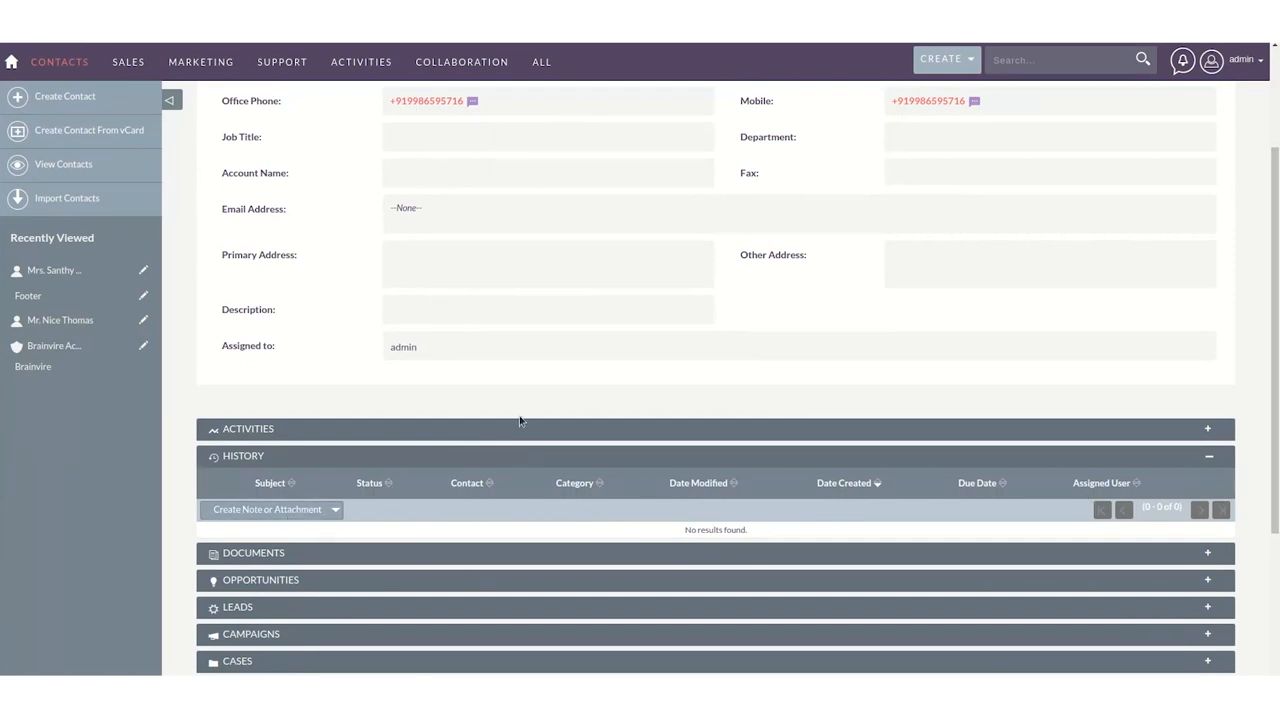
mouse_move(424, 458)
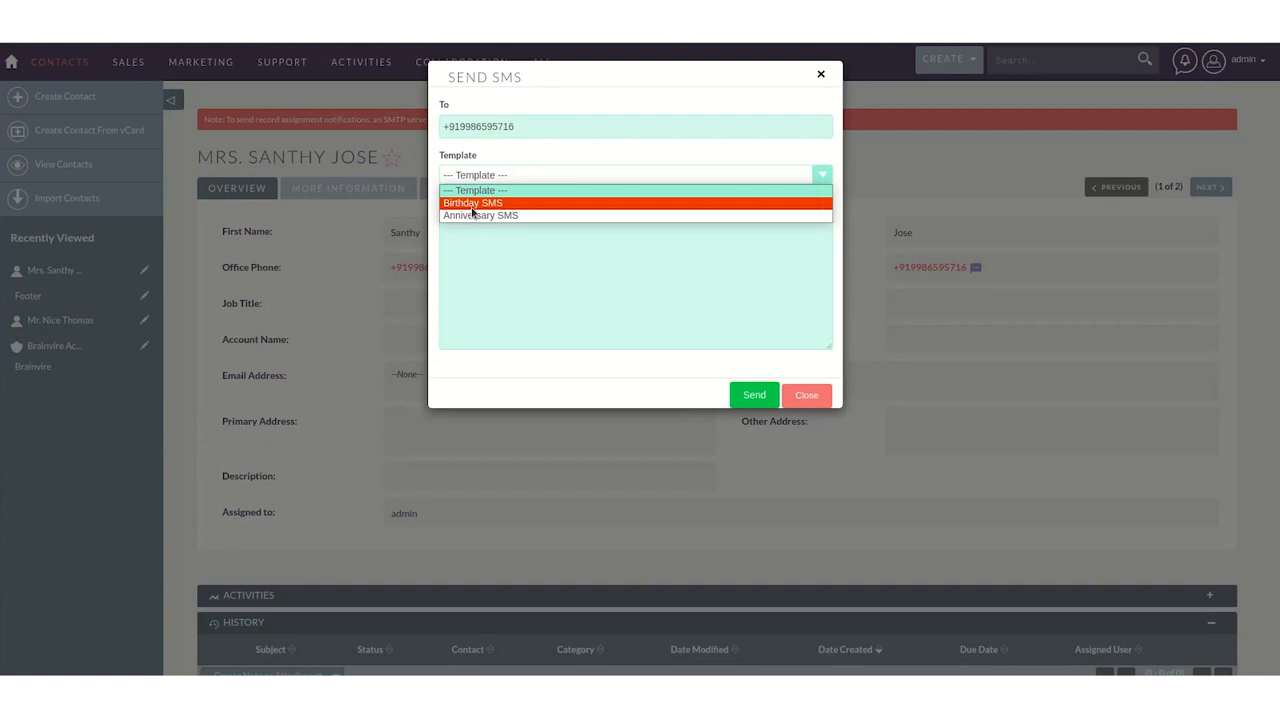
mouse_move(470, 206)
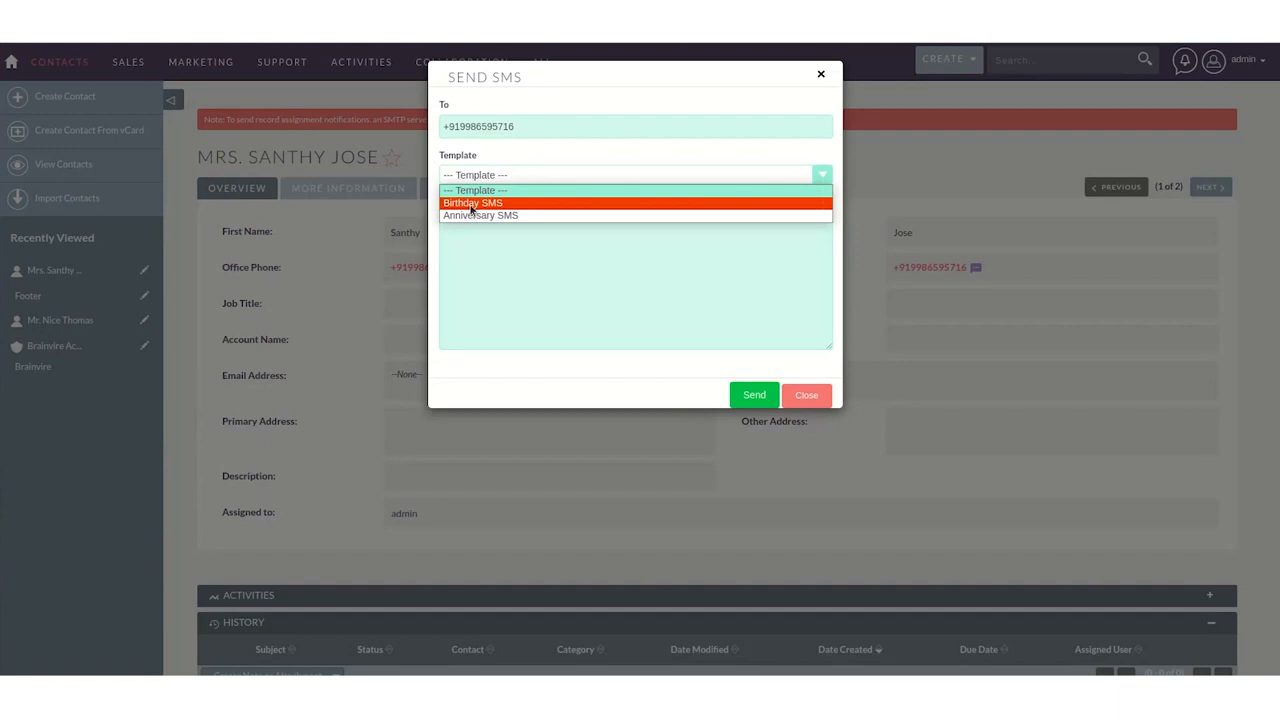
Send the Birthday SMS template 'Dear ,Happy Birthday' to the contact's office phone.
left_click(472, 204)
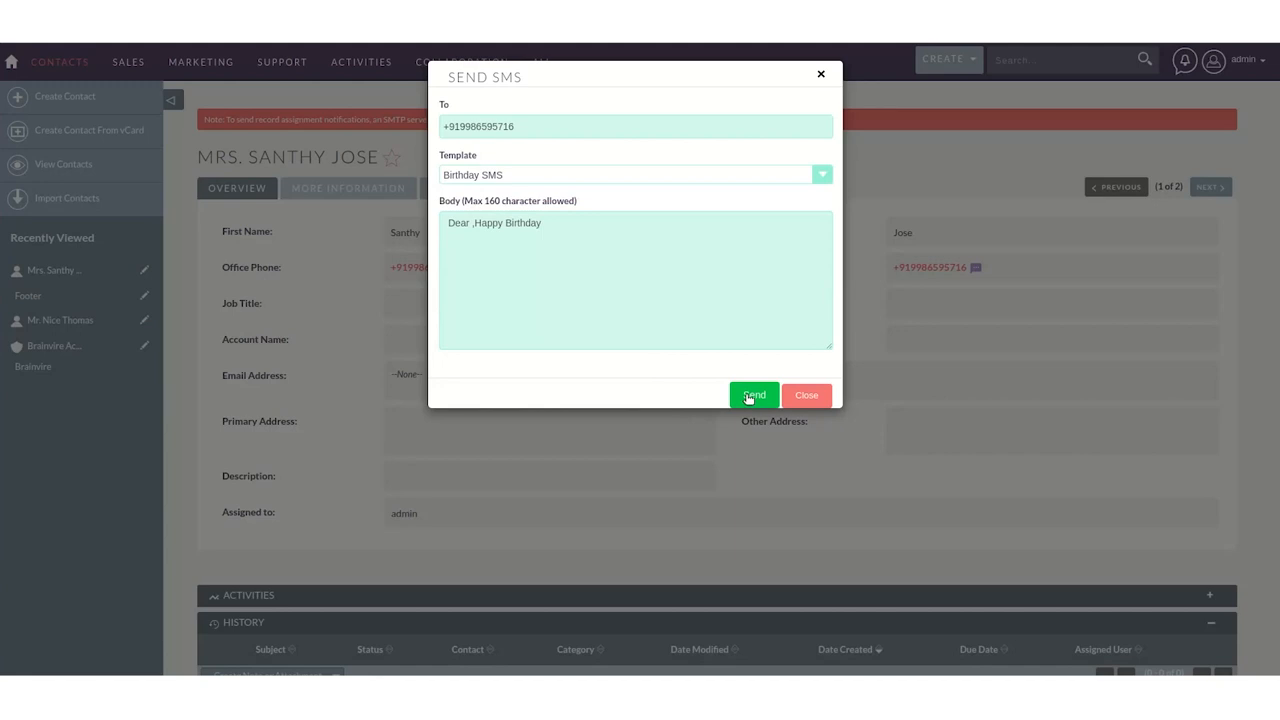
left_click(752, 396)
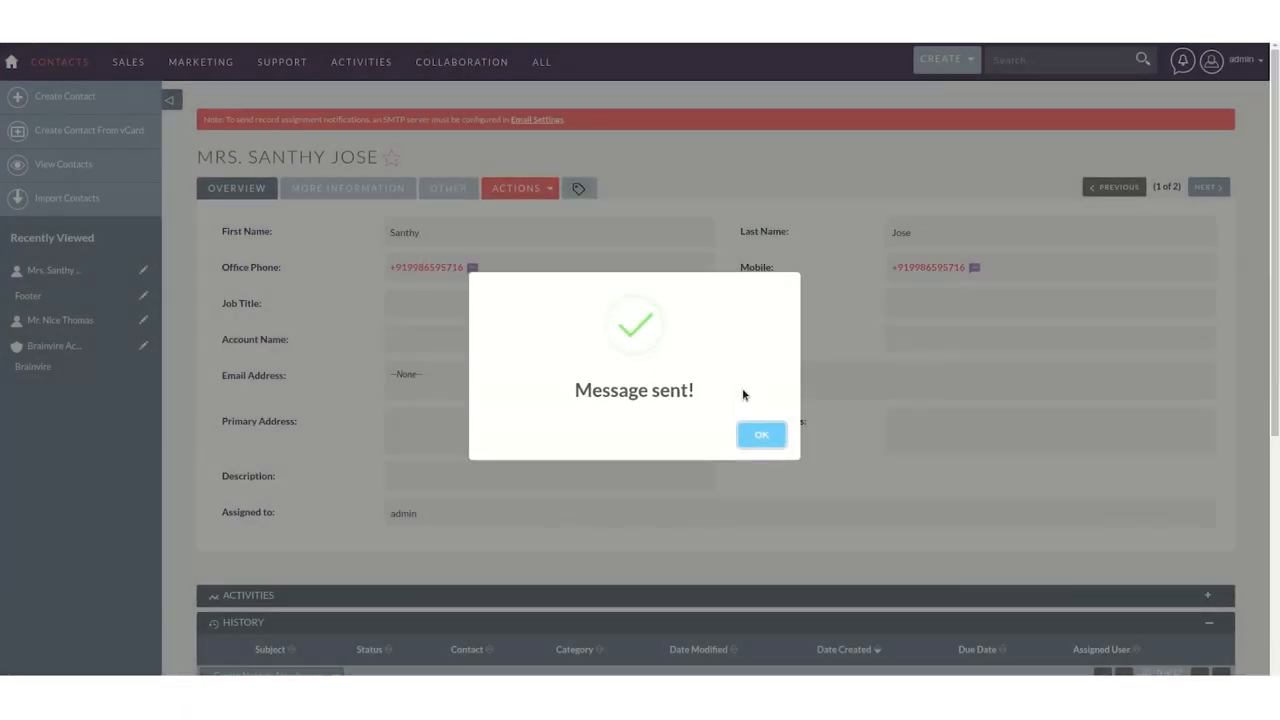
left_click(760, 434)
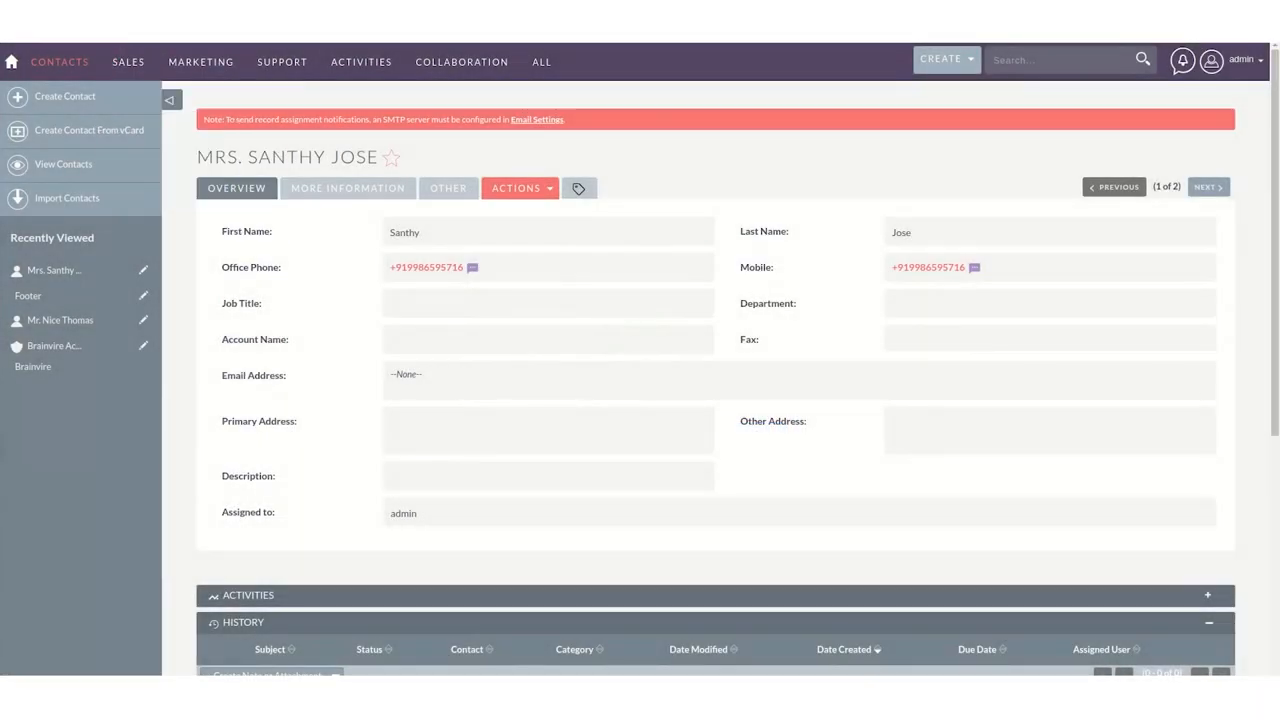
mouse_move(504, 344)
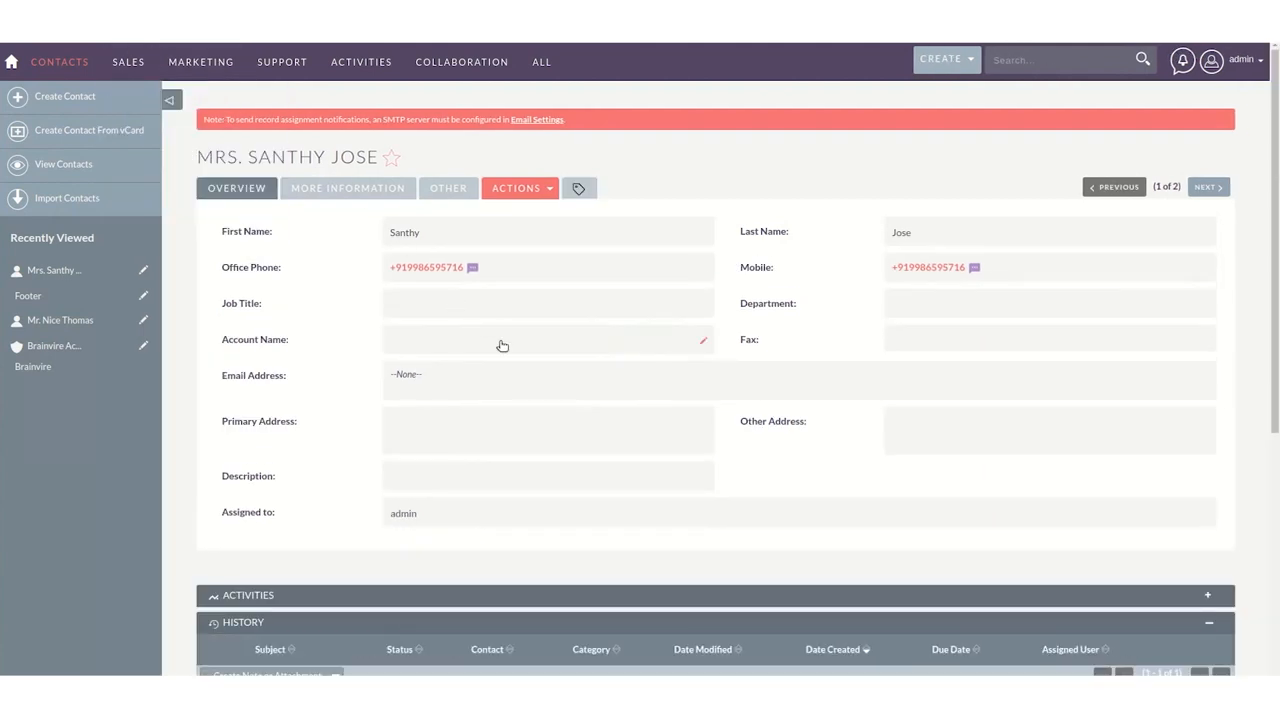
Open the logged SMS call record from History showing Outbound Held 'Dear ,Happy Birthday'.
scroll("down", 3)
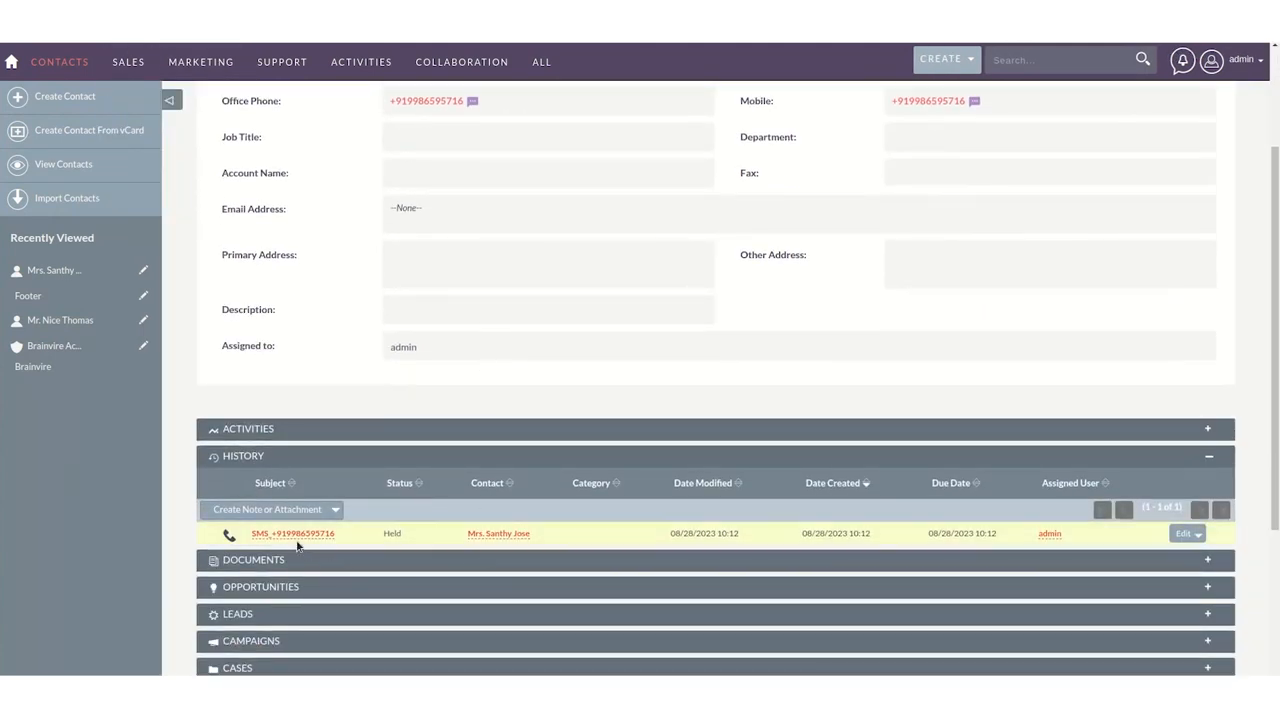
mouse_move(304, 532)
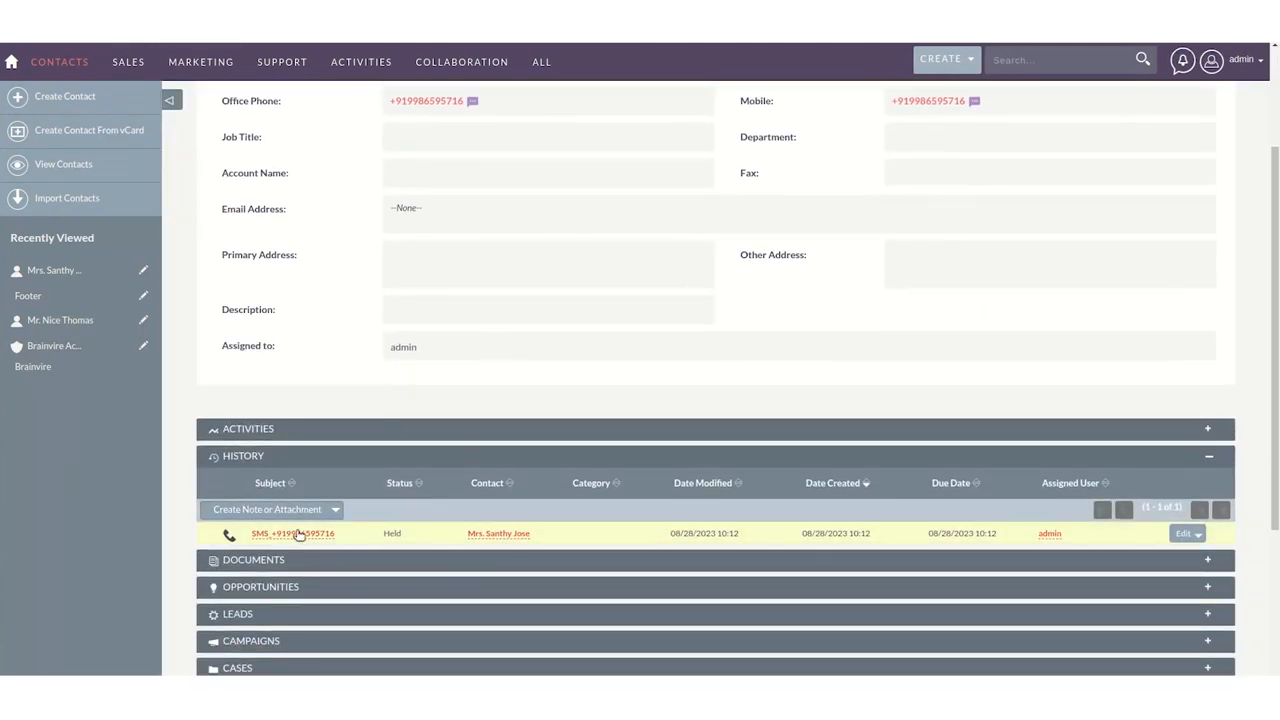
left_click(292, 534)
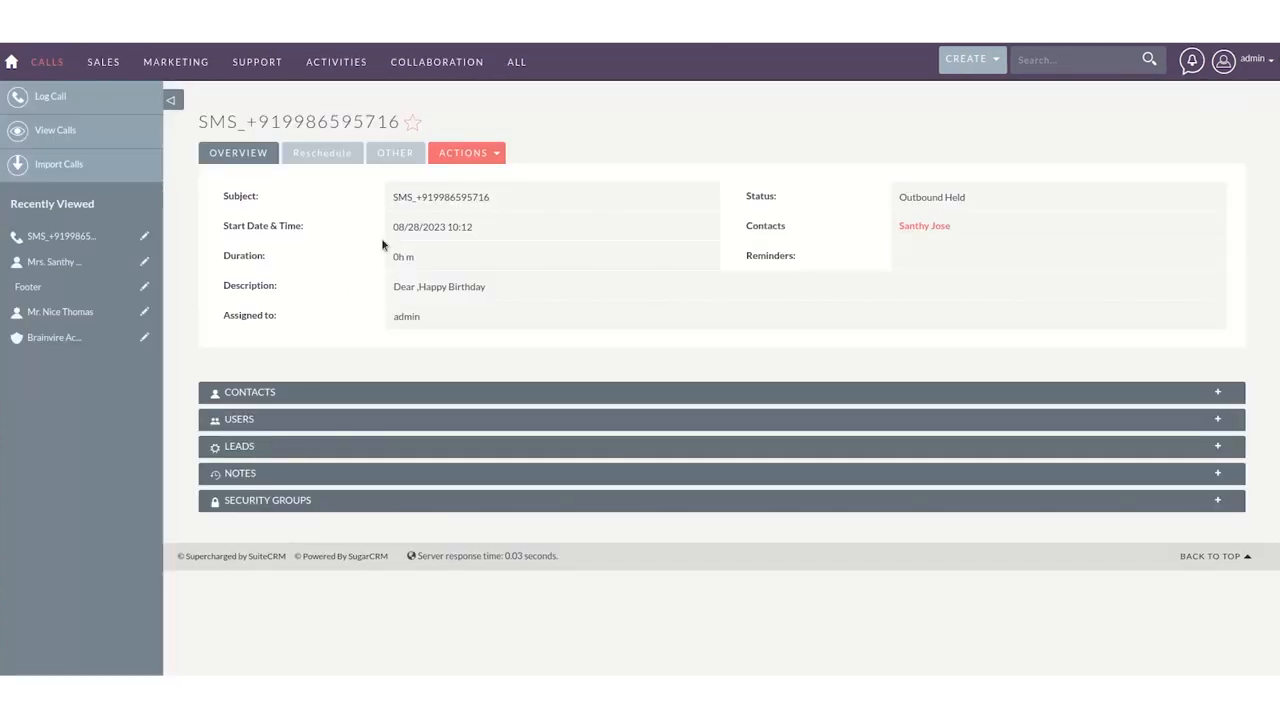
mouse_move(958, 226)
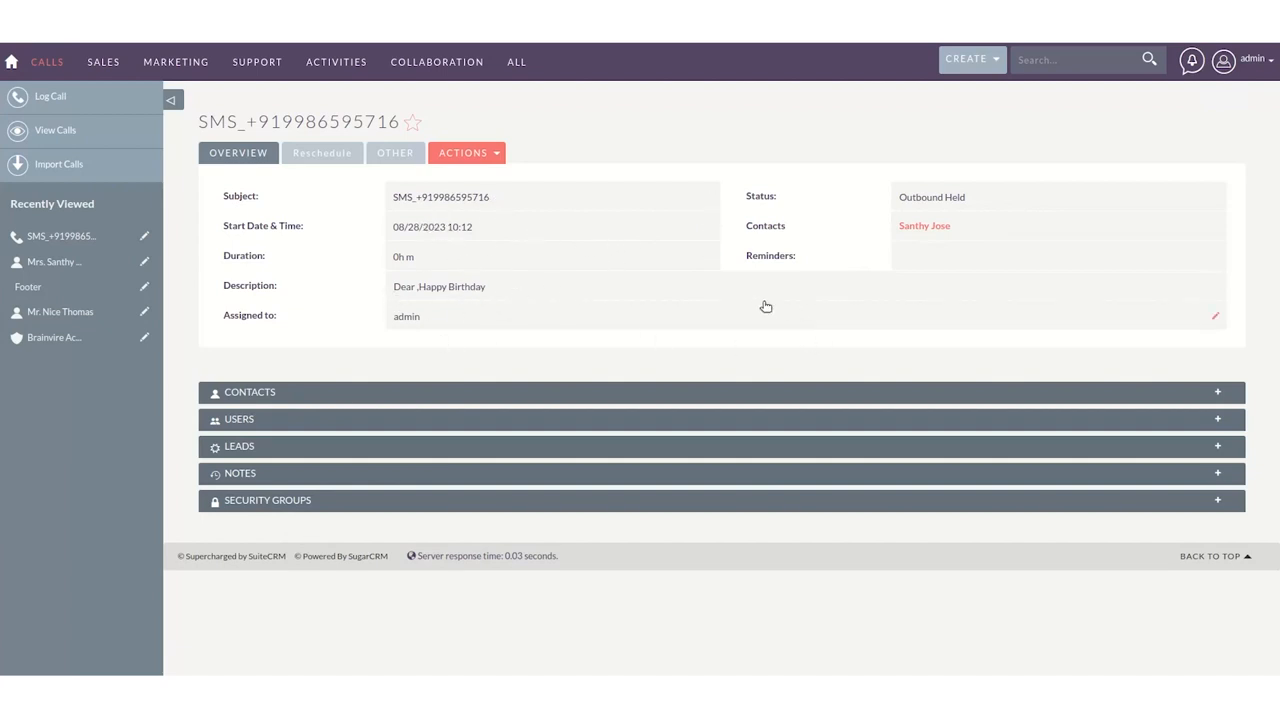
left_click(104, 60)
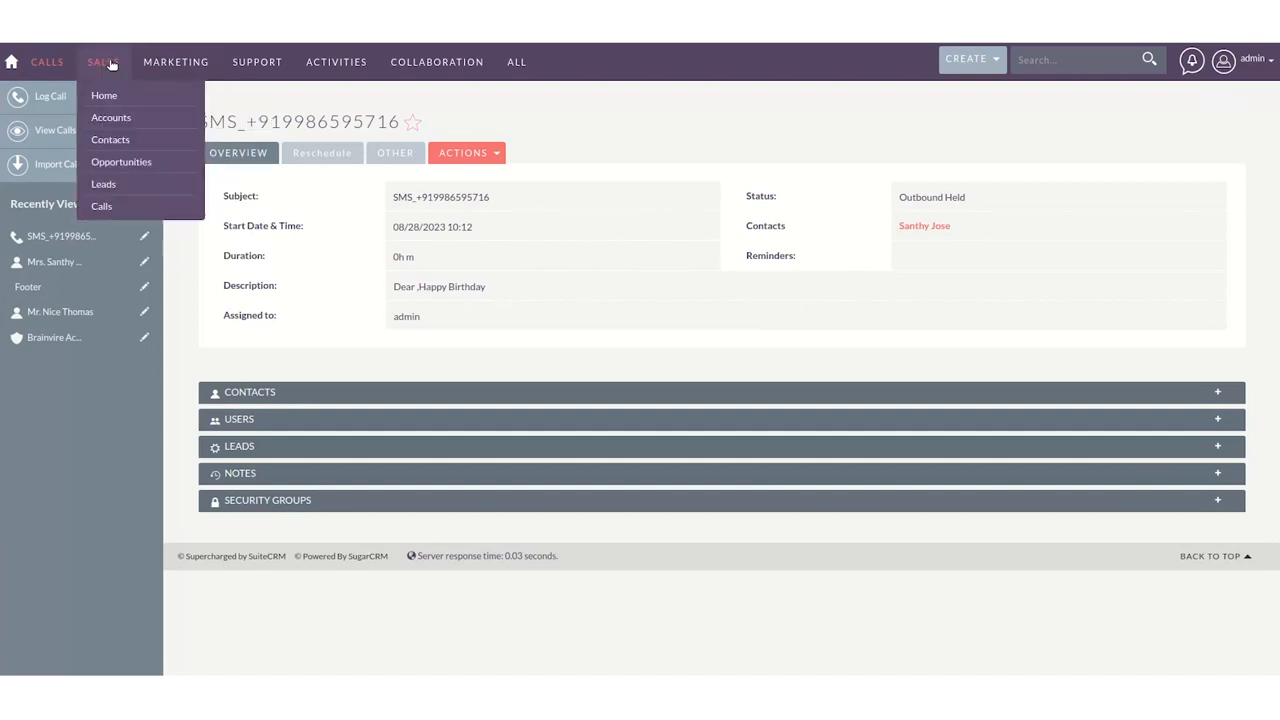
left_click(110, 140)
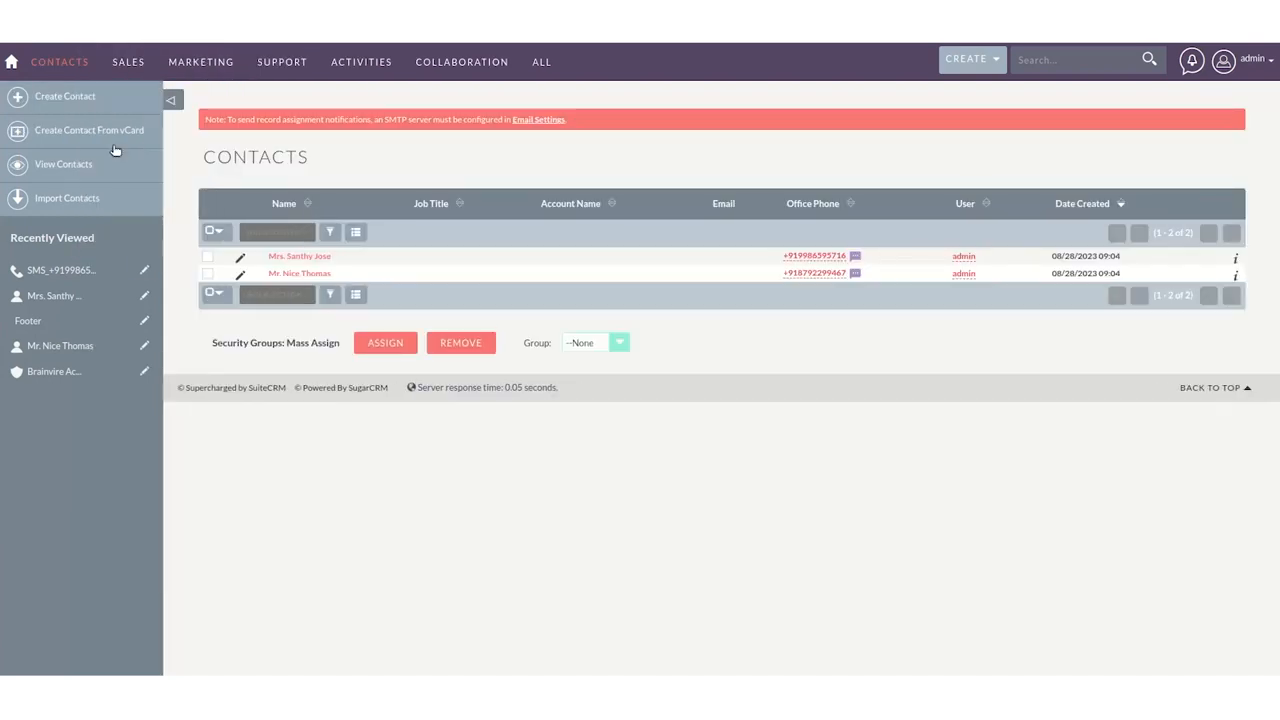
mouse_move(386, 280)
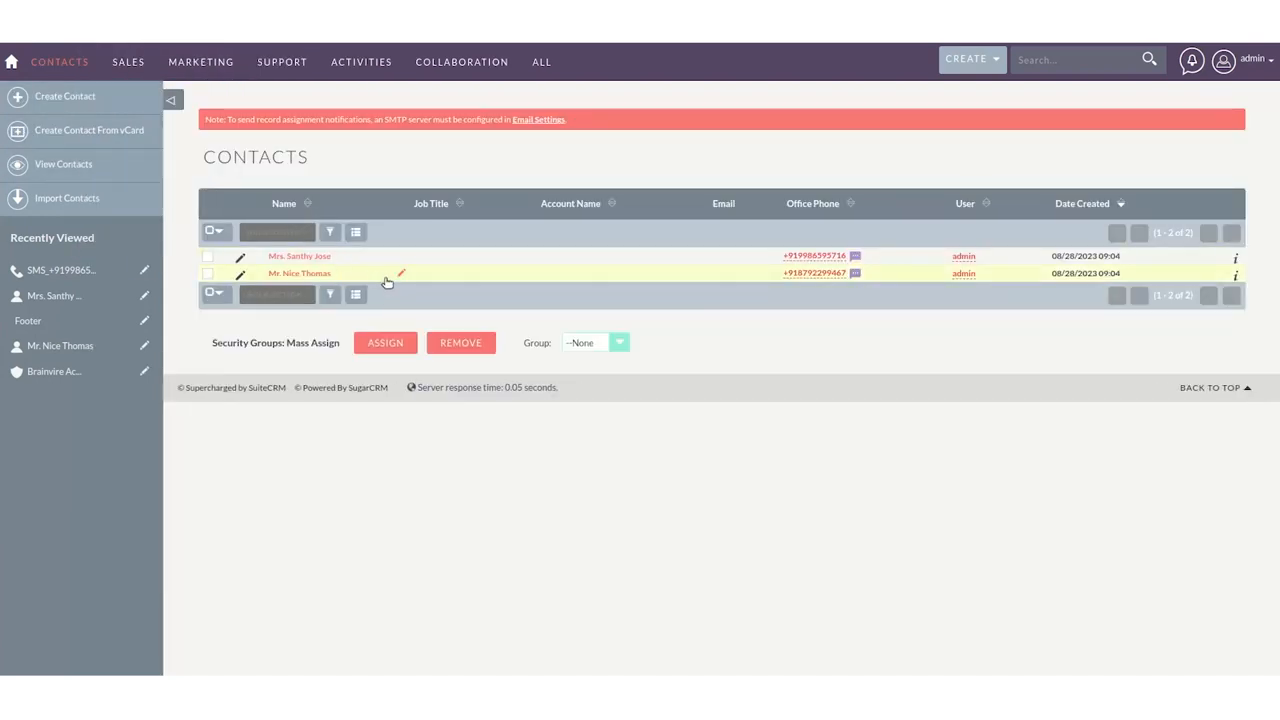
mouse_move(310, 272)
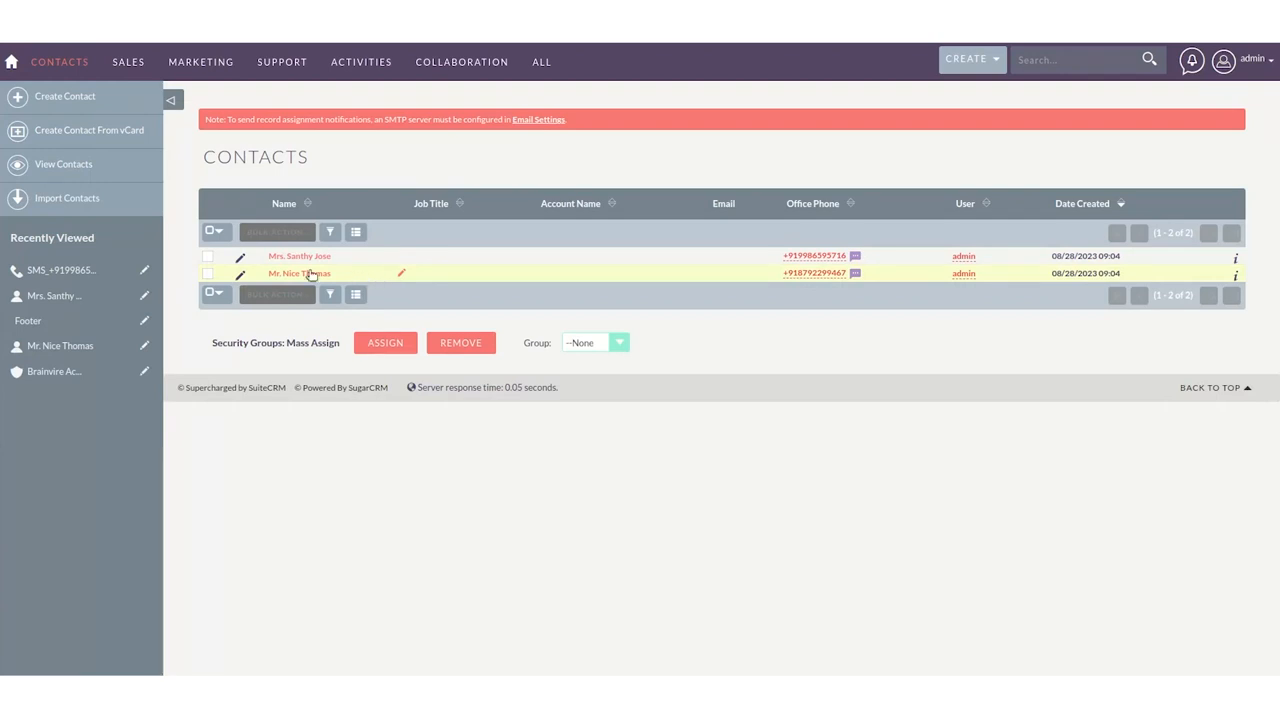
left_click(208, 256)
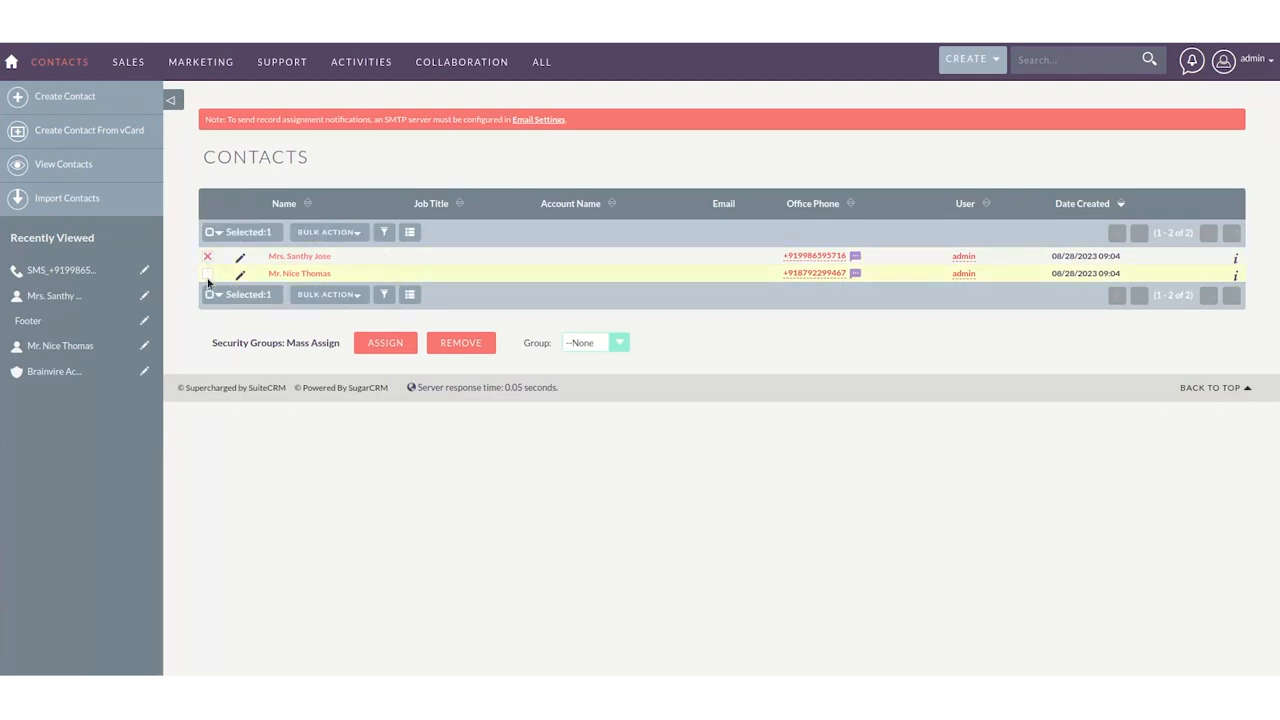
left_click(208, 272)
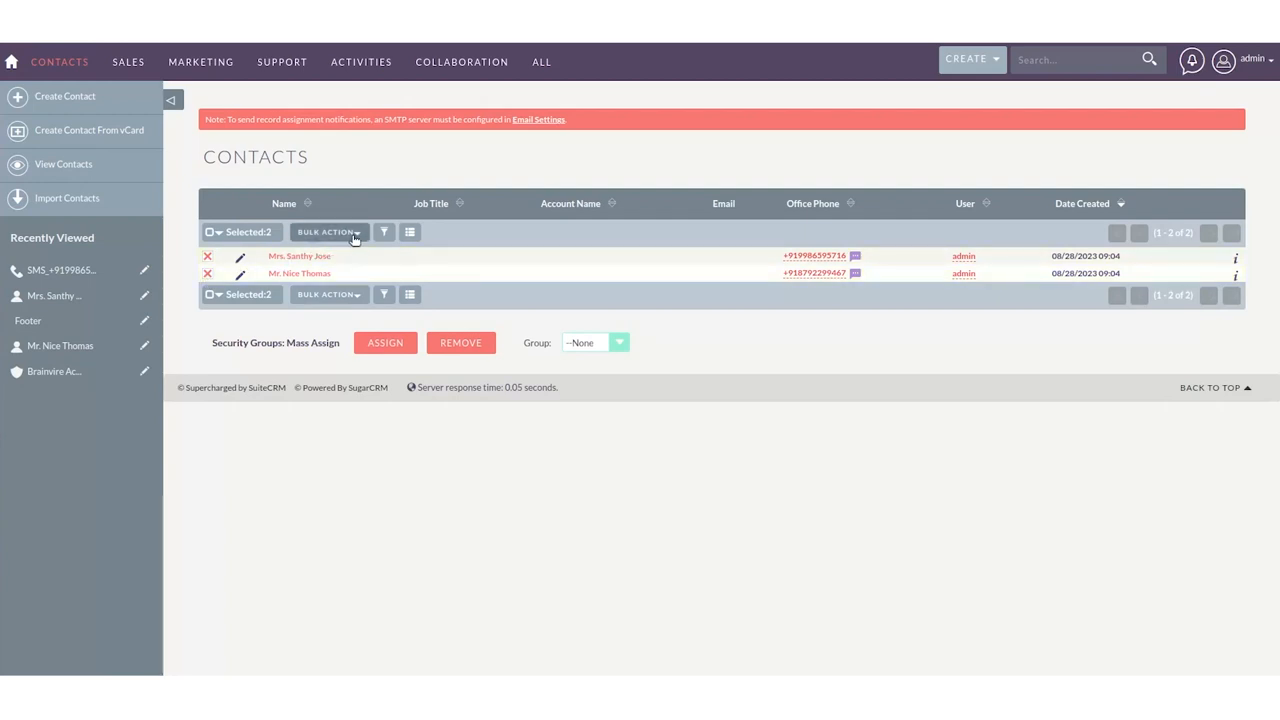
left_click(328, 232)
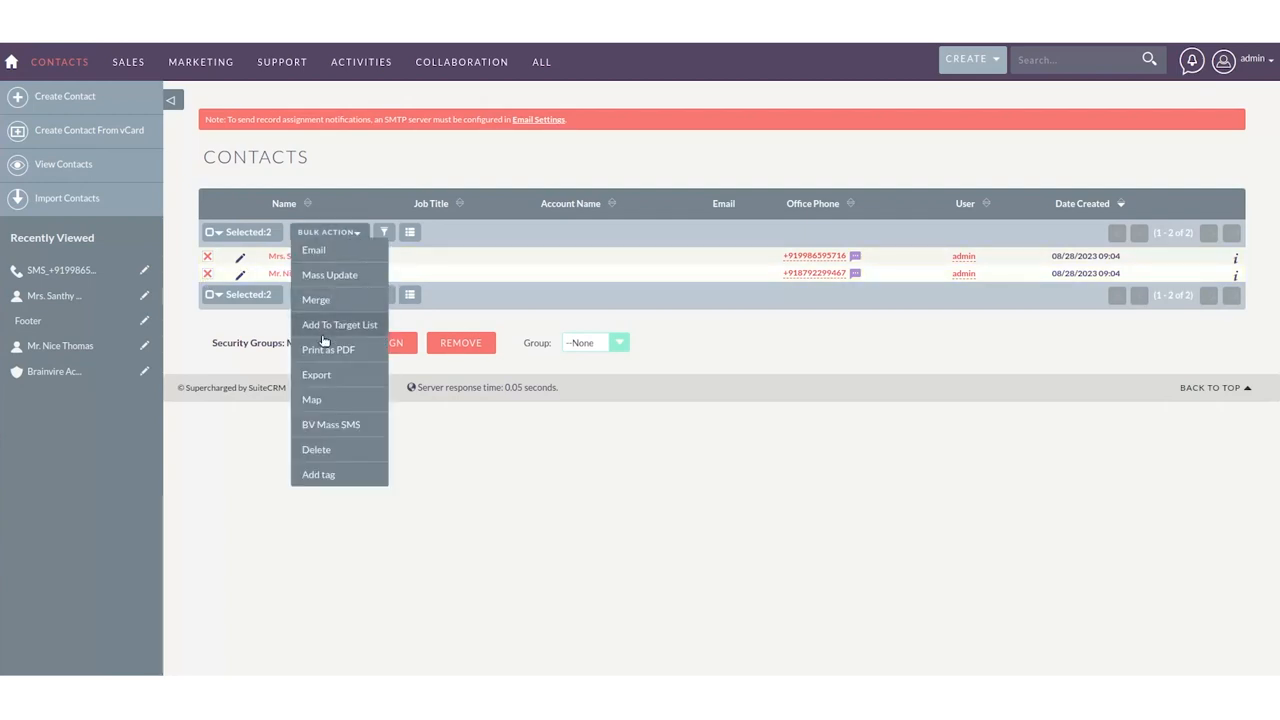
left_click(330, 424)
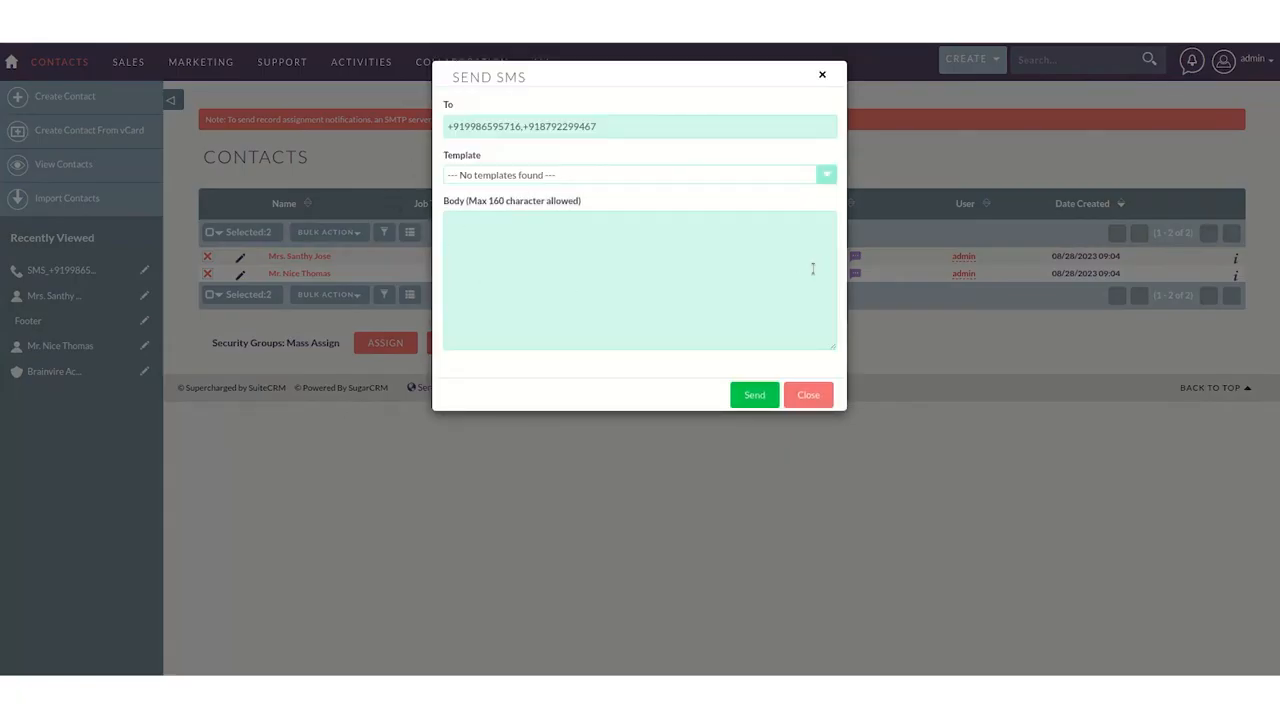
left_click(826, 174)
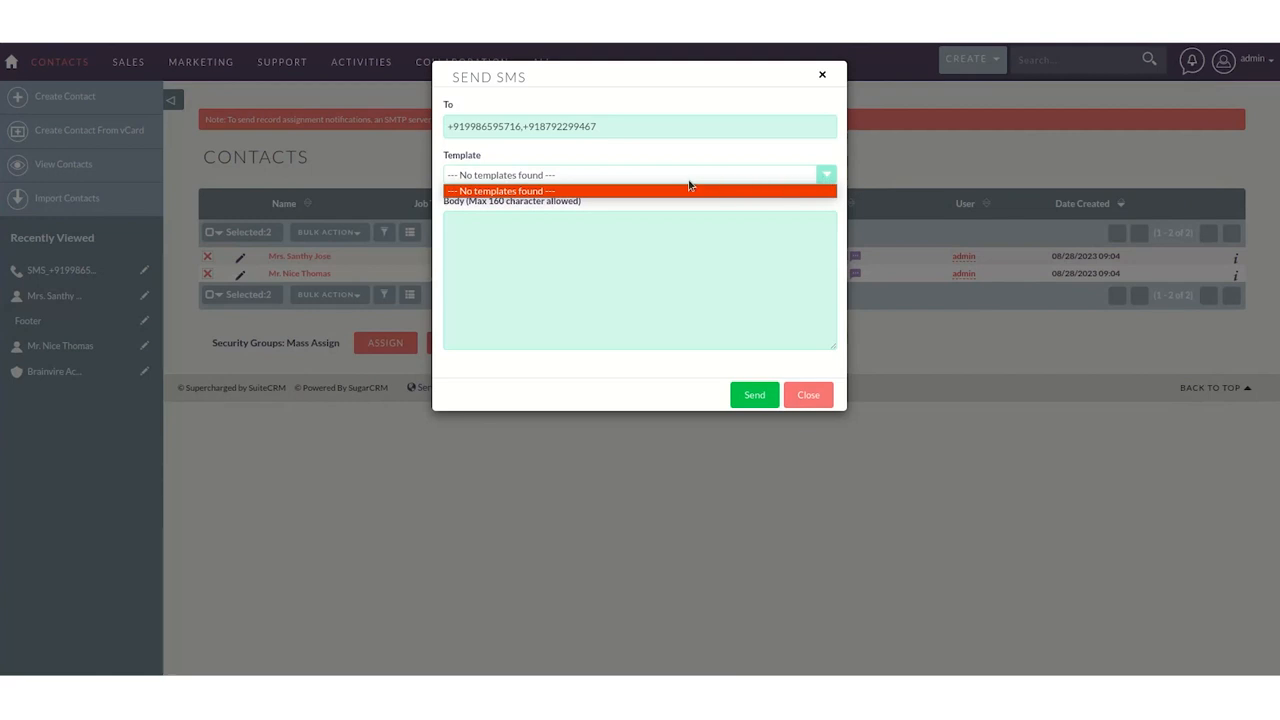
mouse_move(518, 204)
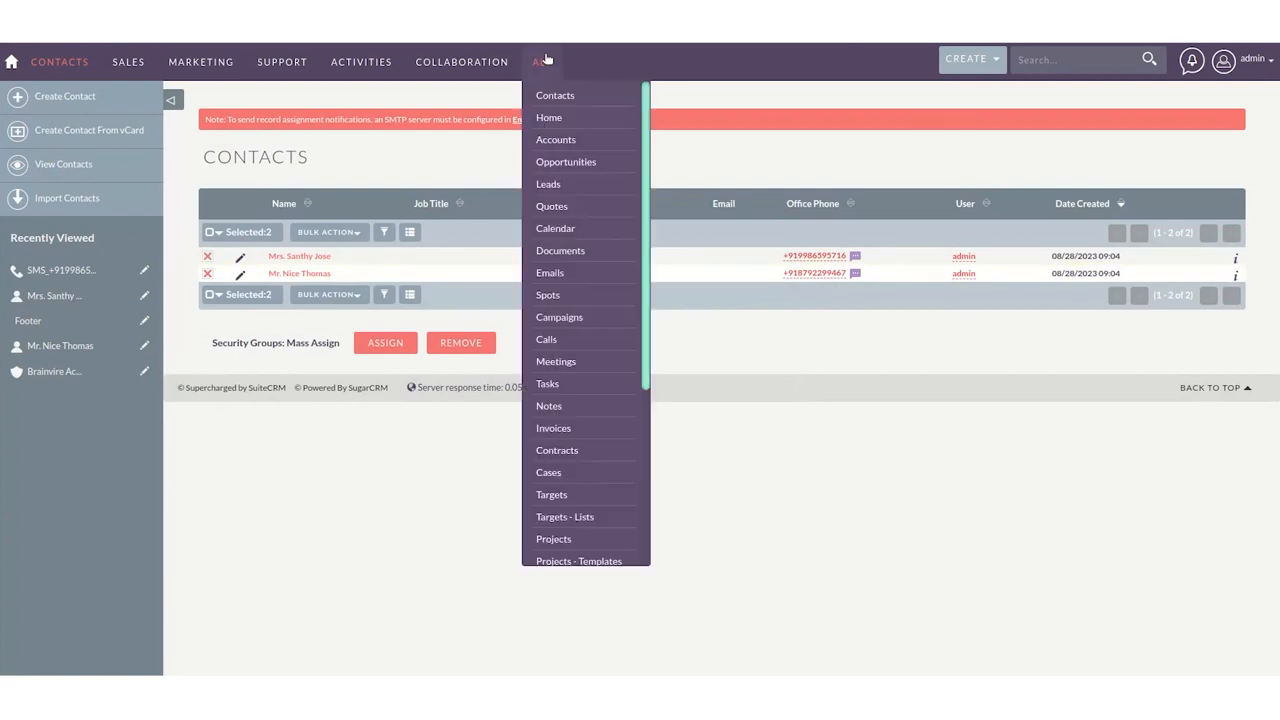
Create a new email template named Generic Template.
scroll("down", 3)
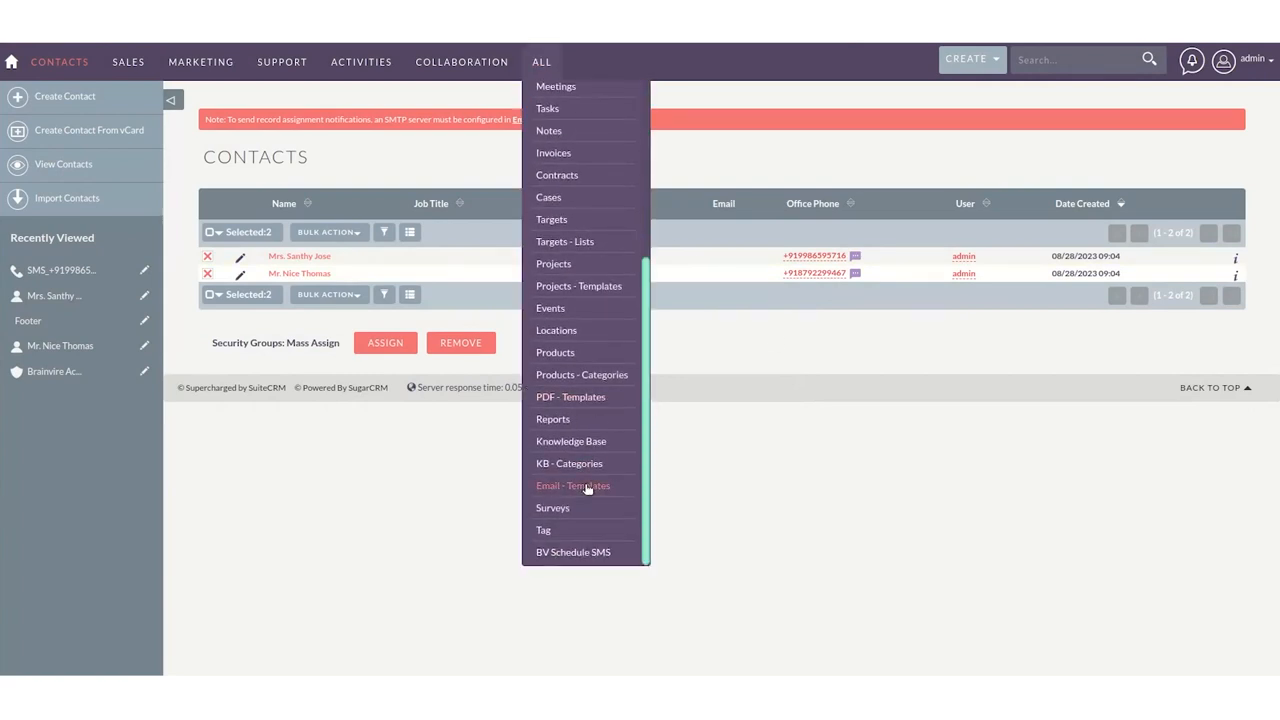
left_click(572, 486)
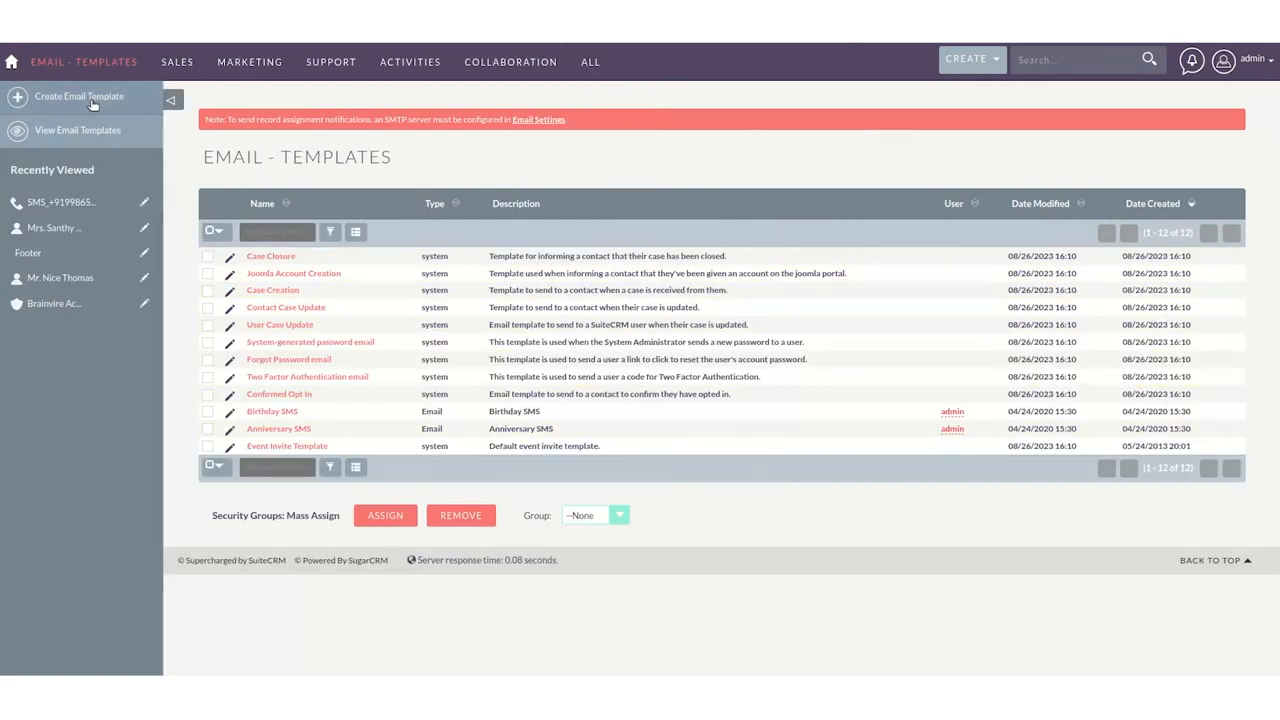
left_click(78, 96)
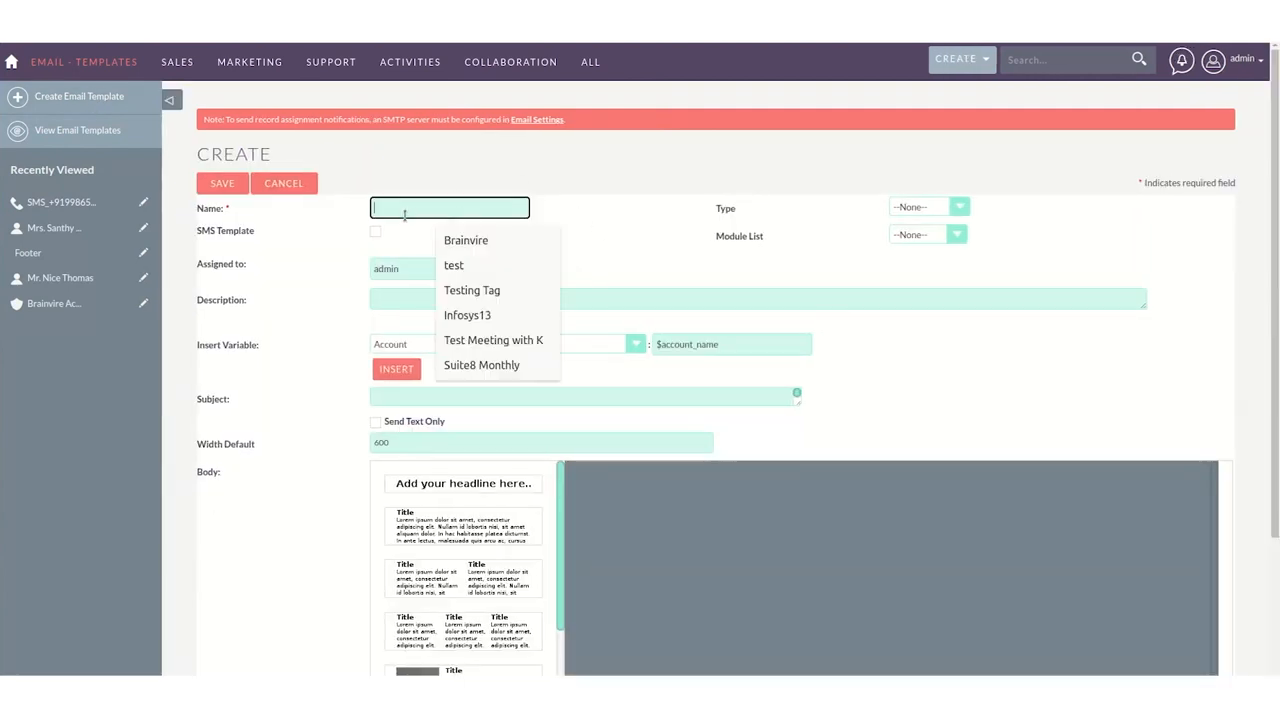
type("Generic")
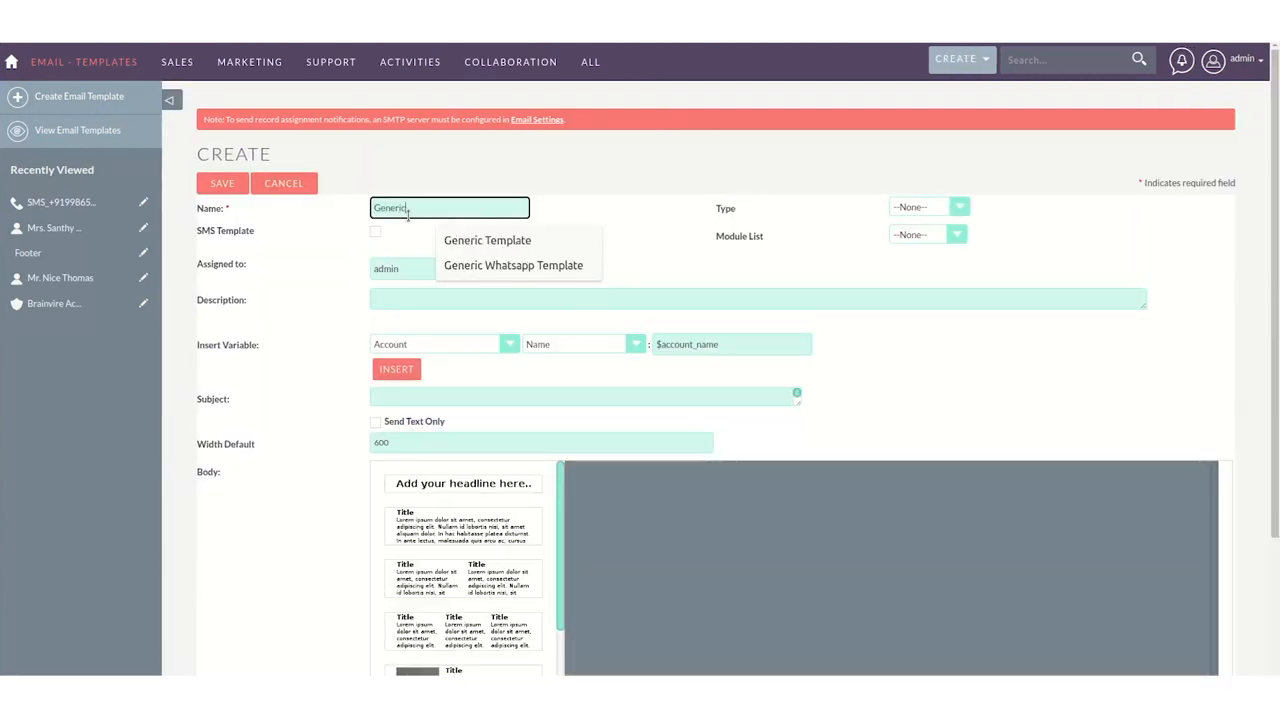
left_click(488, 240)
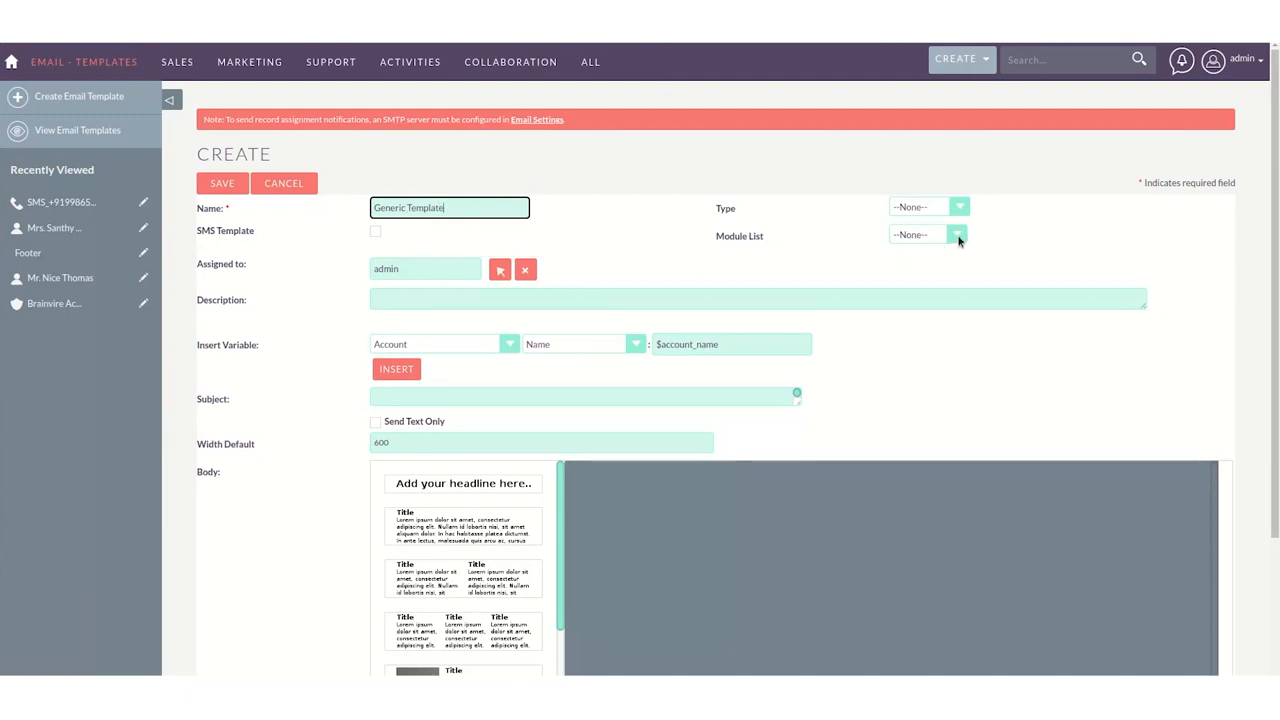
Set the template's module to Generic and its type to Email.
left_click(956, 234)
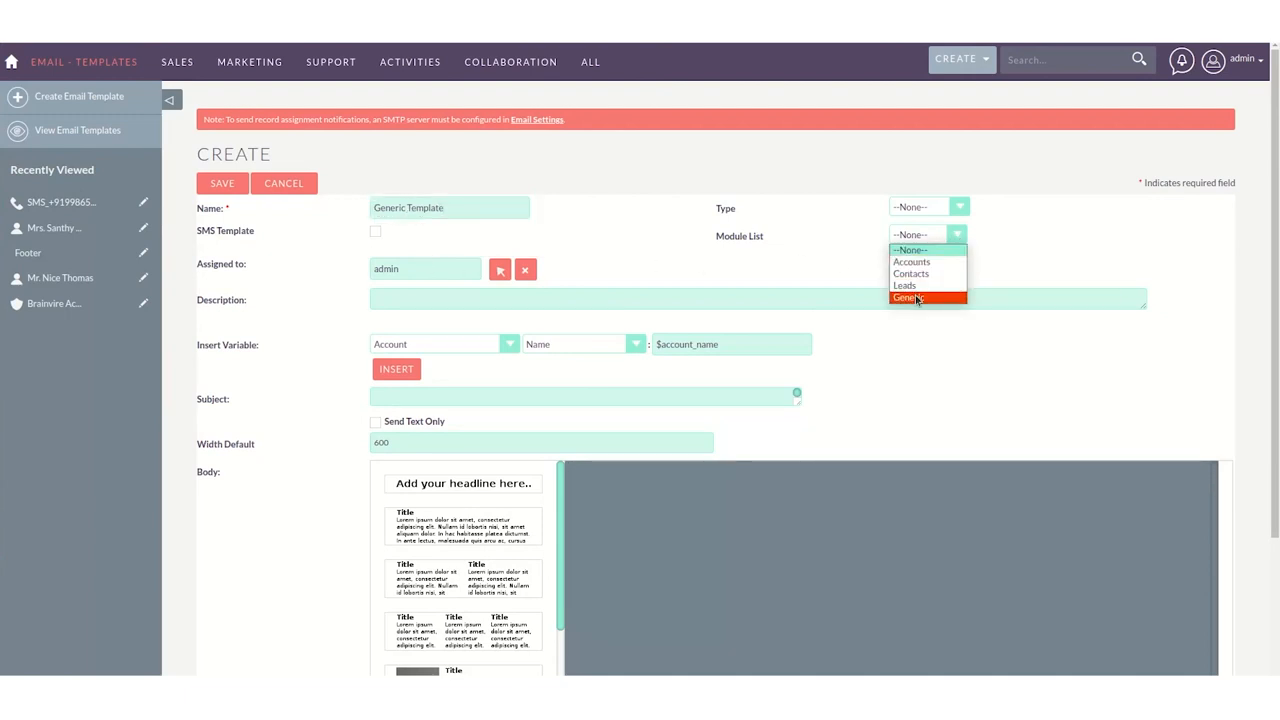
left_click(916, 296)
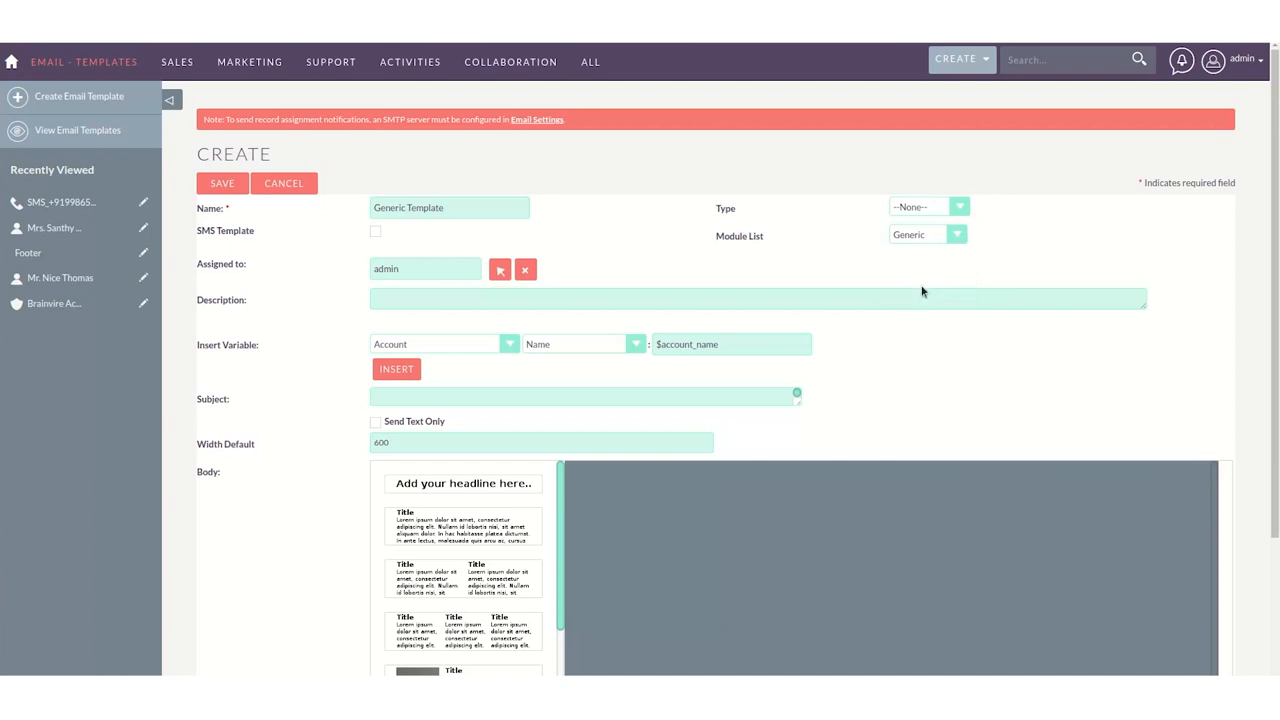
left_click(960, 206)
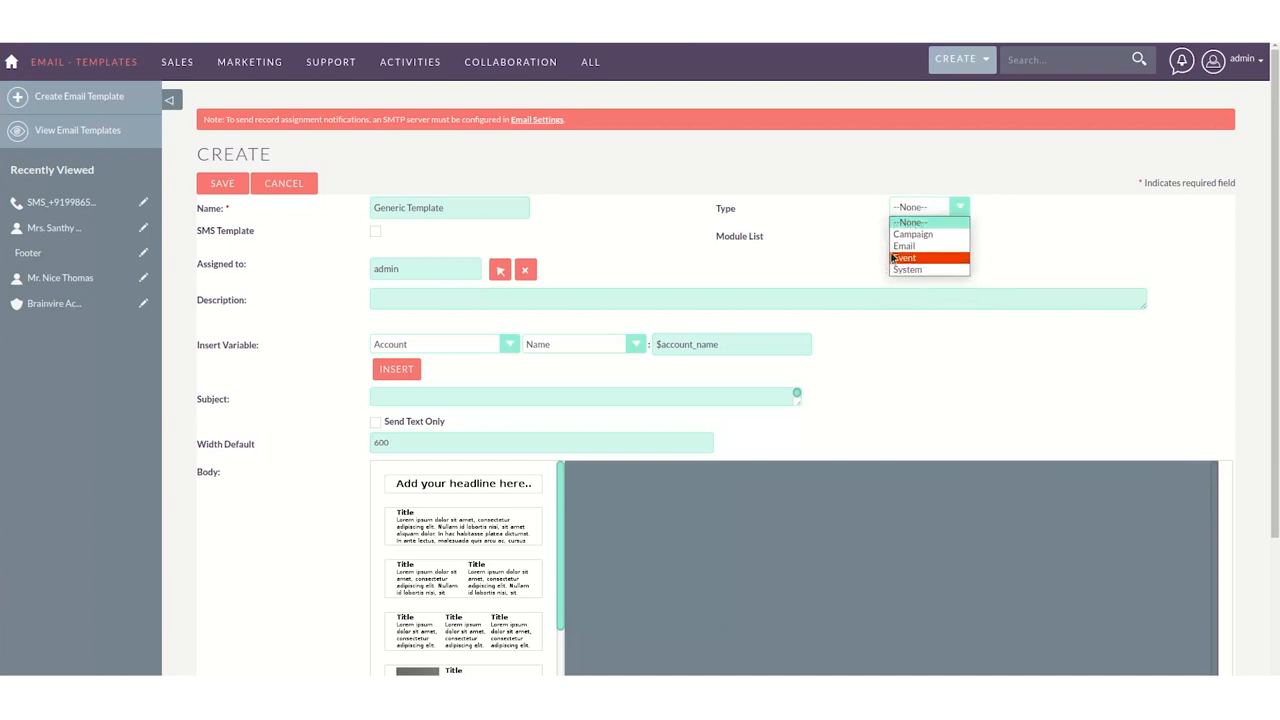
left_click(906, 244)
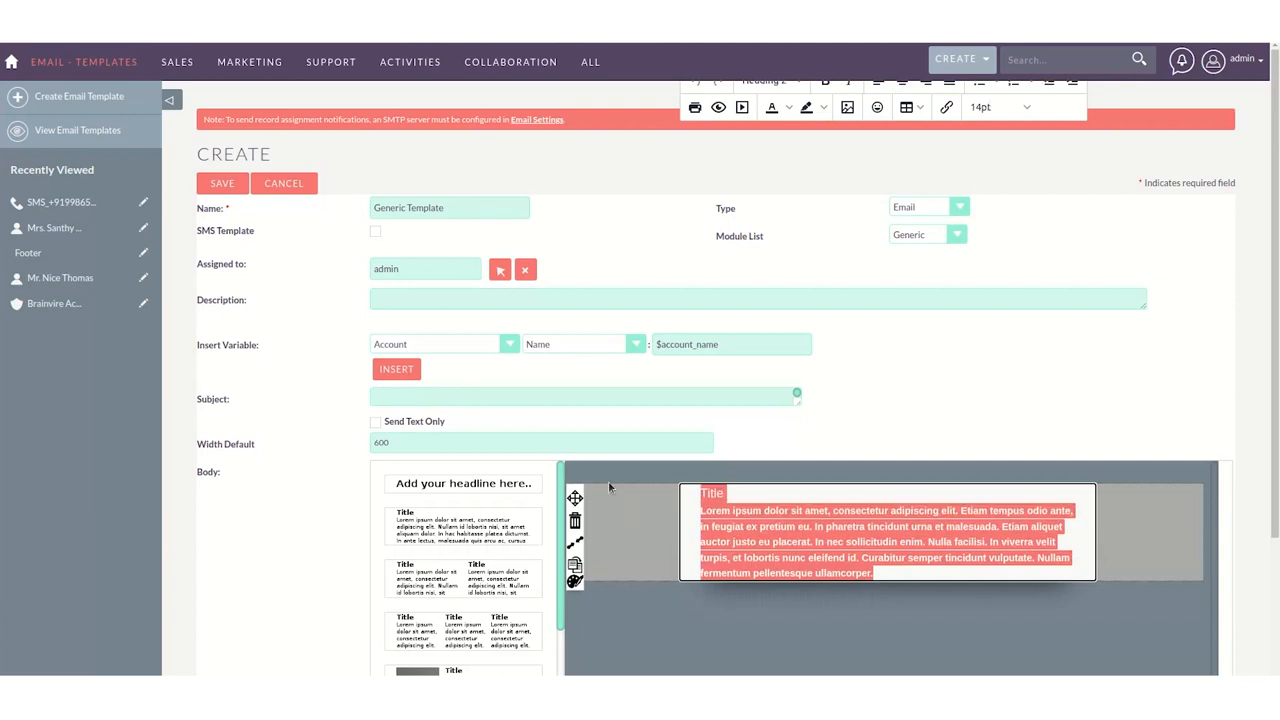
Write the template body 'Dear Customer, Happy onboarding' in the editor.
type("Dear Cu")
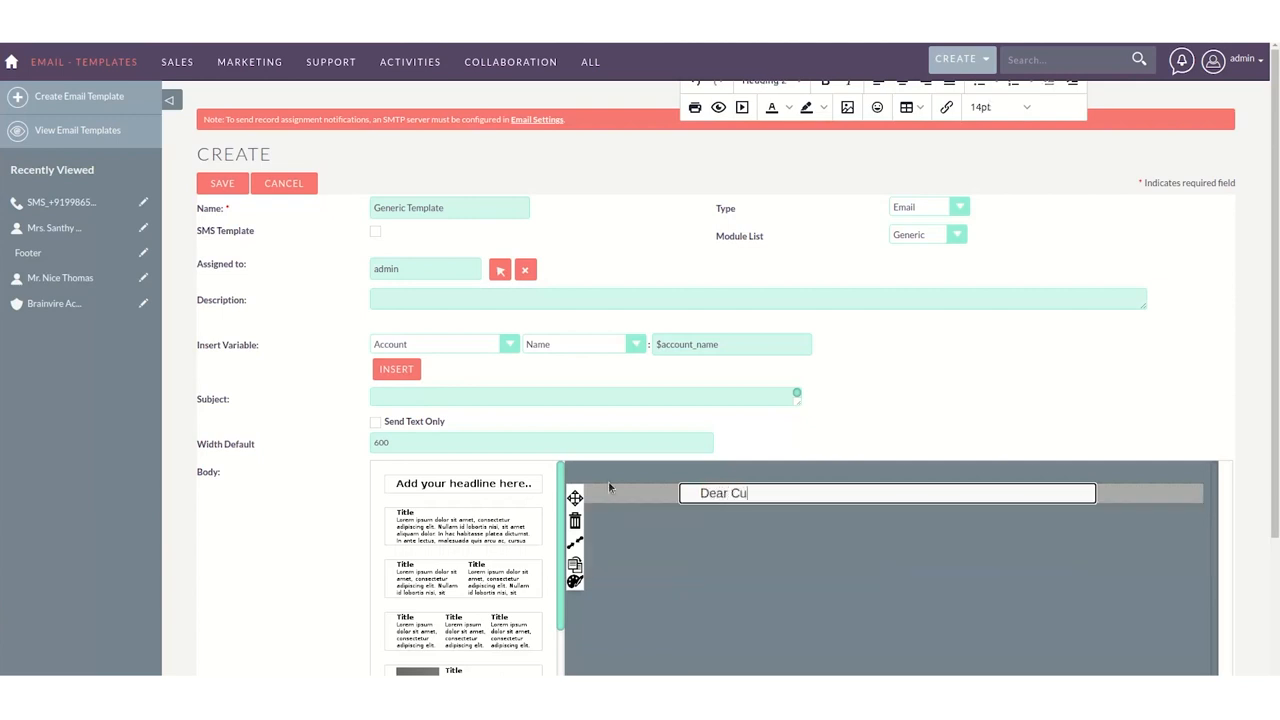
type("stomer")
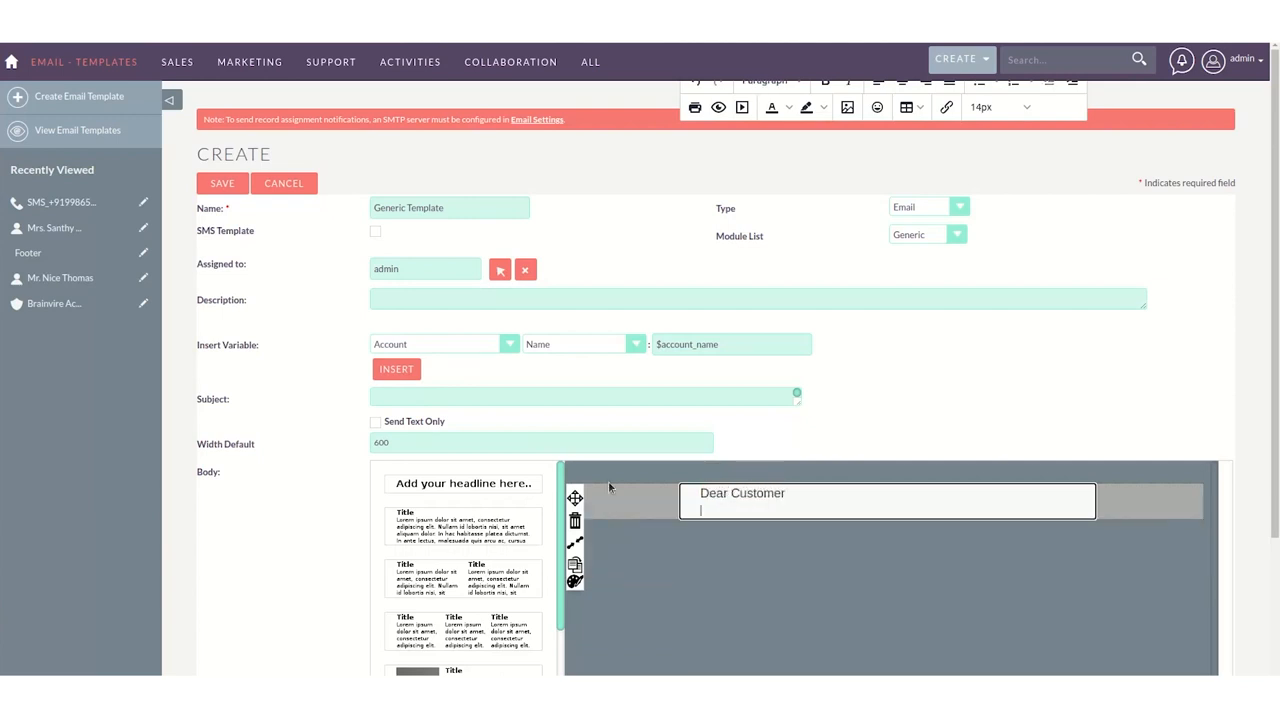
type("Happy")
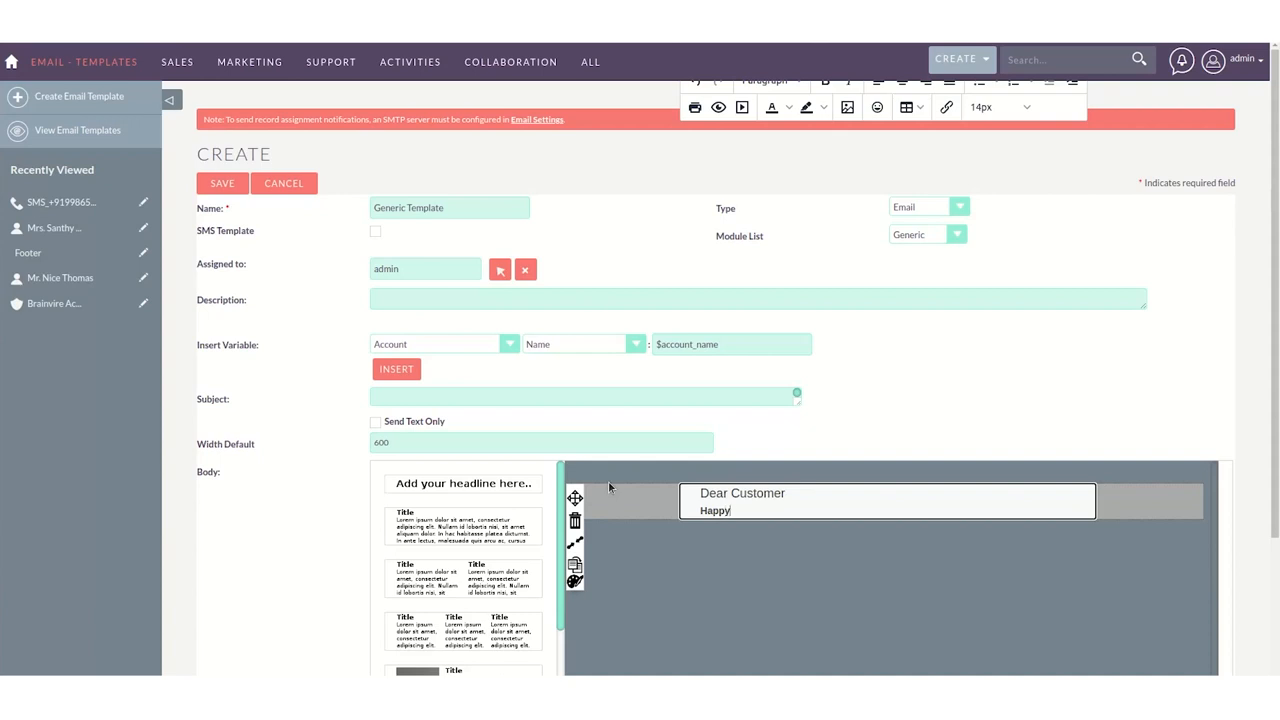
type("onboarding")
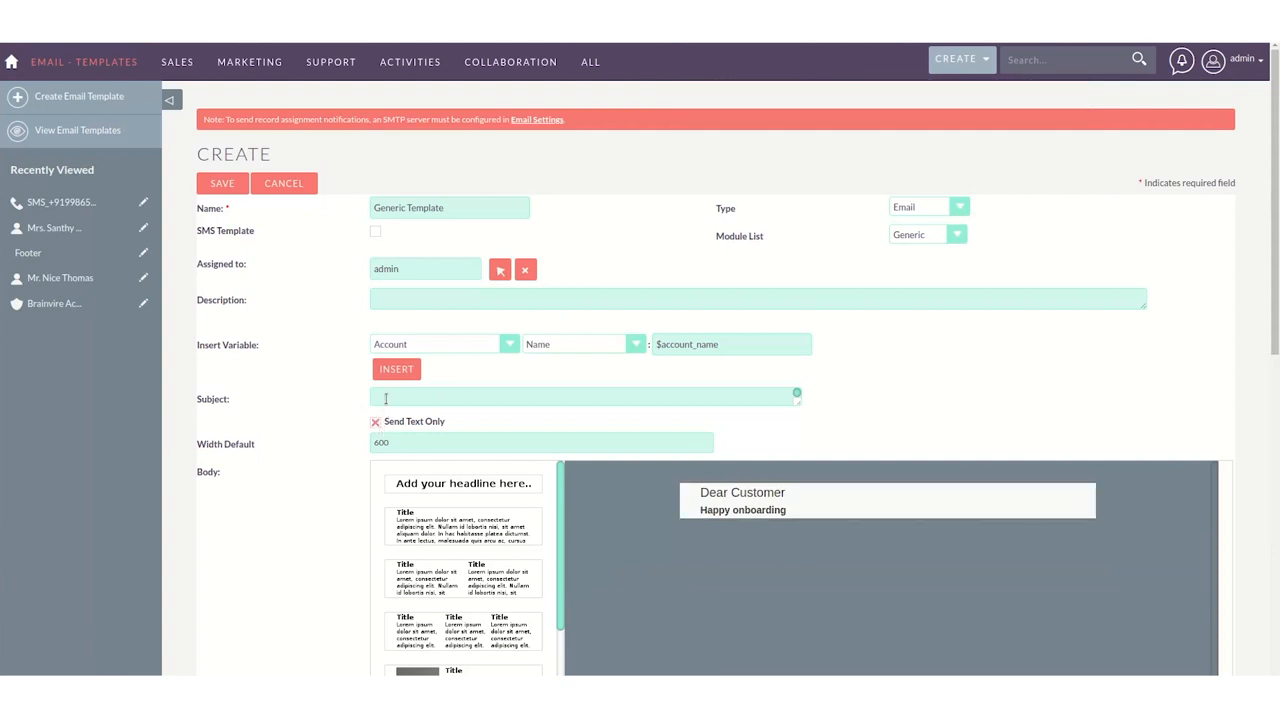
Enter Hello as subject and description with text-only sending, and save the Generic Template.
type("Hi")
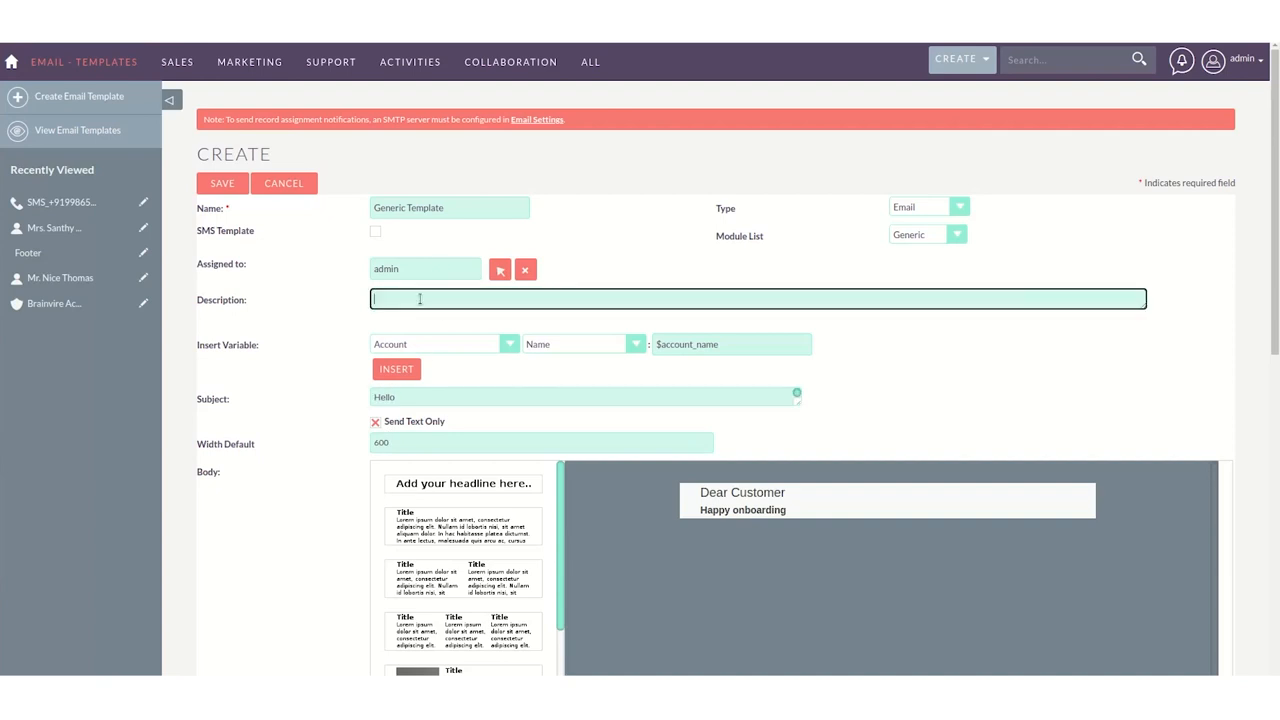
type("Hello")
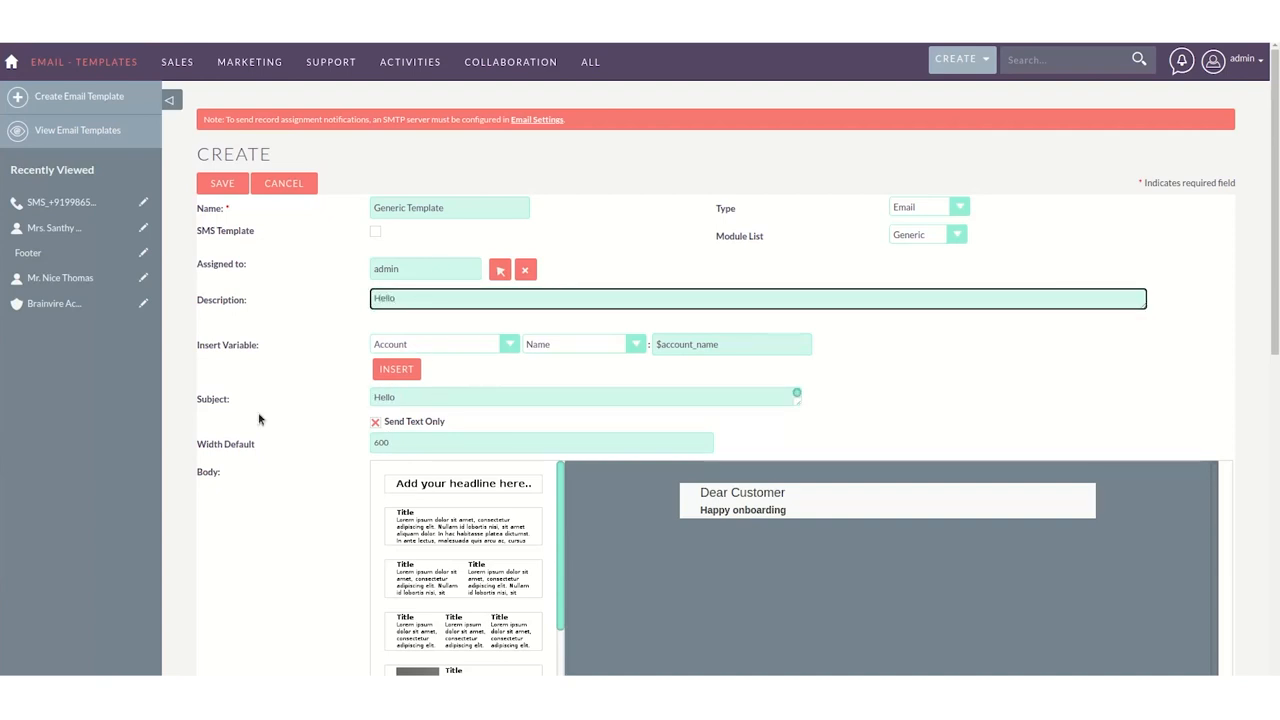
left_click(222, 184)
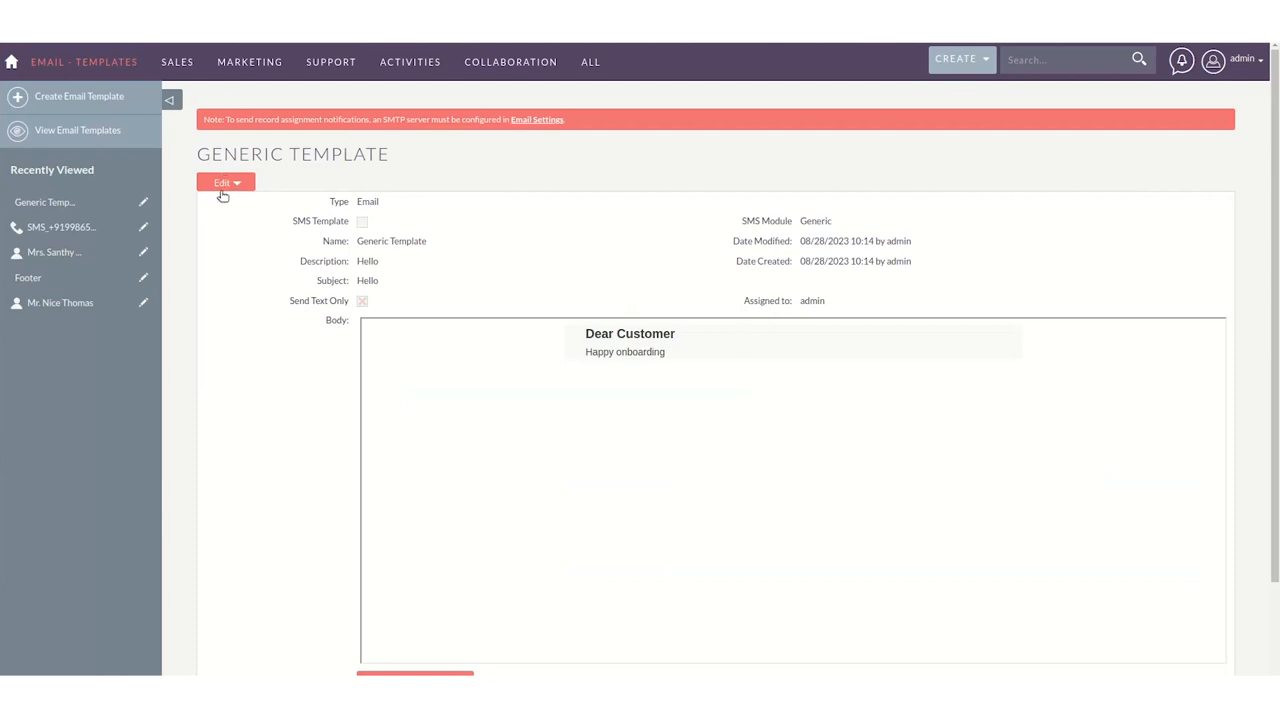
Return to Sales > Contacts, select both contacts and choose Bulk Action > BV Mass SMS.
left_click(176, 60)
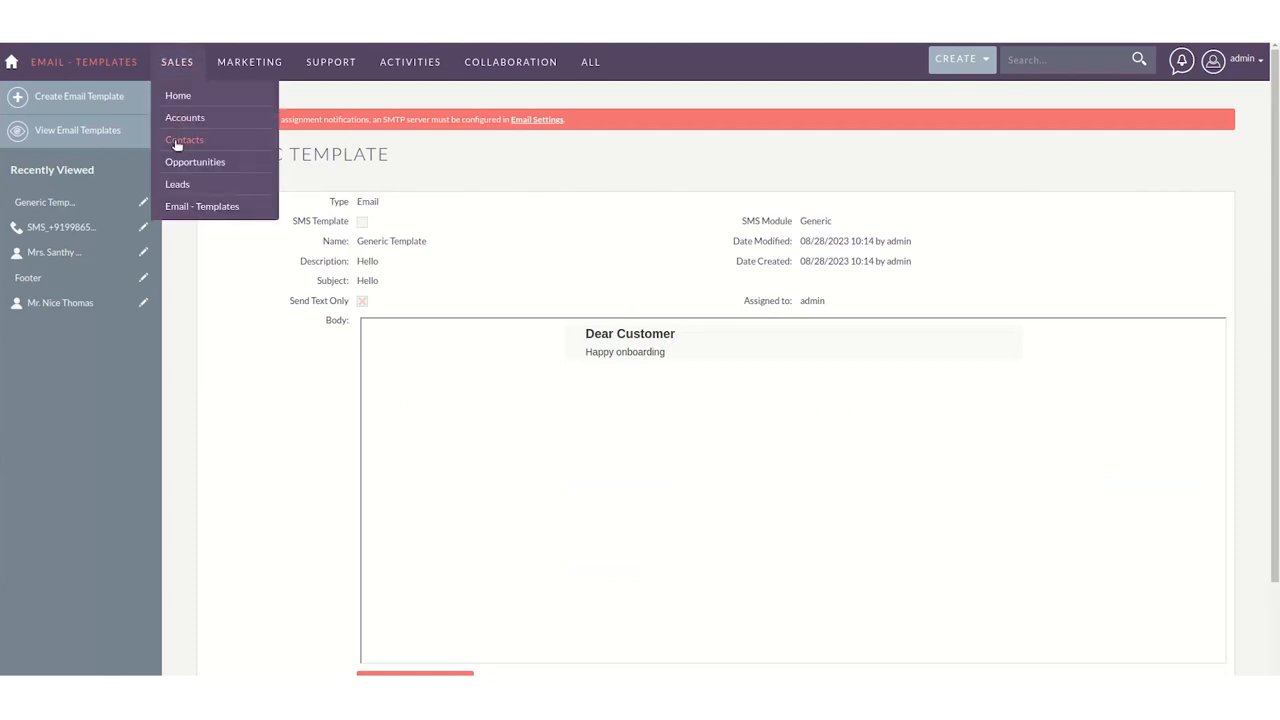
left_click(184, 140)
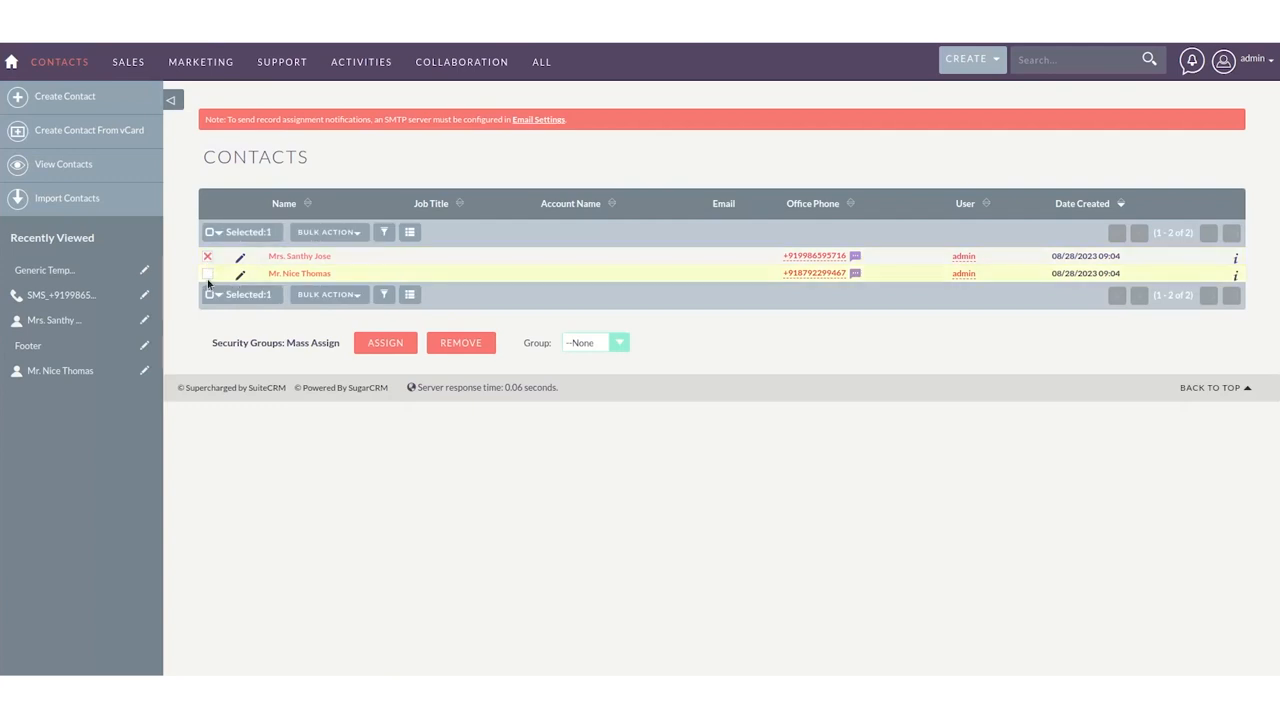
left_click(328, 232)
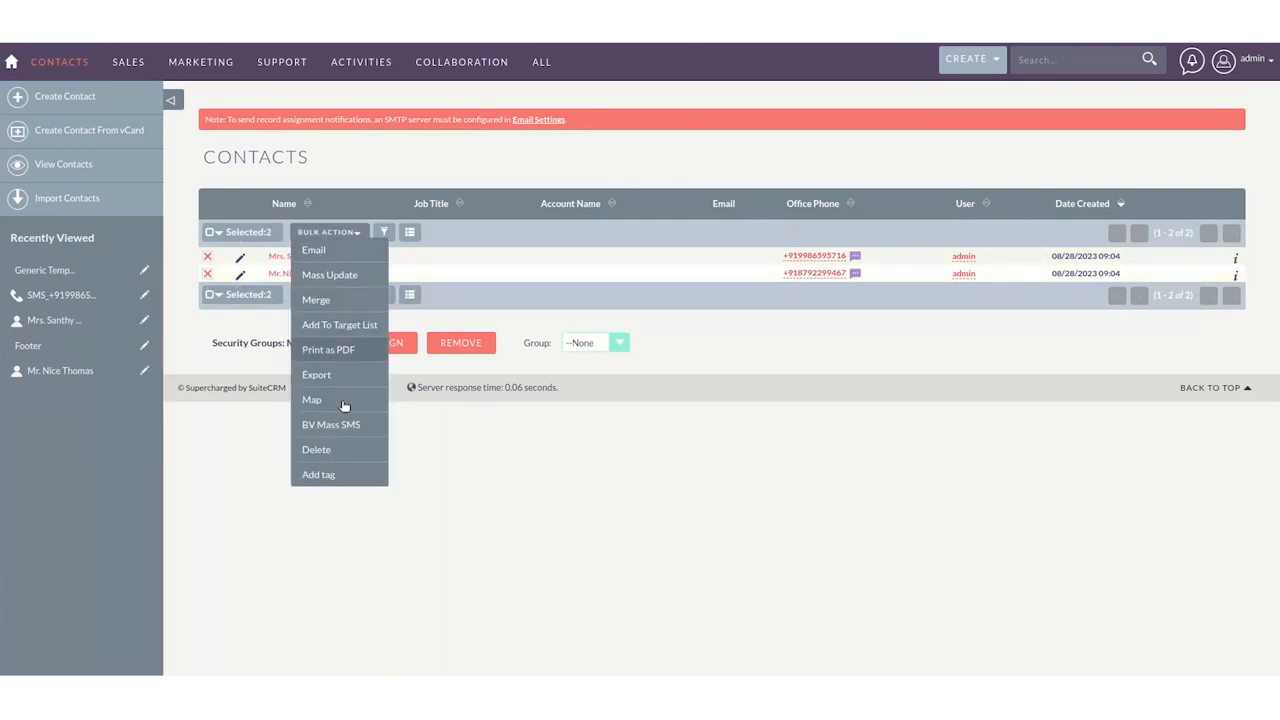
left_click(332, 424)
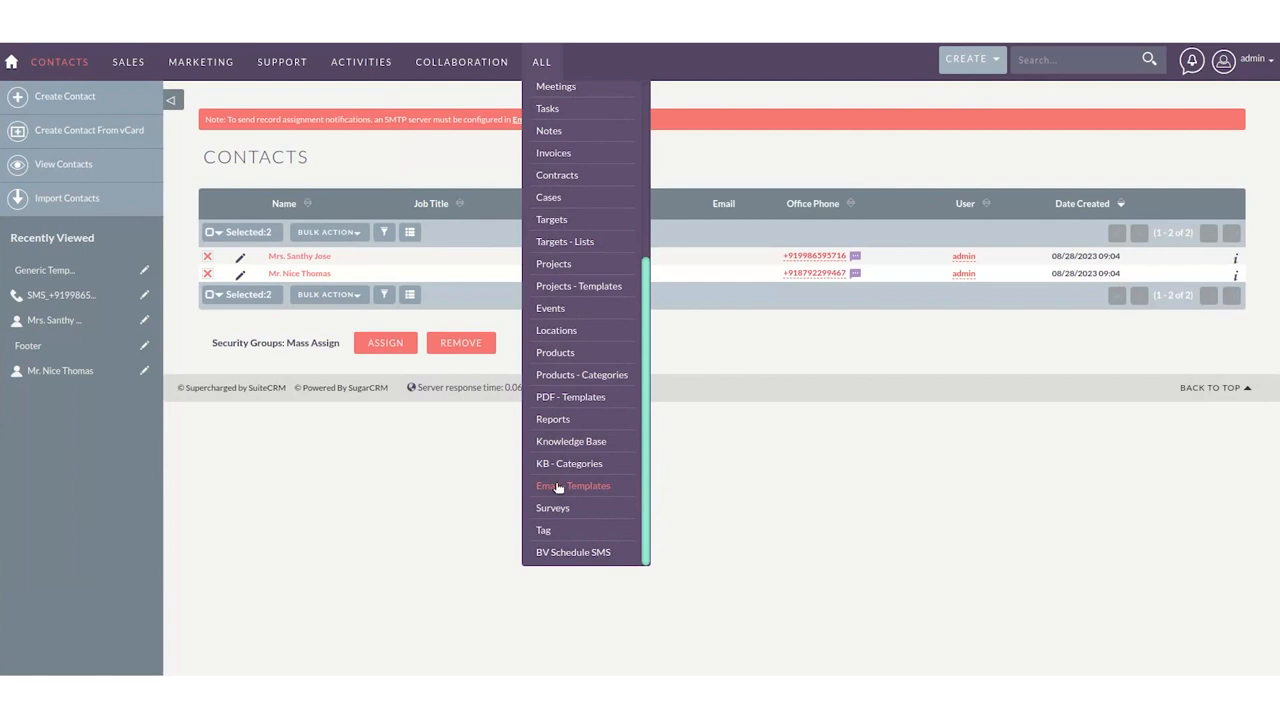
Open the Generic Template from Email - Templates, edit it and save it again.
left_click(572, 486)
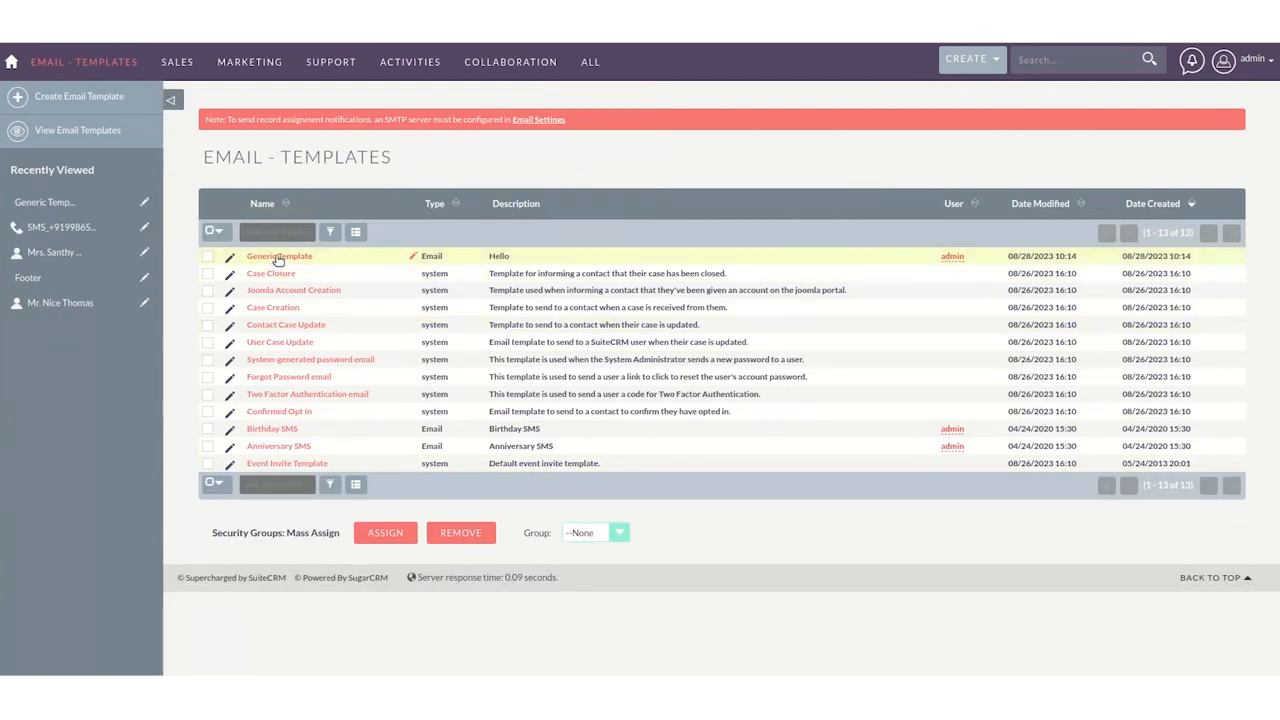
left_click(280, 256)
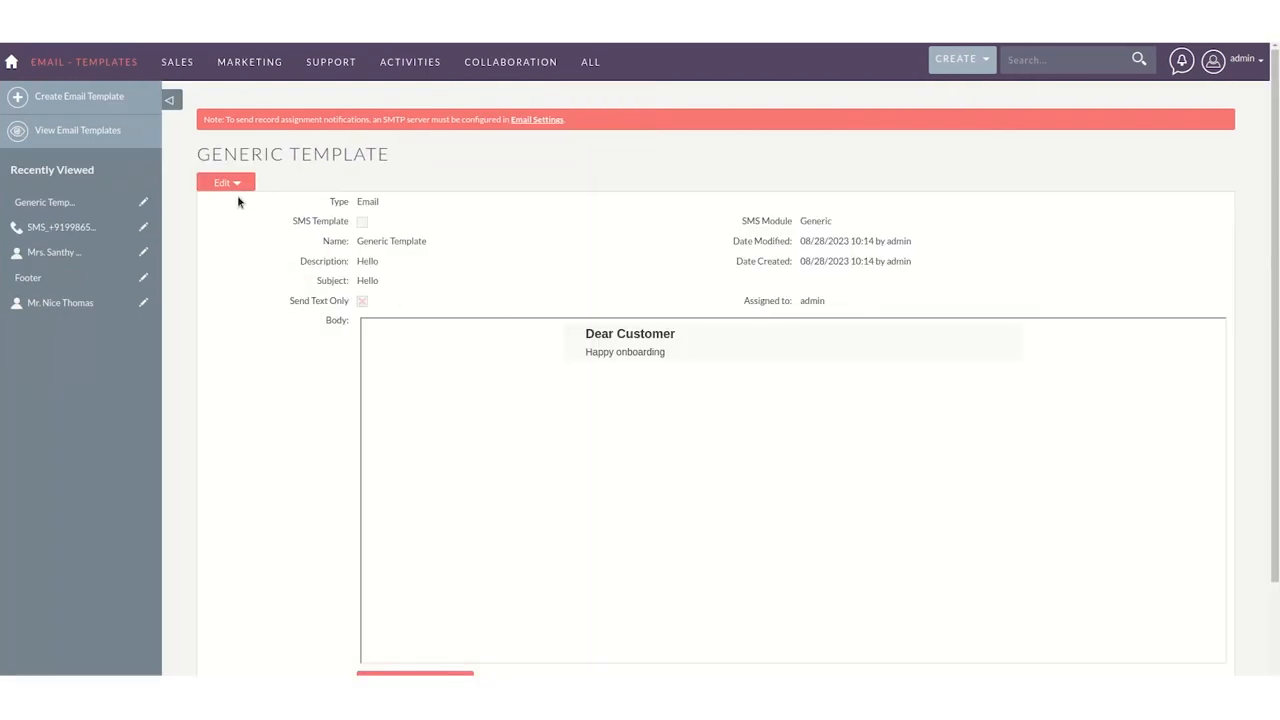
left_click(224, 182)
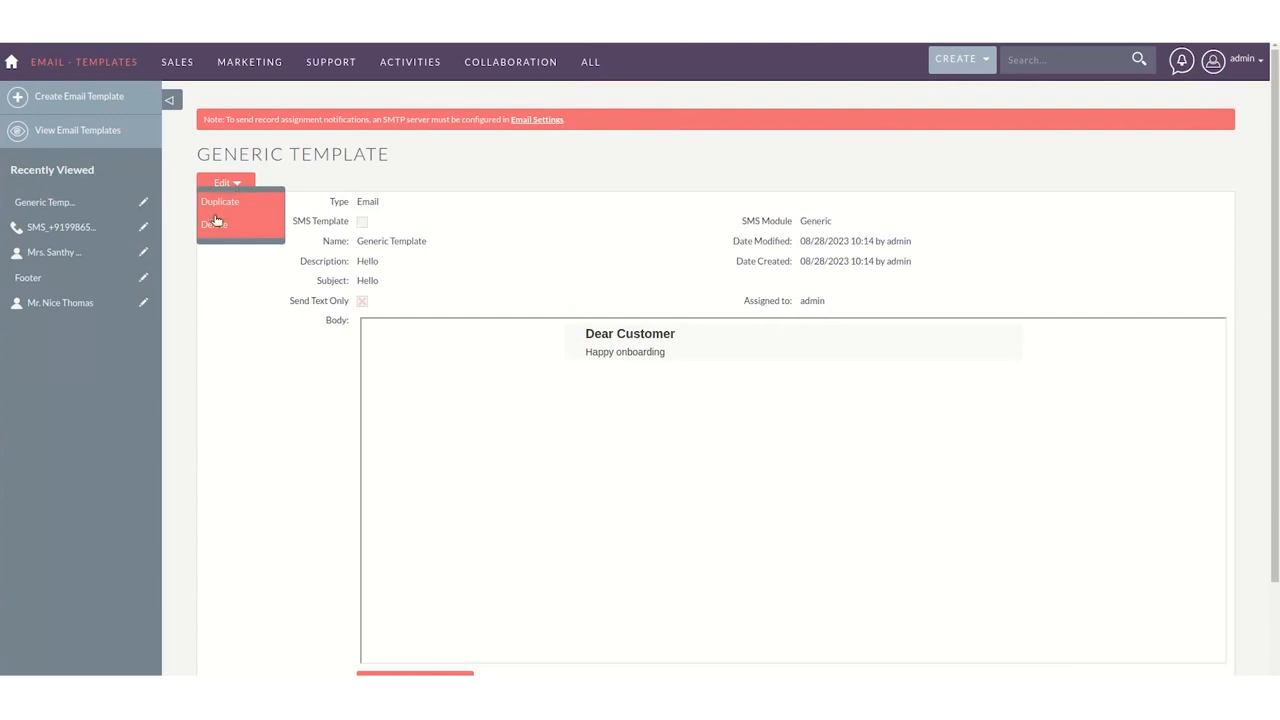
left_click(220, 182)
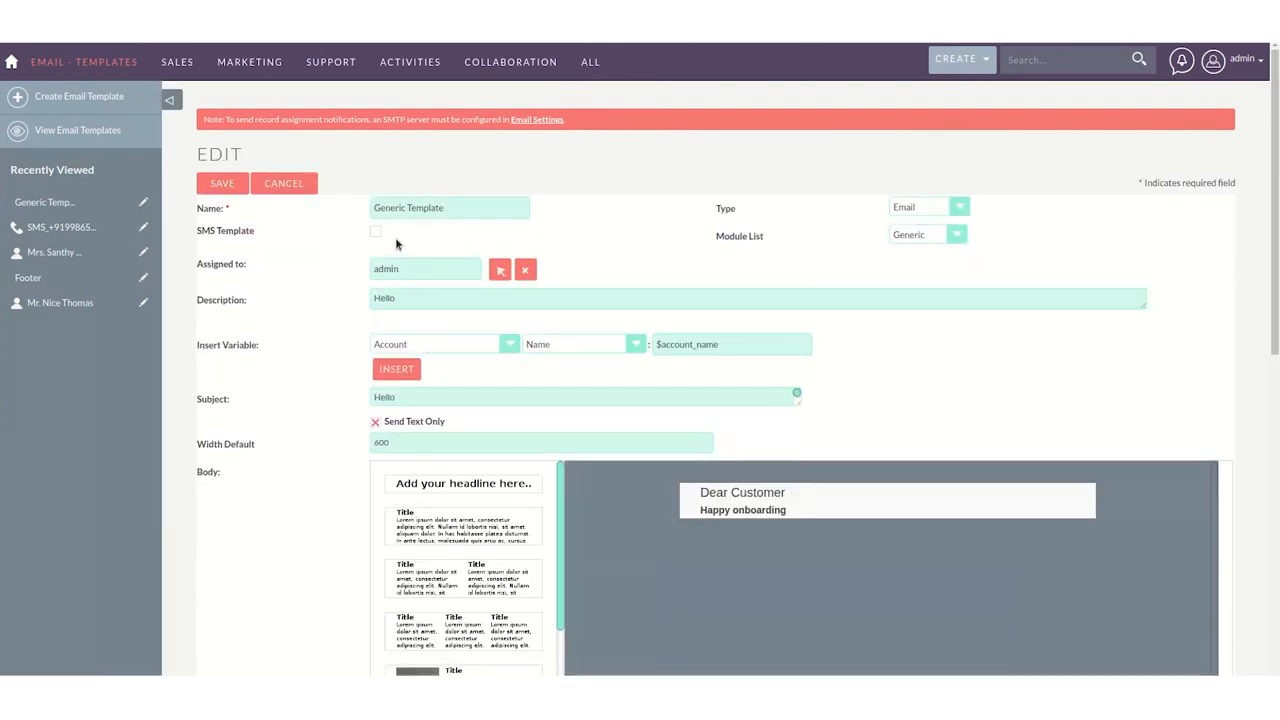
left_click(376, 232)
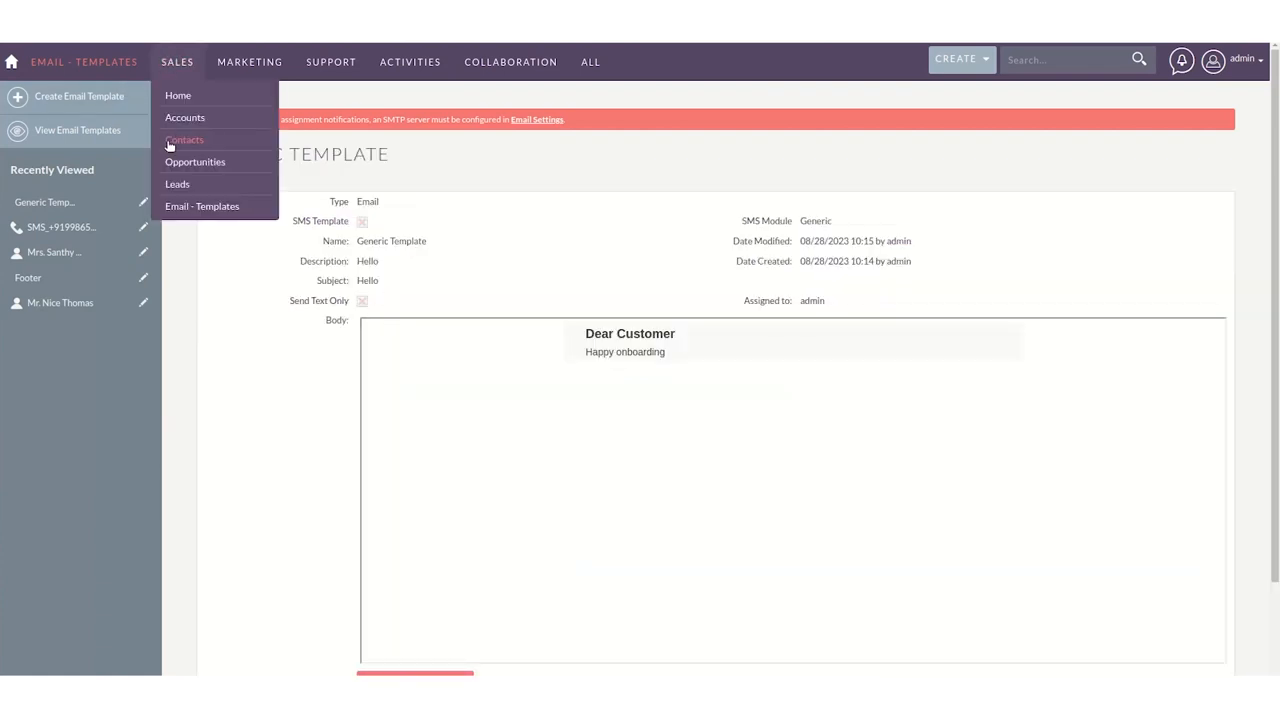
Select both contacts, start BV Mass SMS and fill the message from Generic Template.
left_click(184, 140)
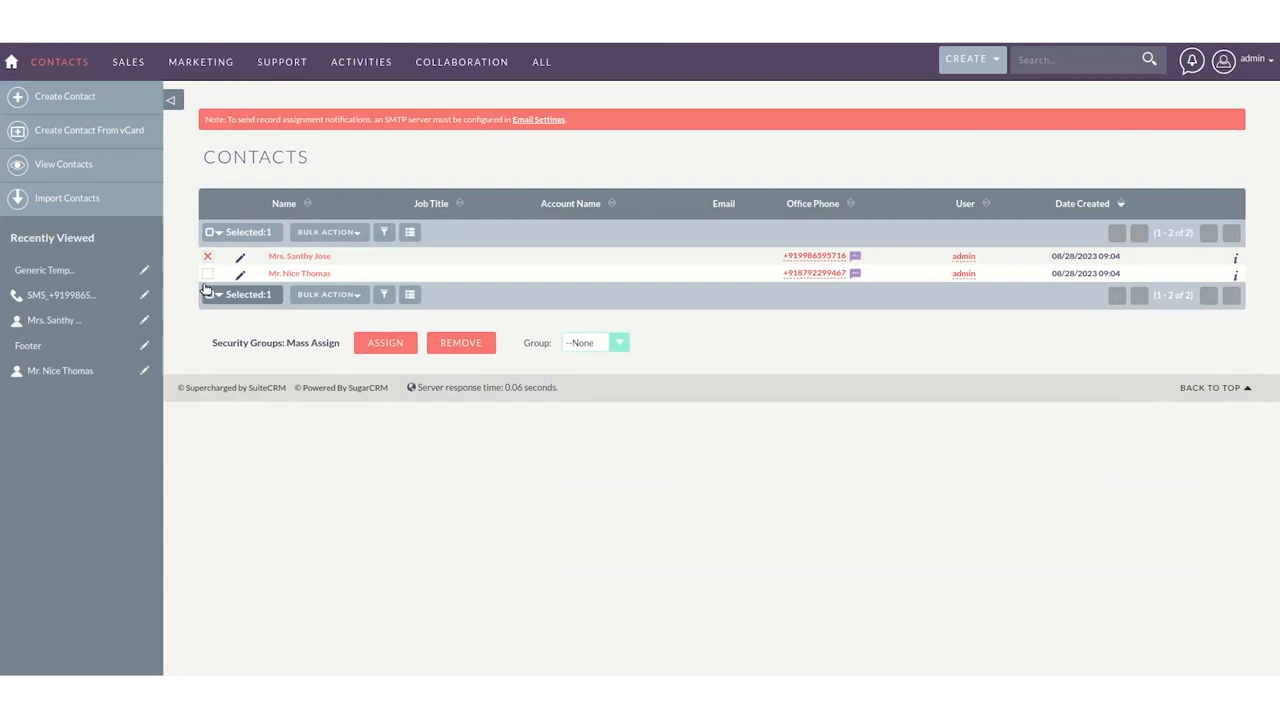
left_click(328, 232)
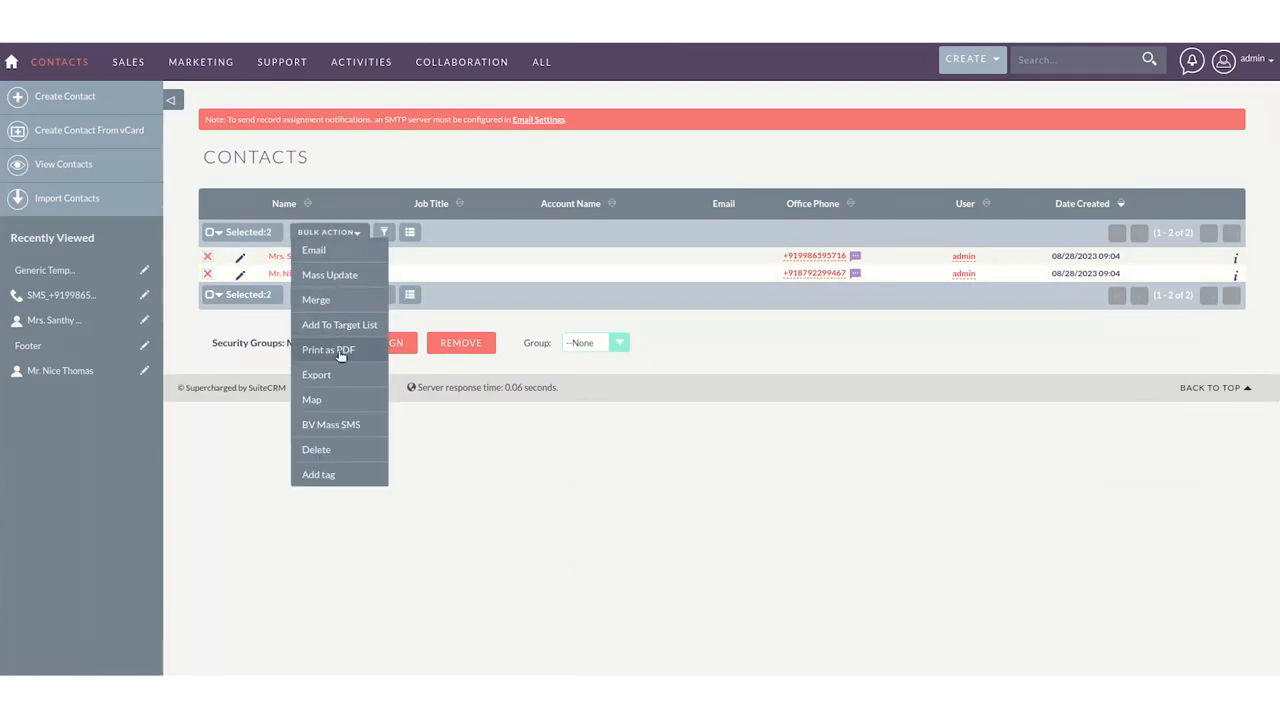
left_click(334, 424)
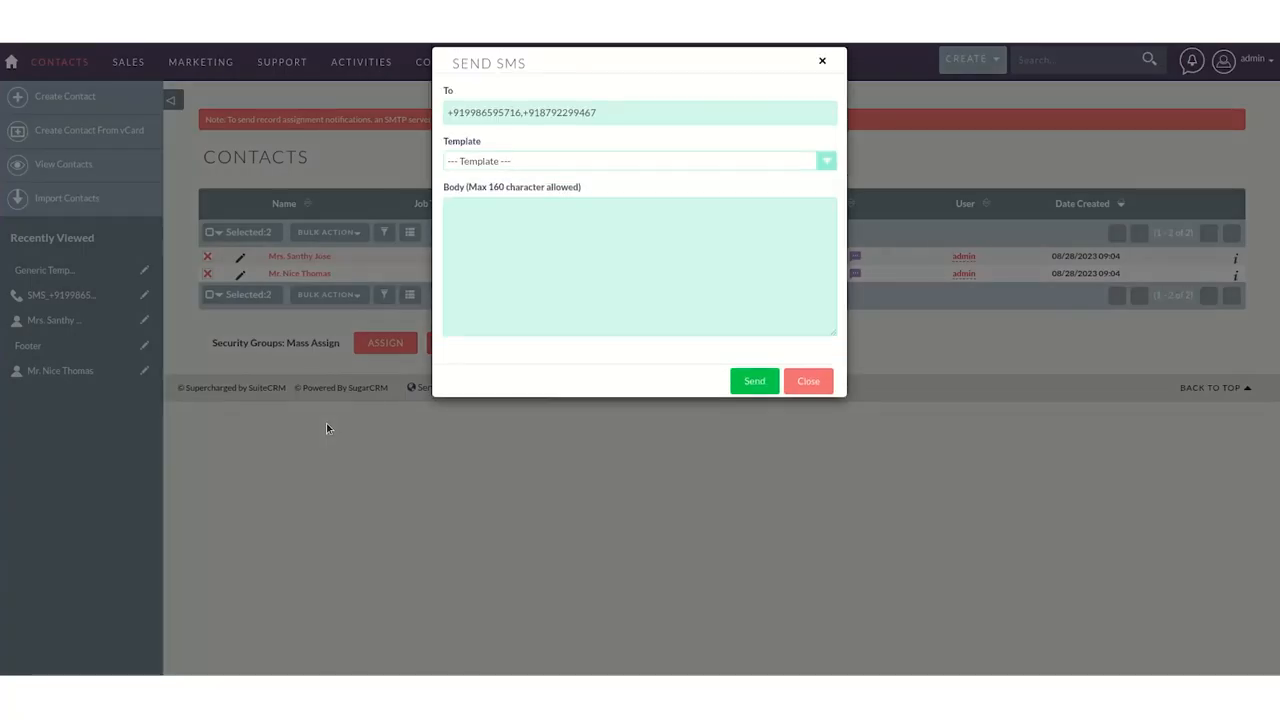
left_click(636, 160)
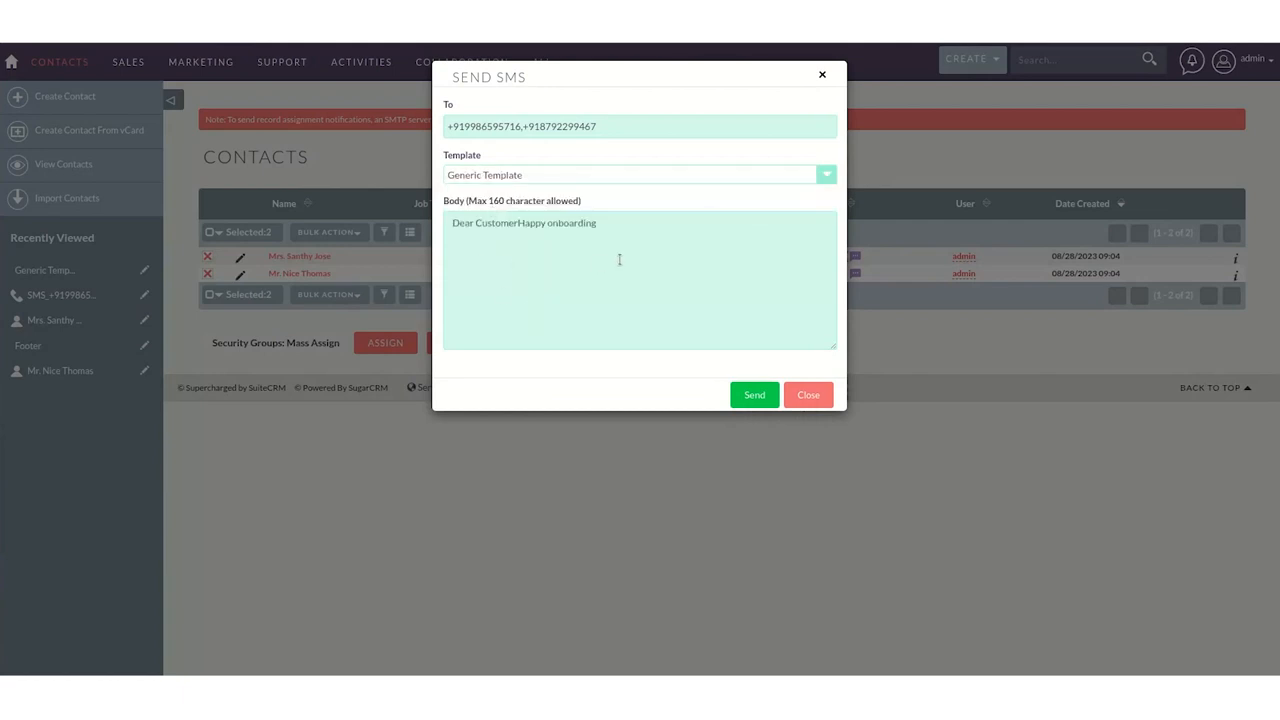
Send the SMS to both contacts and dismiss the sent confirmation.
left_click(752, 394)
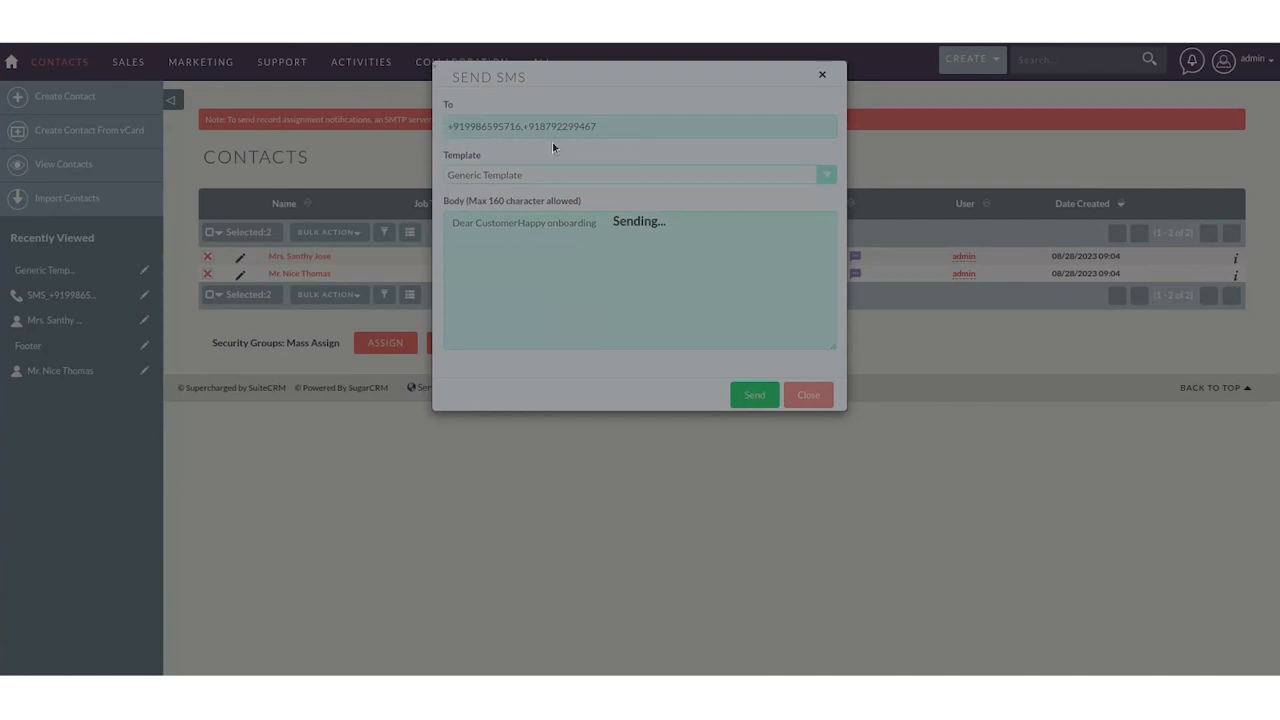
mouse_move(512, 156)
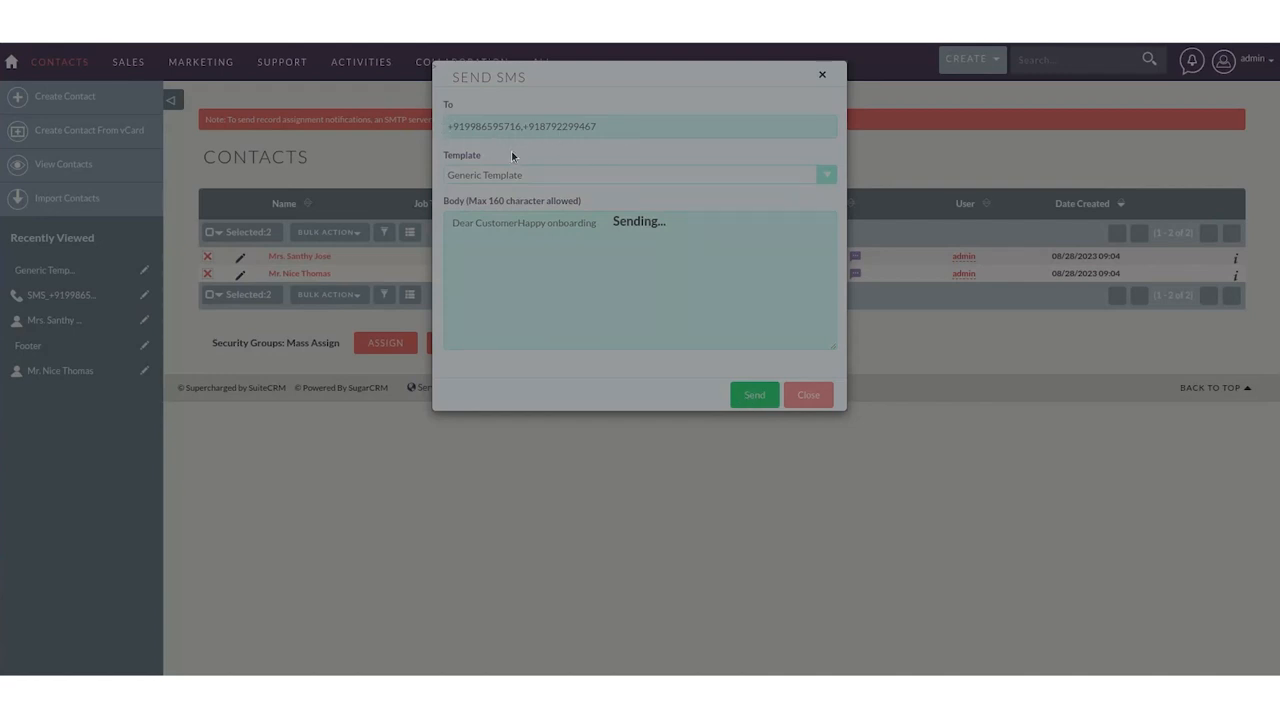
left_click(752, 396)
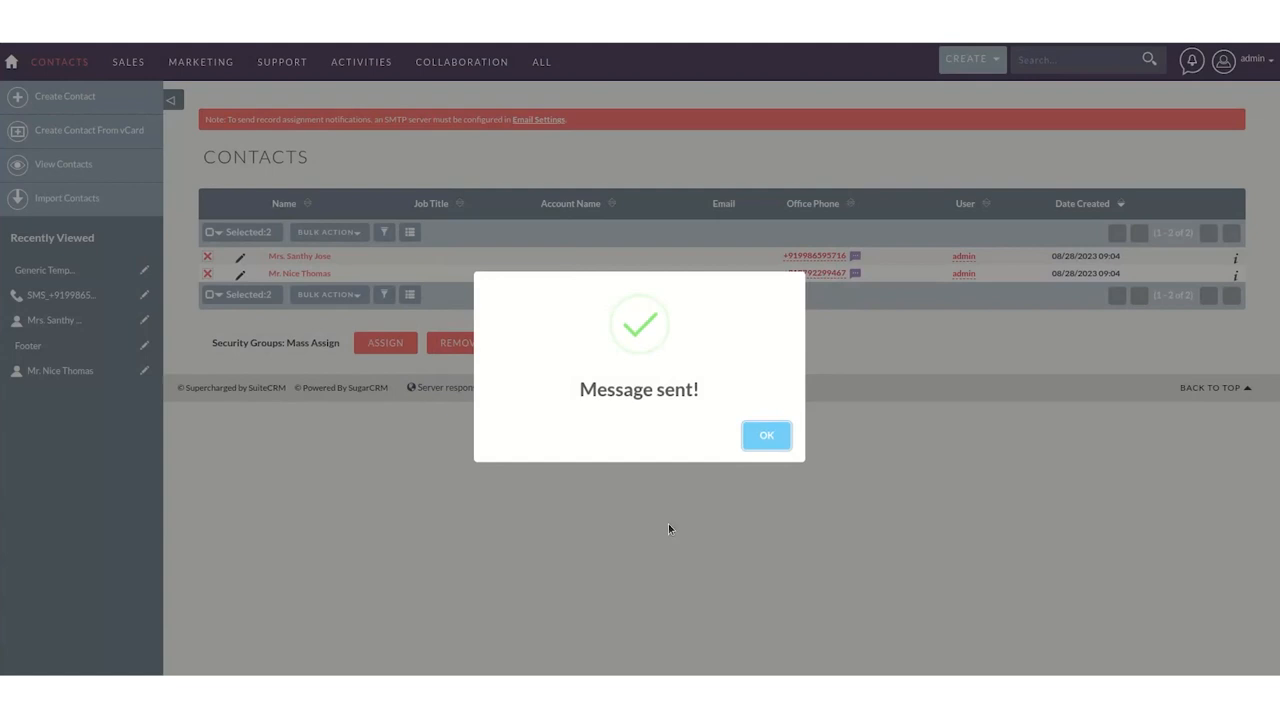
left_click(766, 436)
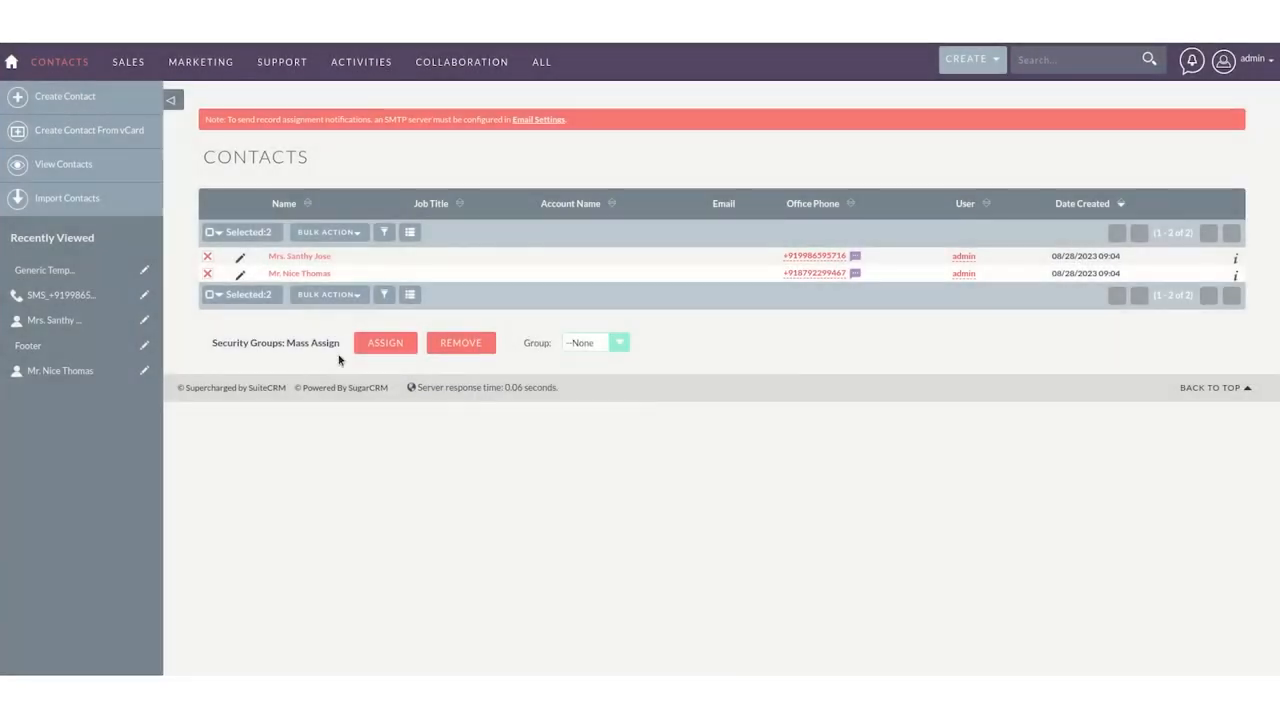
left_click(300, 256)
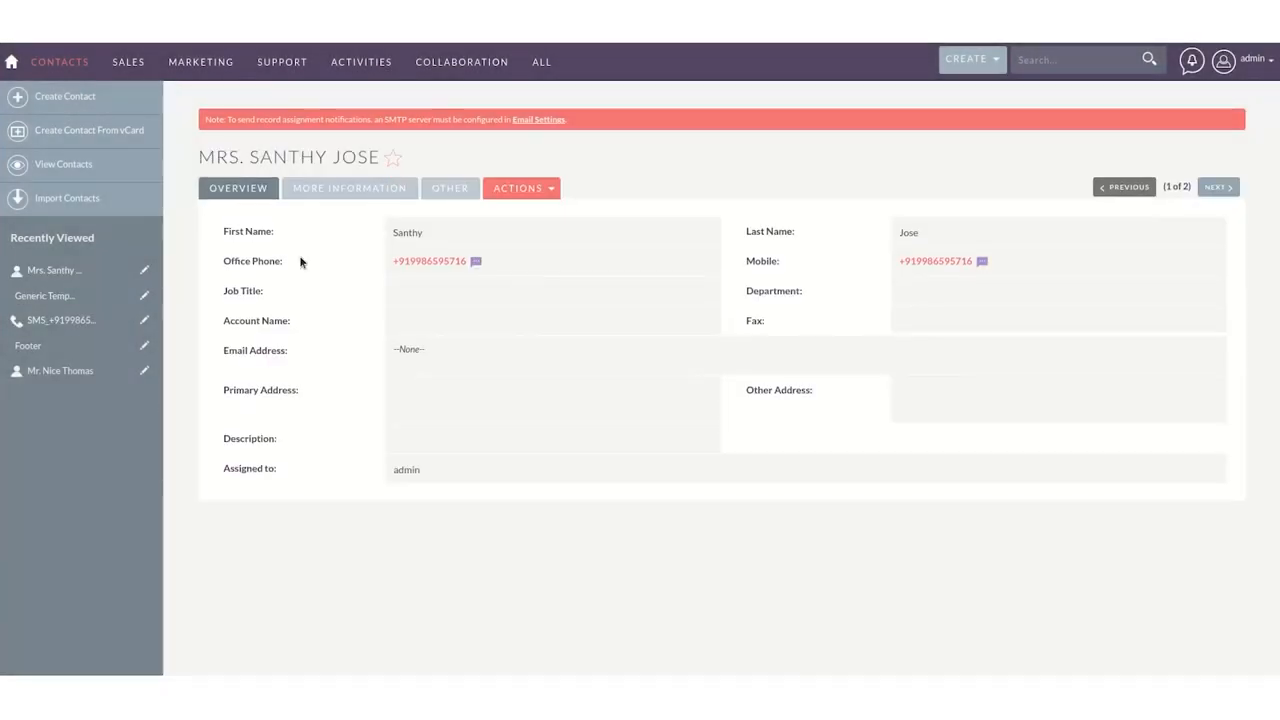
scroll("down", 3)
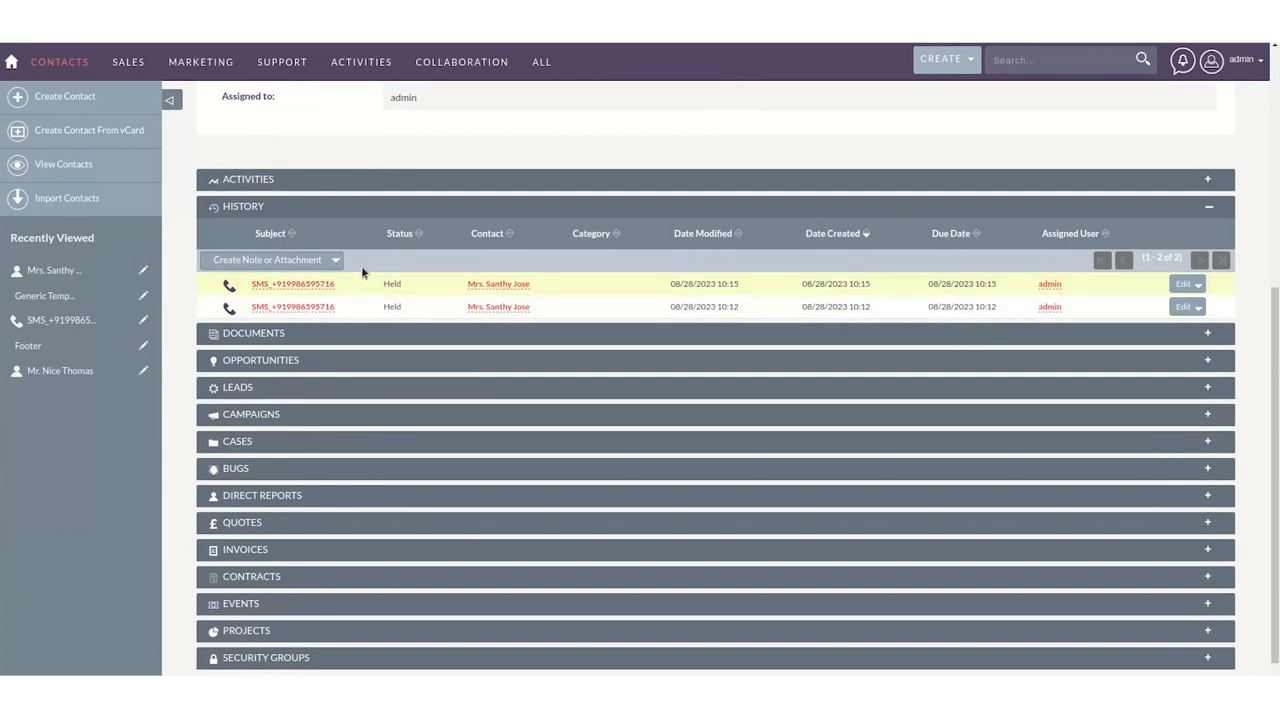
mouse_move(312, 298)
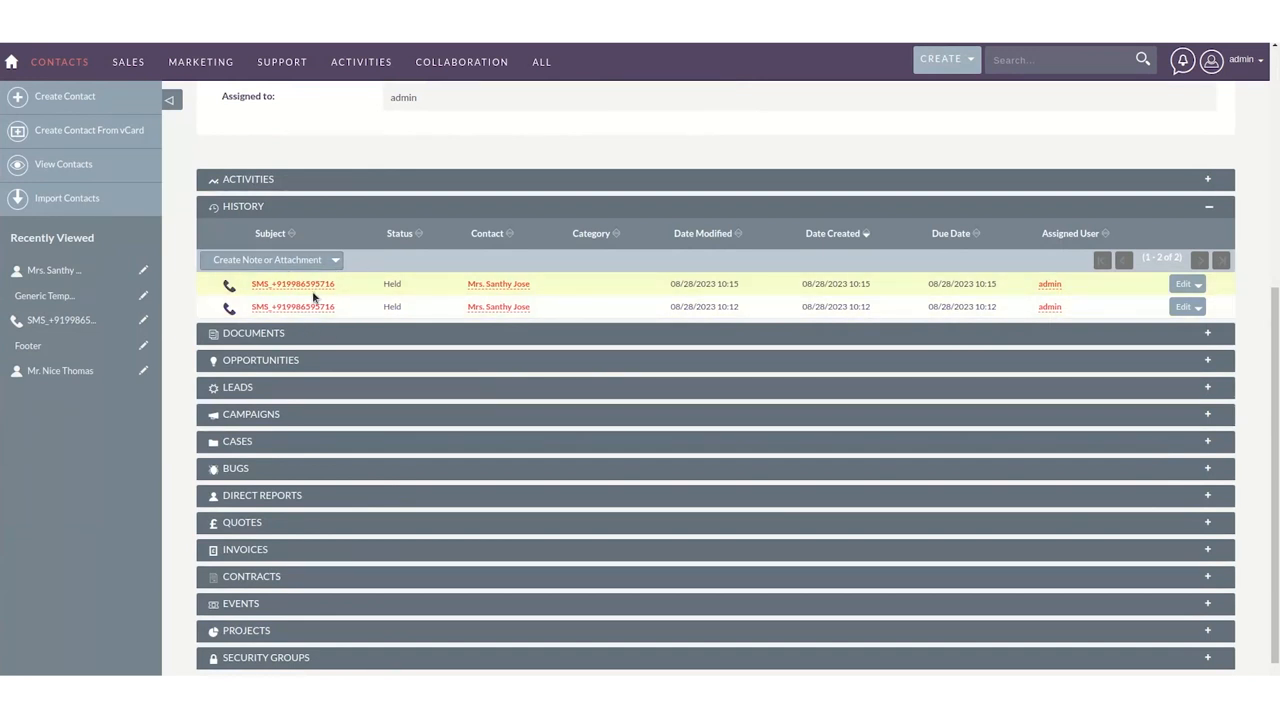
mouse_move(380, 300)
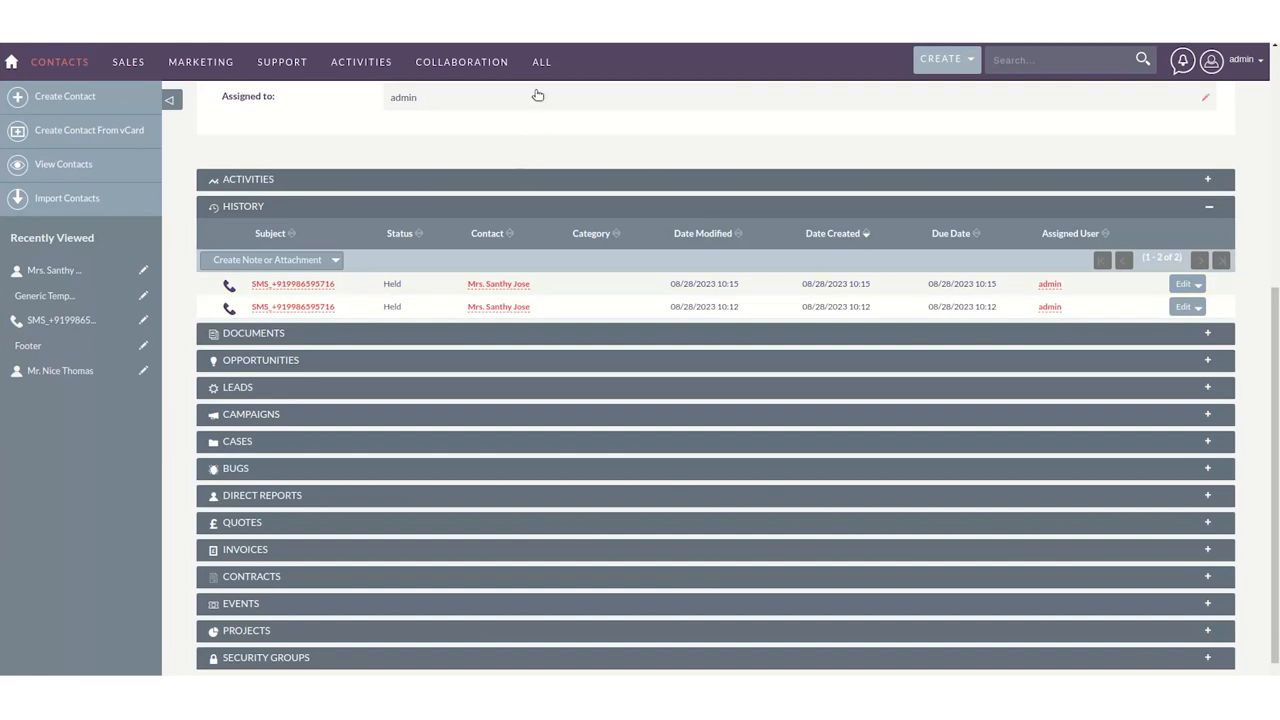
left_click(540, 60)
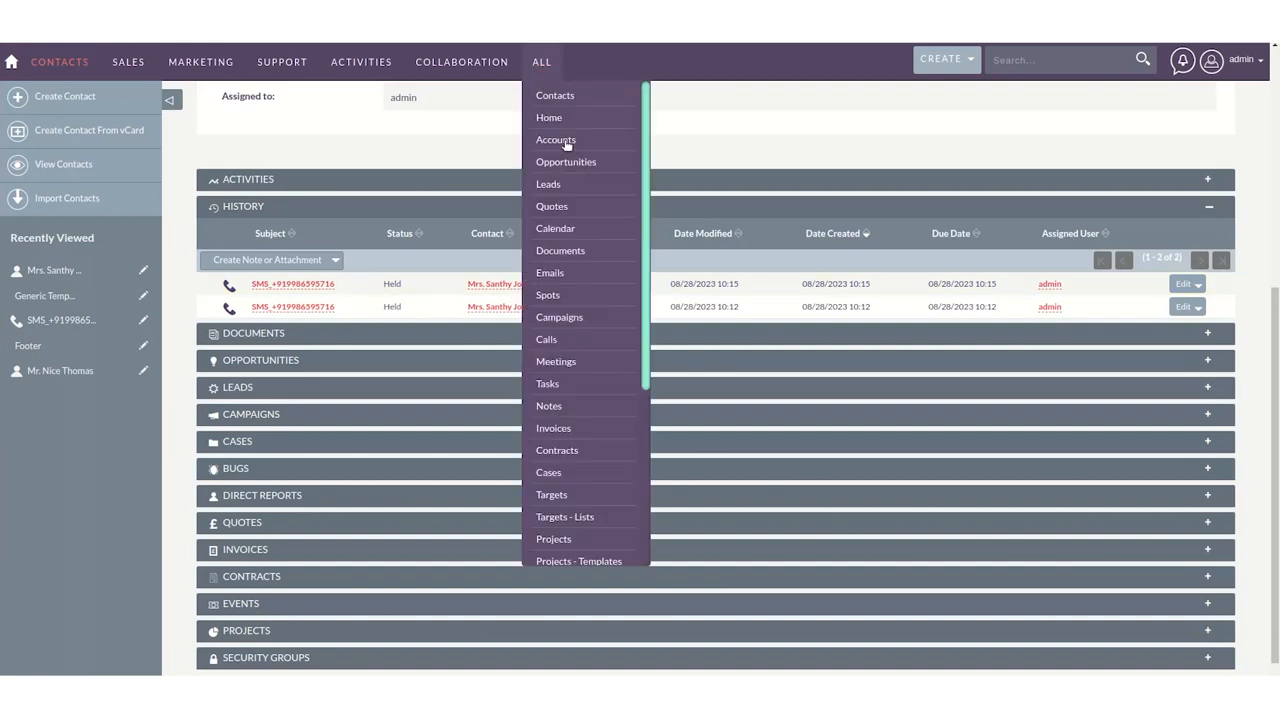
Open All > BV Schedule SMS, create a new scheduled SMS and focus the Schedule Date & Time field.
scroll("down", 3)
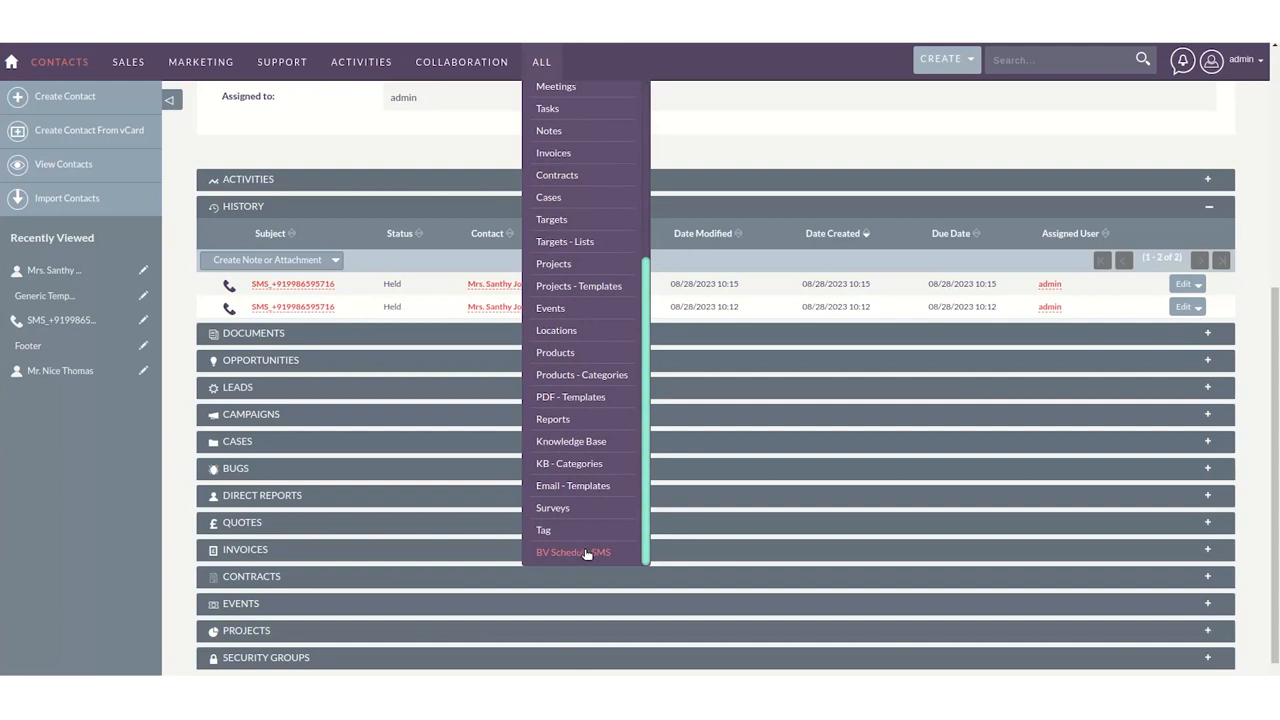
left_click(572, 552)
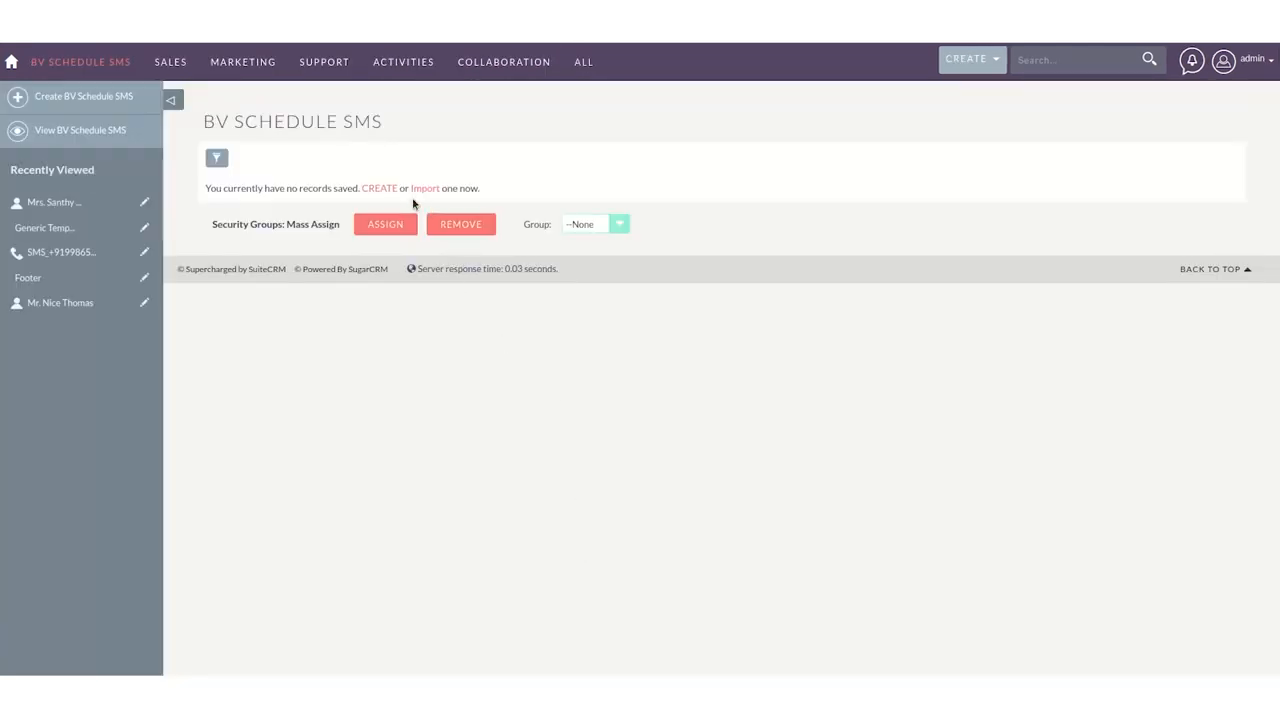
left_click(380, 188)
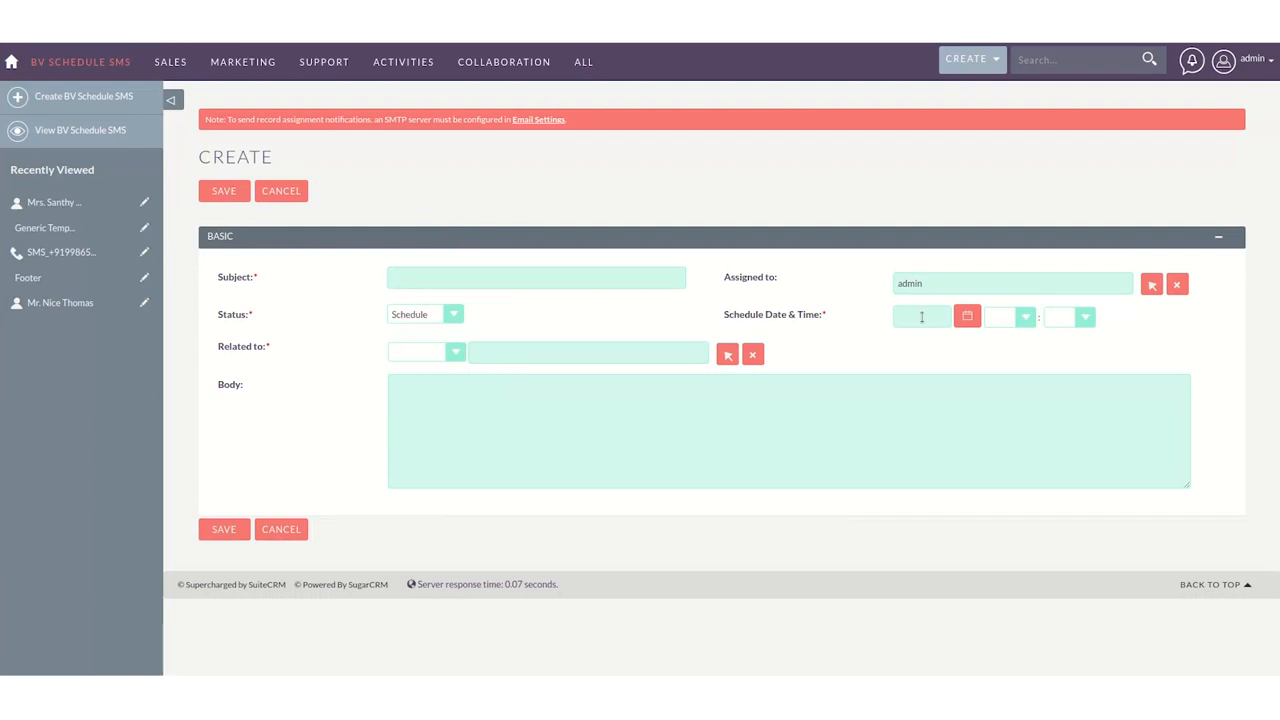
left_click(920, 316)
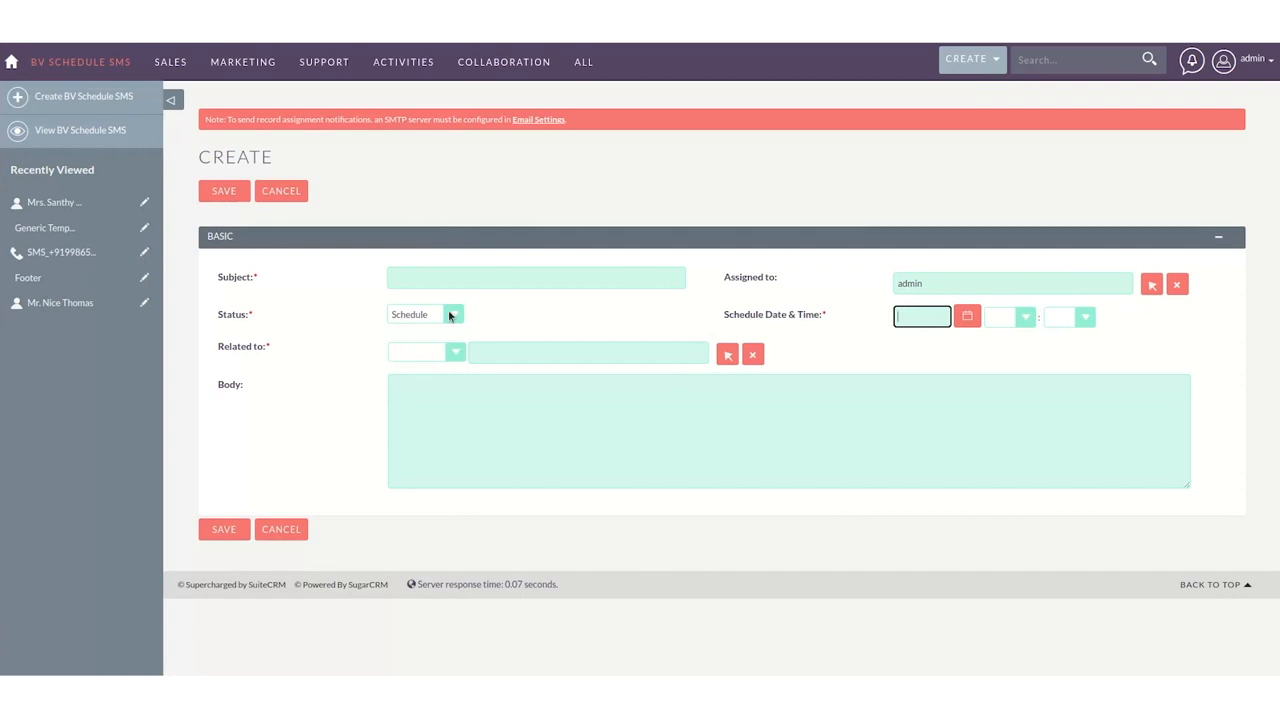
mouse_move(462, 344)
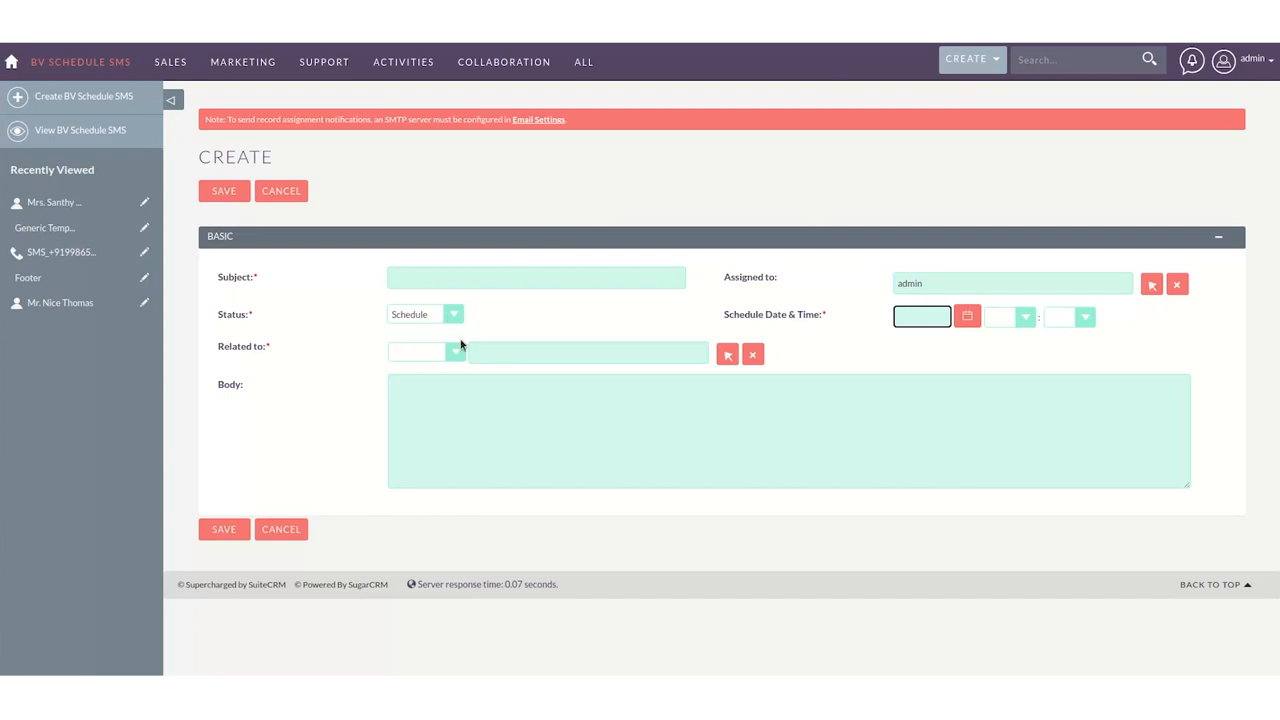
mouse_move(436, 326)
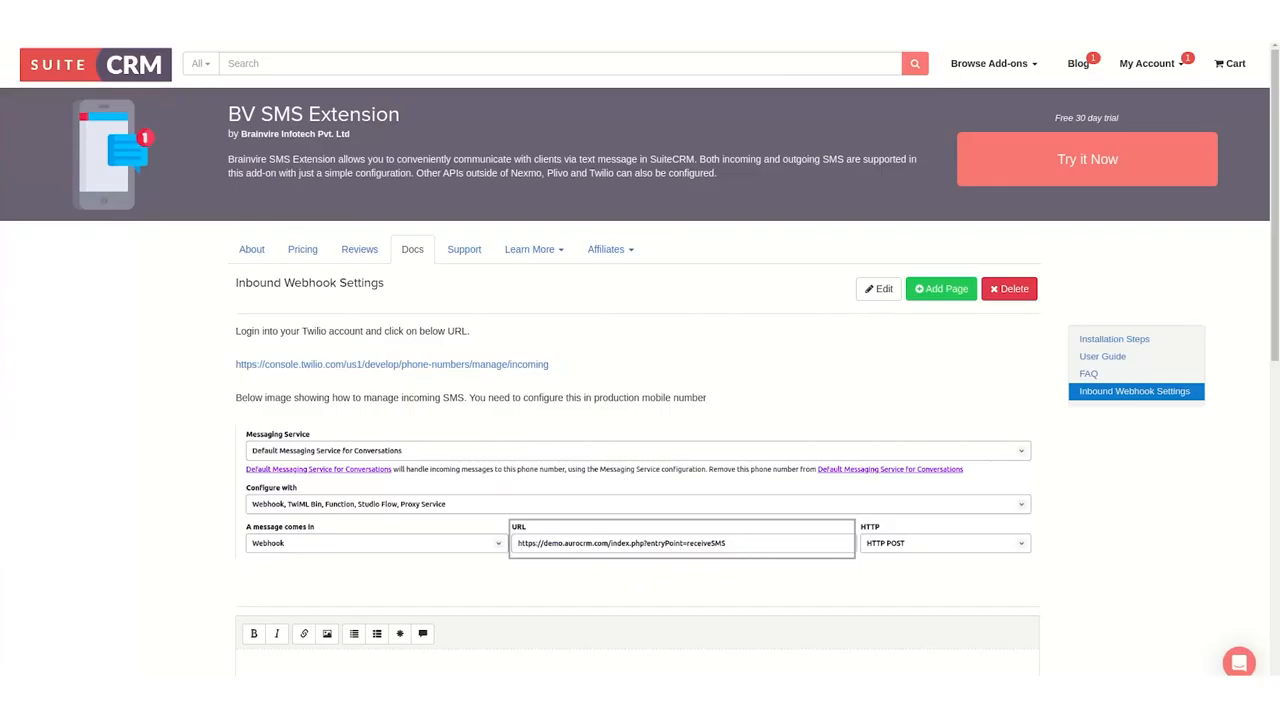
From the Inbound Webhook Settings docs, open the Twilio incoming phone numbers console link.
right_click(392, 364)
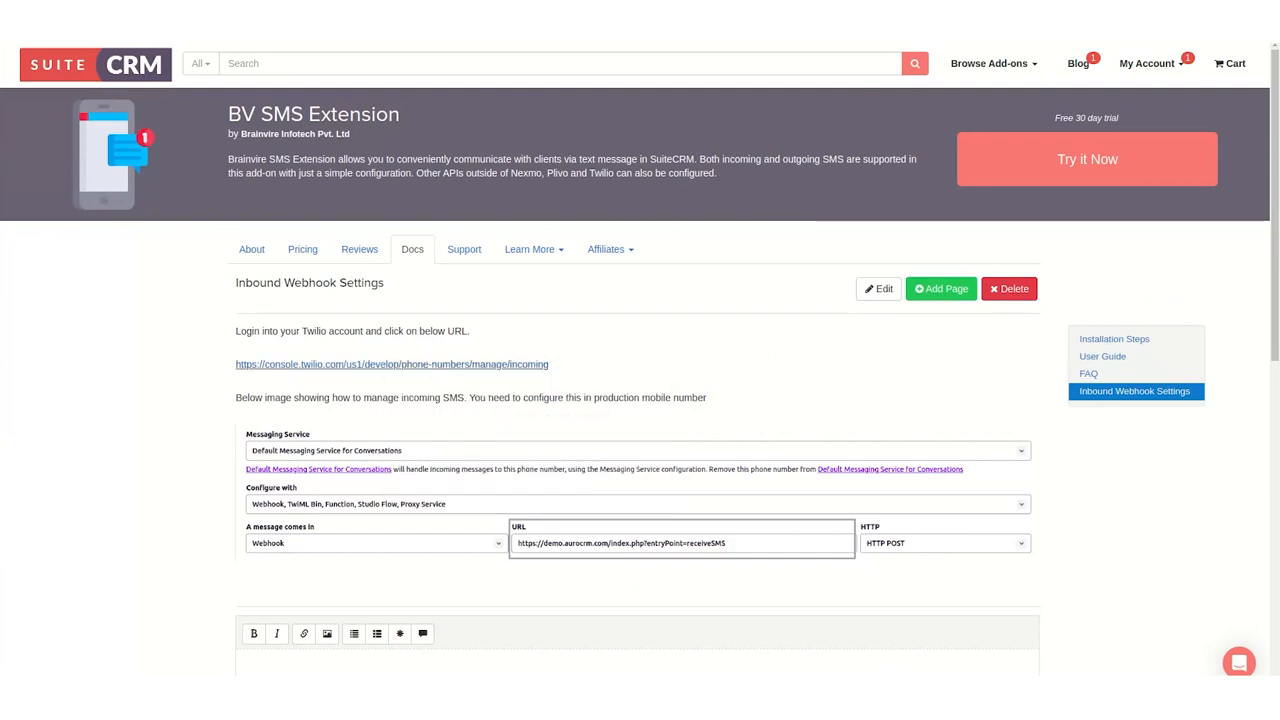
left_click(360, 364)
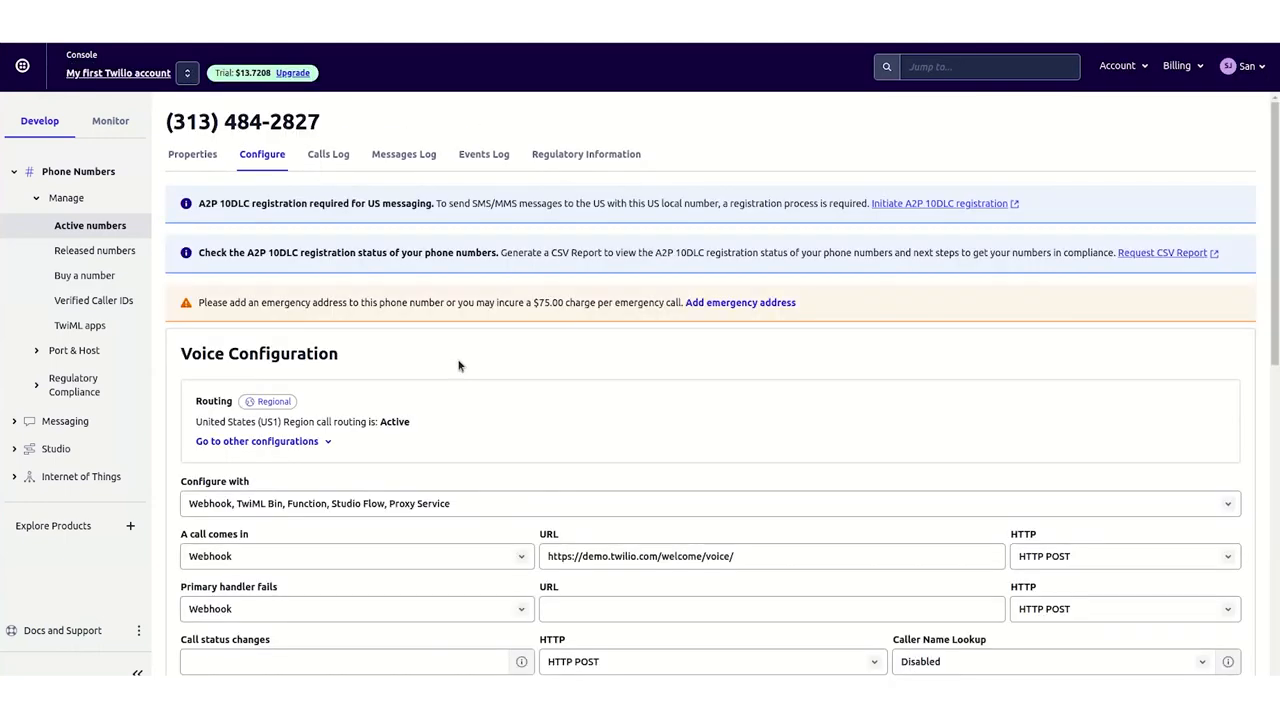
Scroll to Messaging Configuration and select the 'A message comes in' webhook URL.
scroll("down", 3)
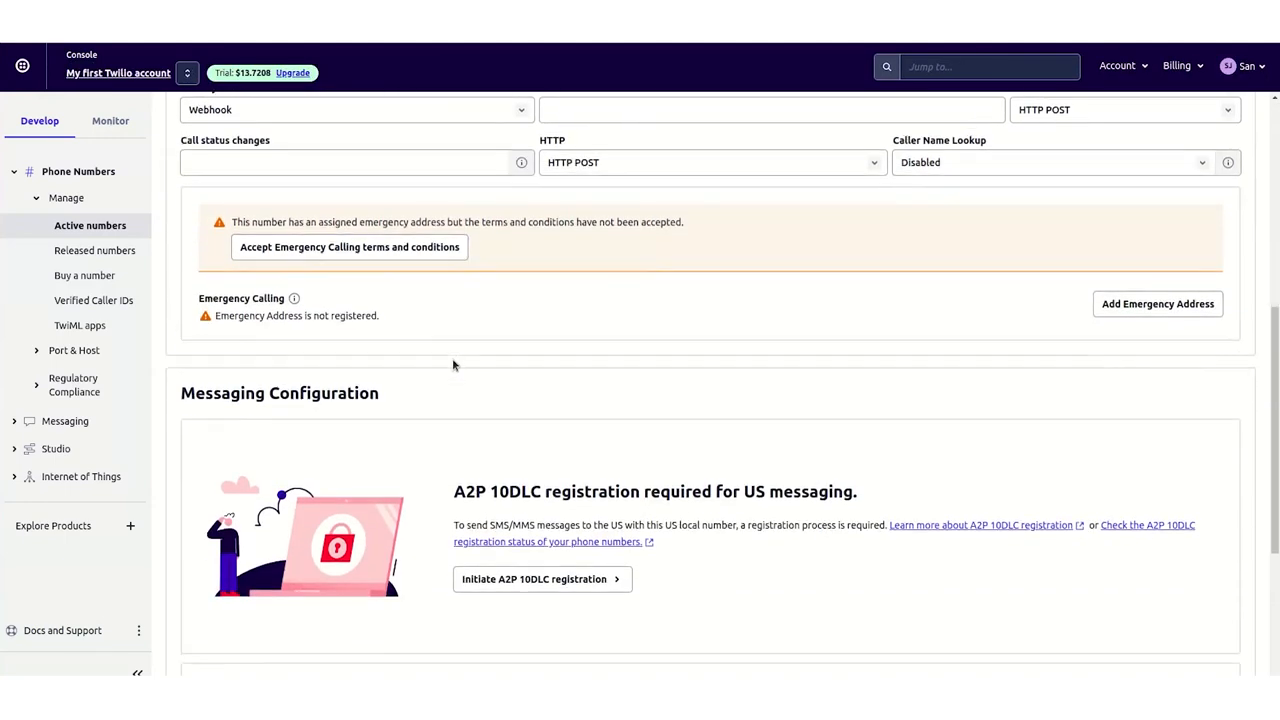
scroll("down", 3)
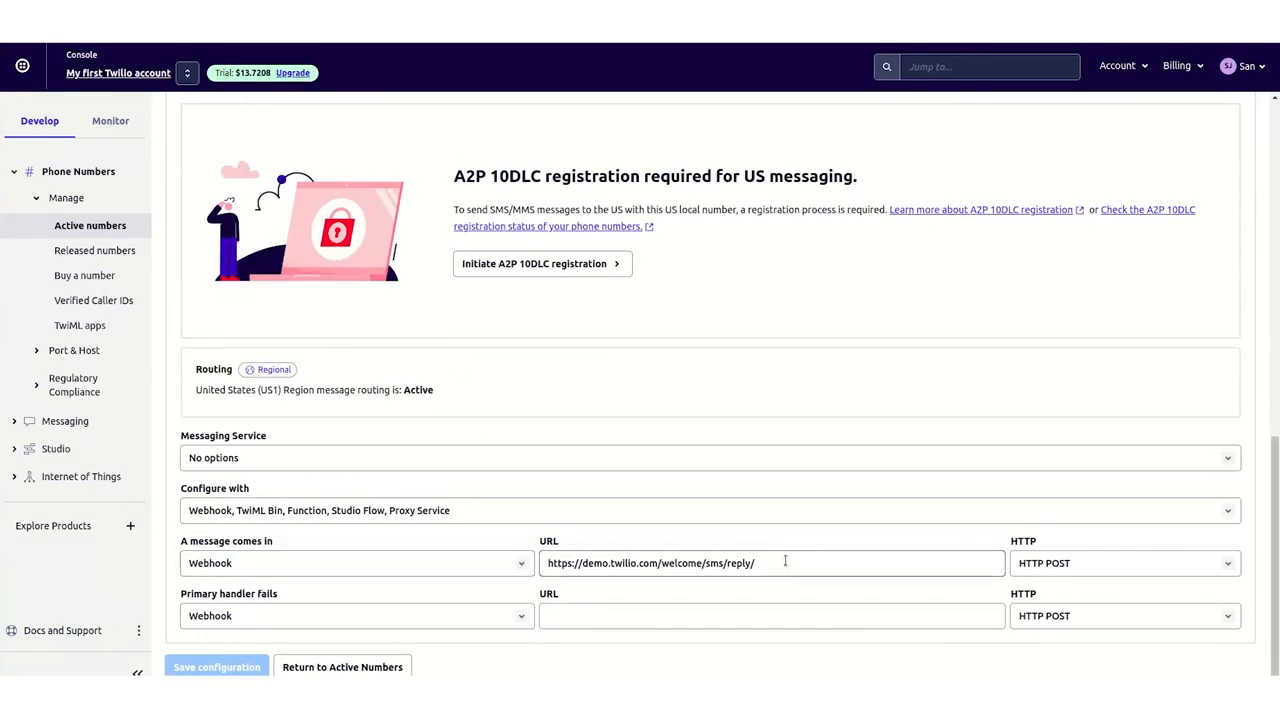
triple_click(770, 564)
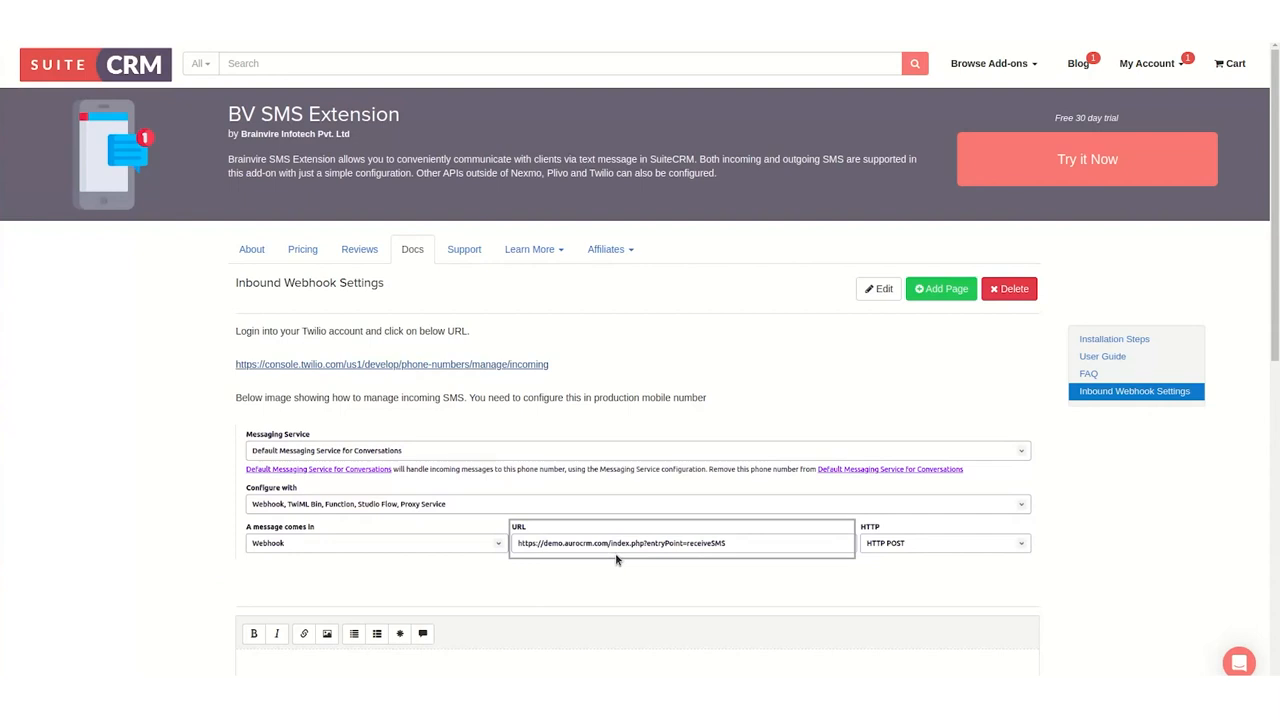
mouse_move(618, 560)
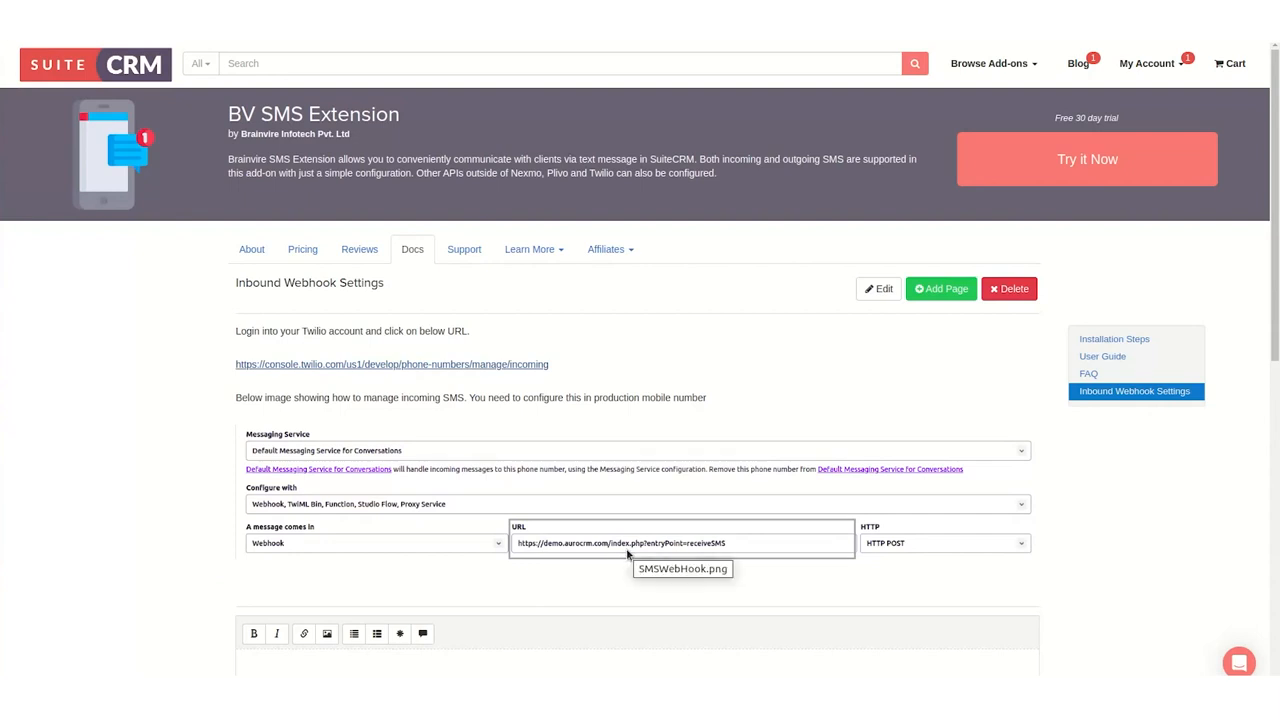
mouse_move(624, 538)
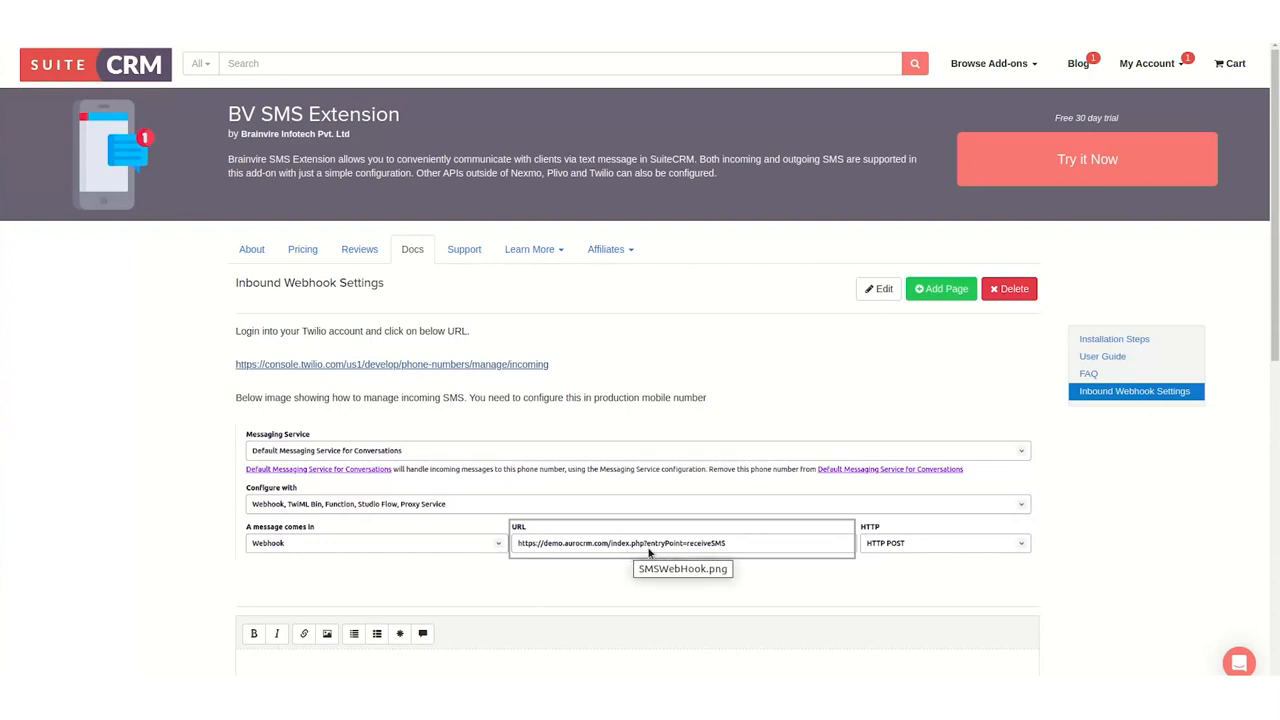
mouse_move(736, 546)
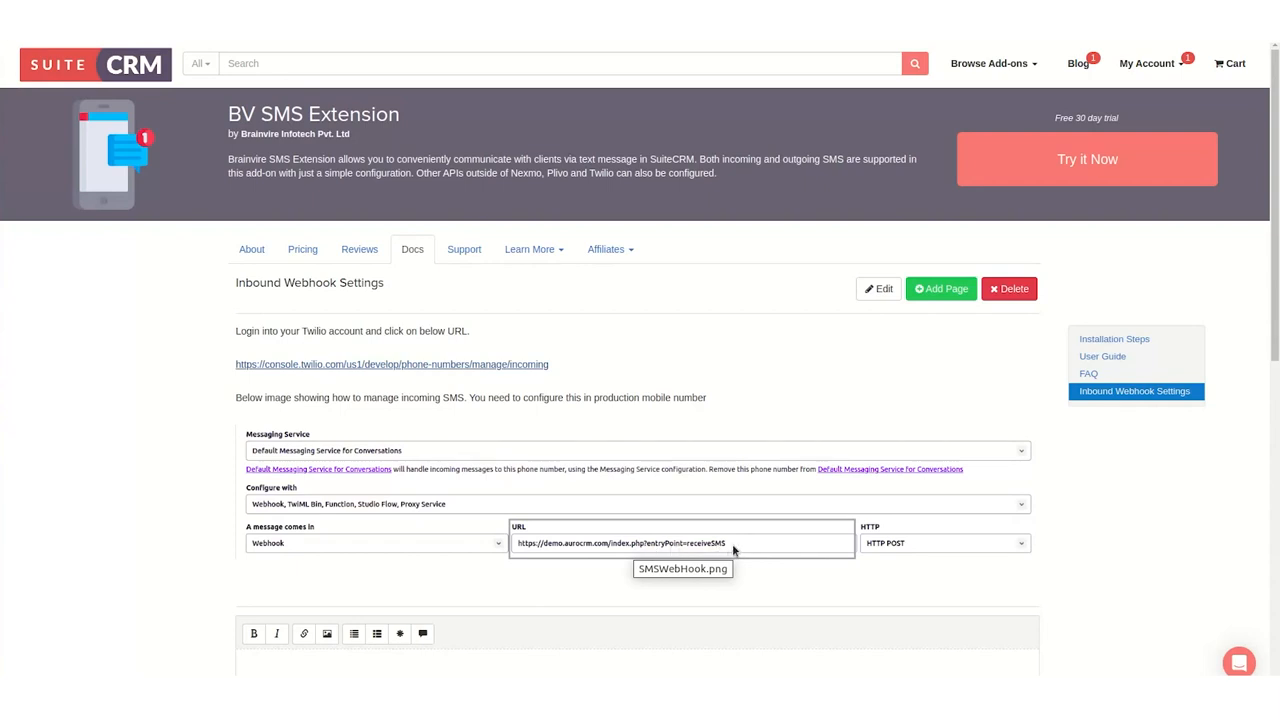